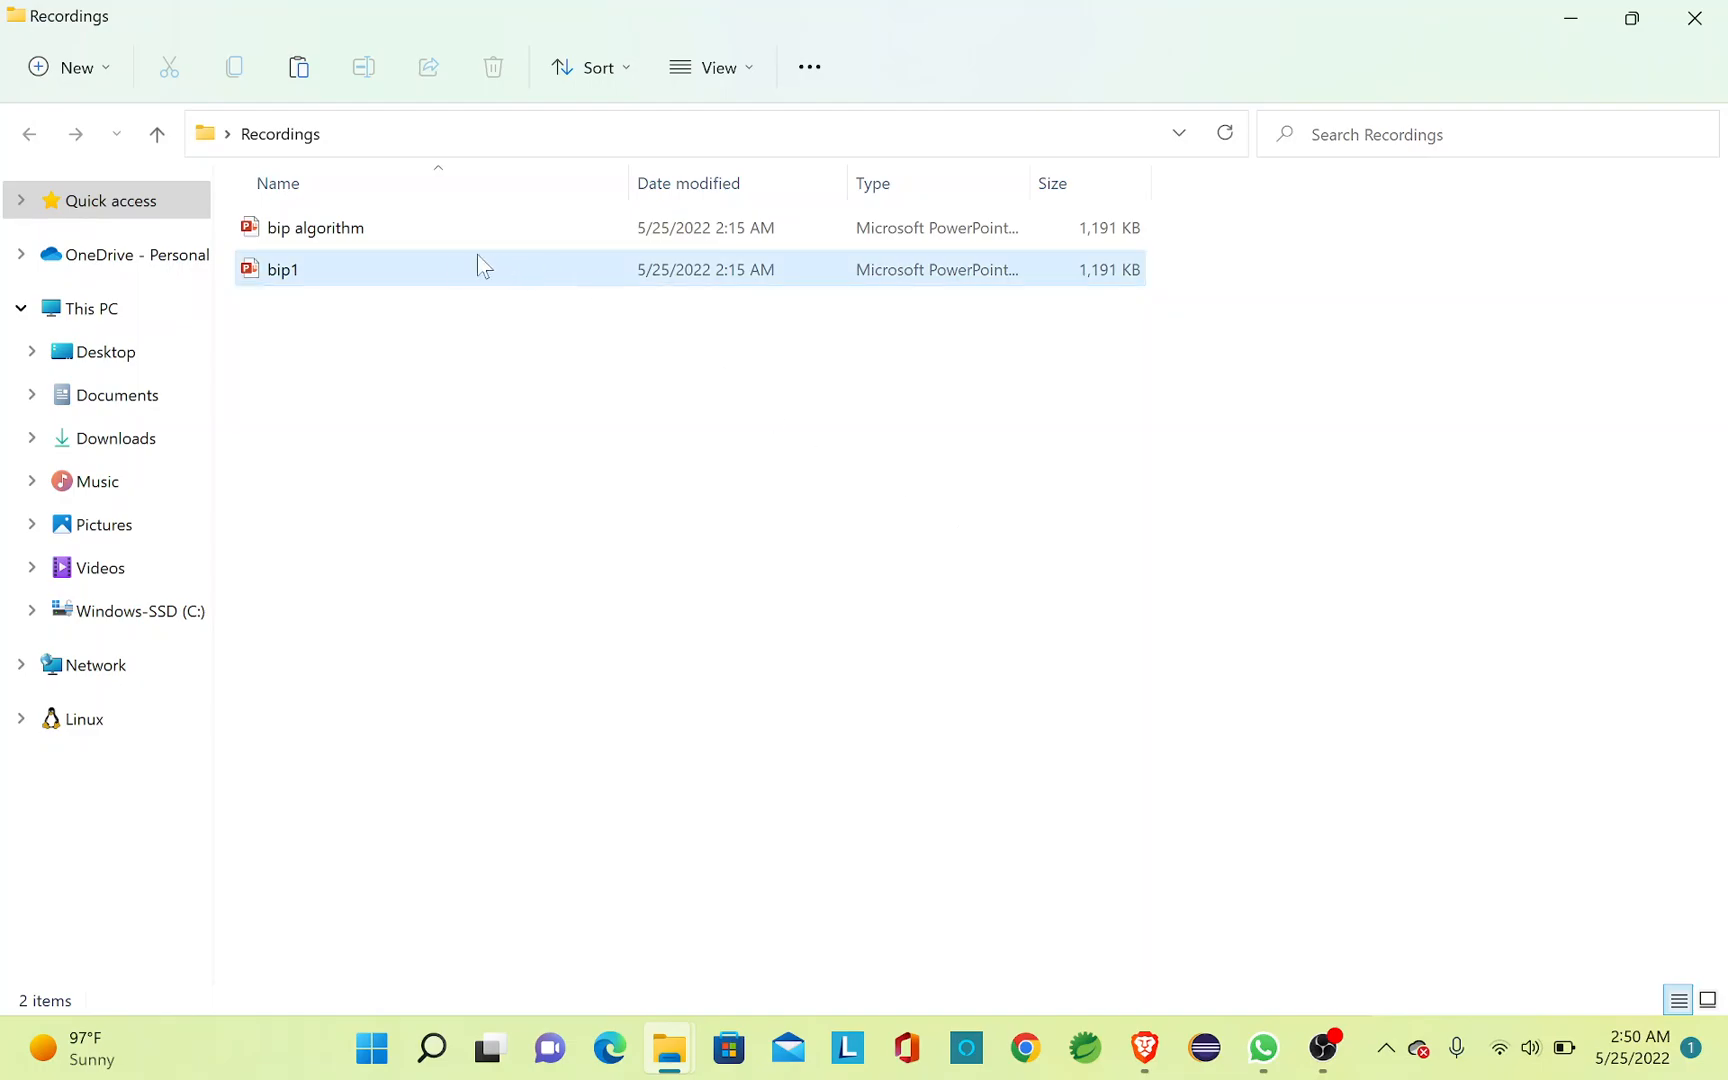
pyautogui.moveTo(417, 274)
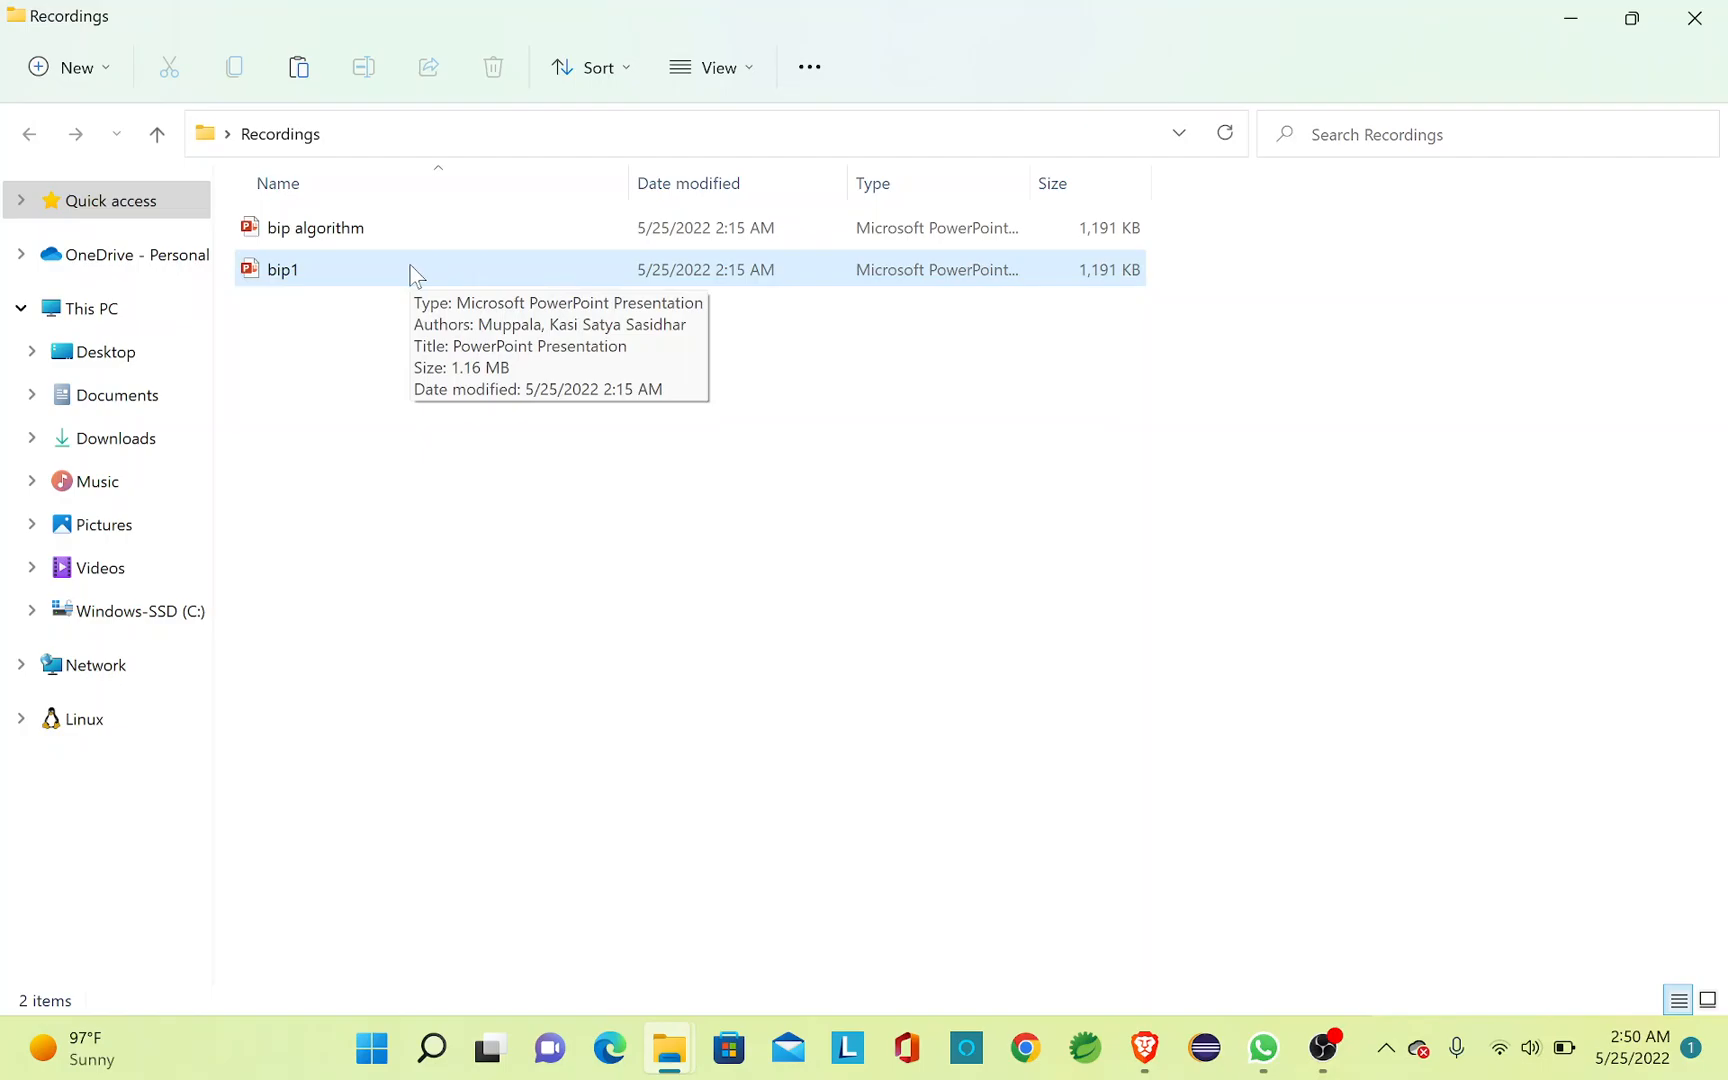
# Open the bip1 presentation from the Recordings folder.
pyautogui.doubleClick(282, 269)
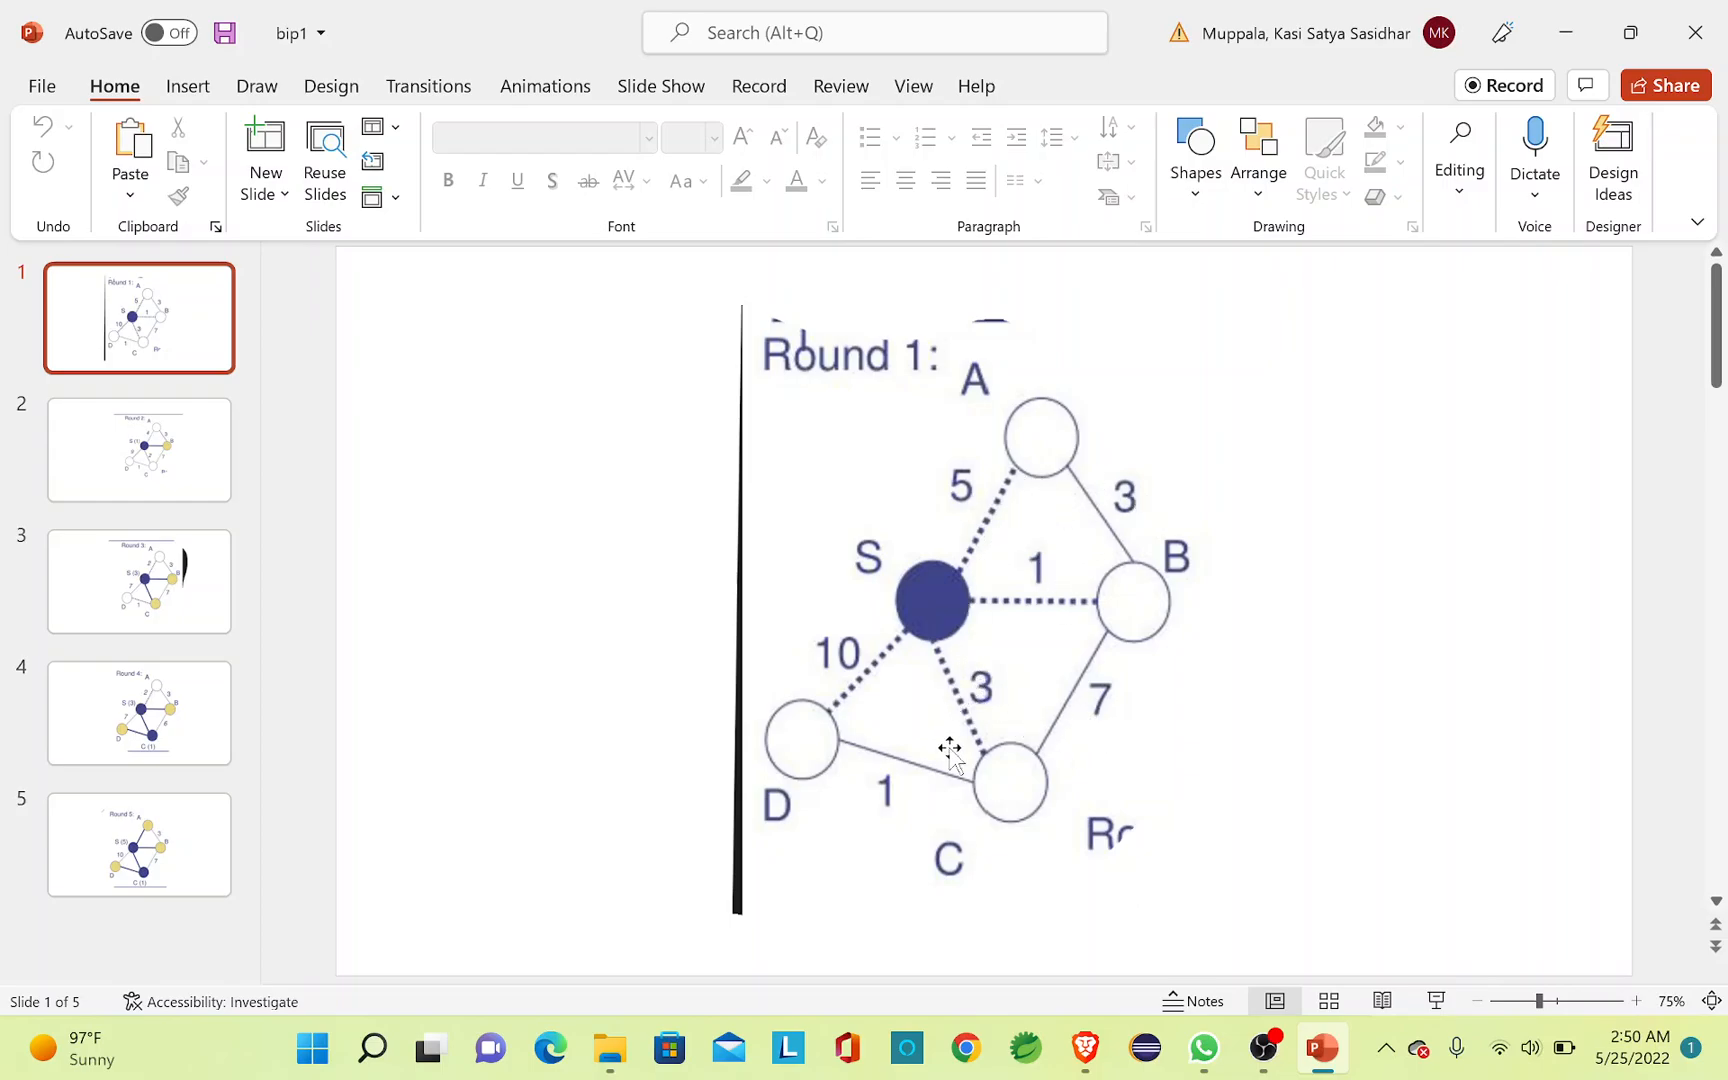
pyautogui.moveTo(1102, 510)
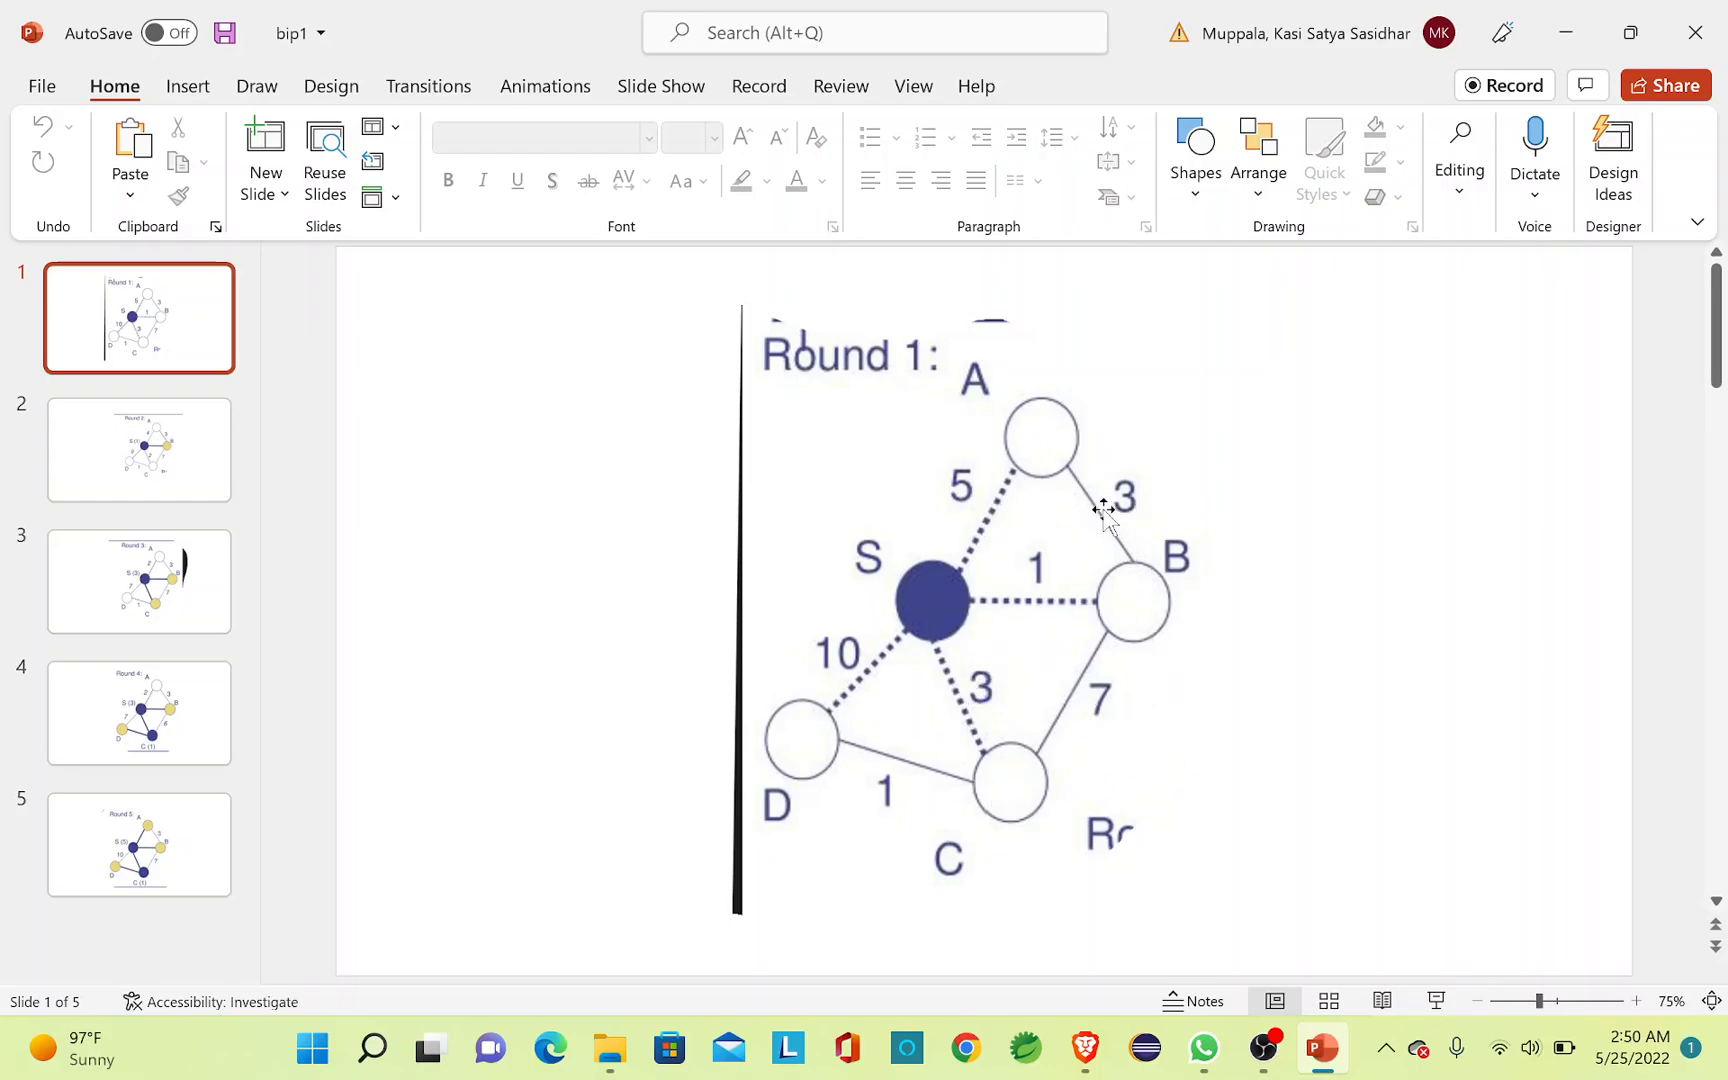
pyautogui.moveTo(804, 733)
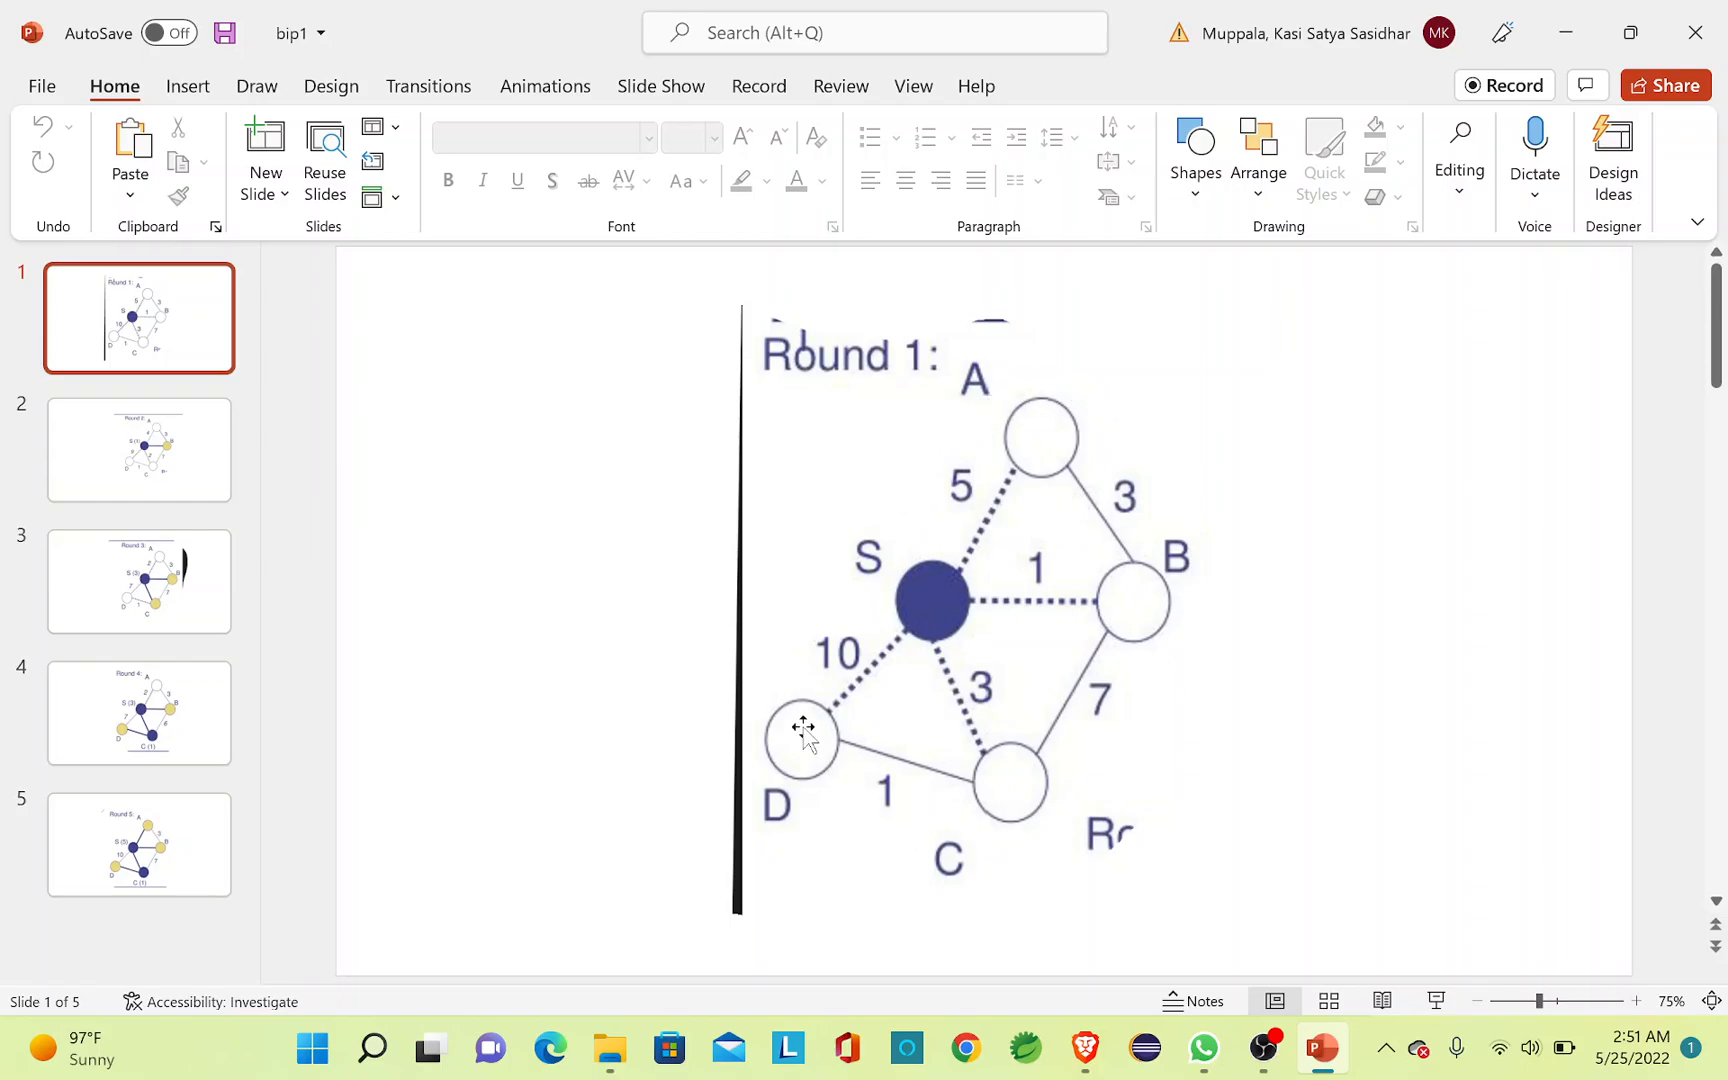
pyautogui.moveTo(1216, 499)
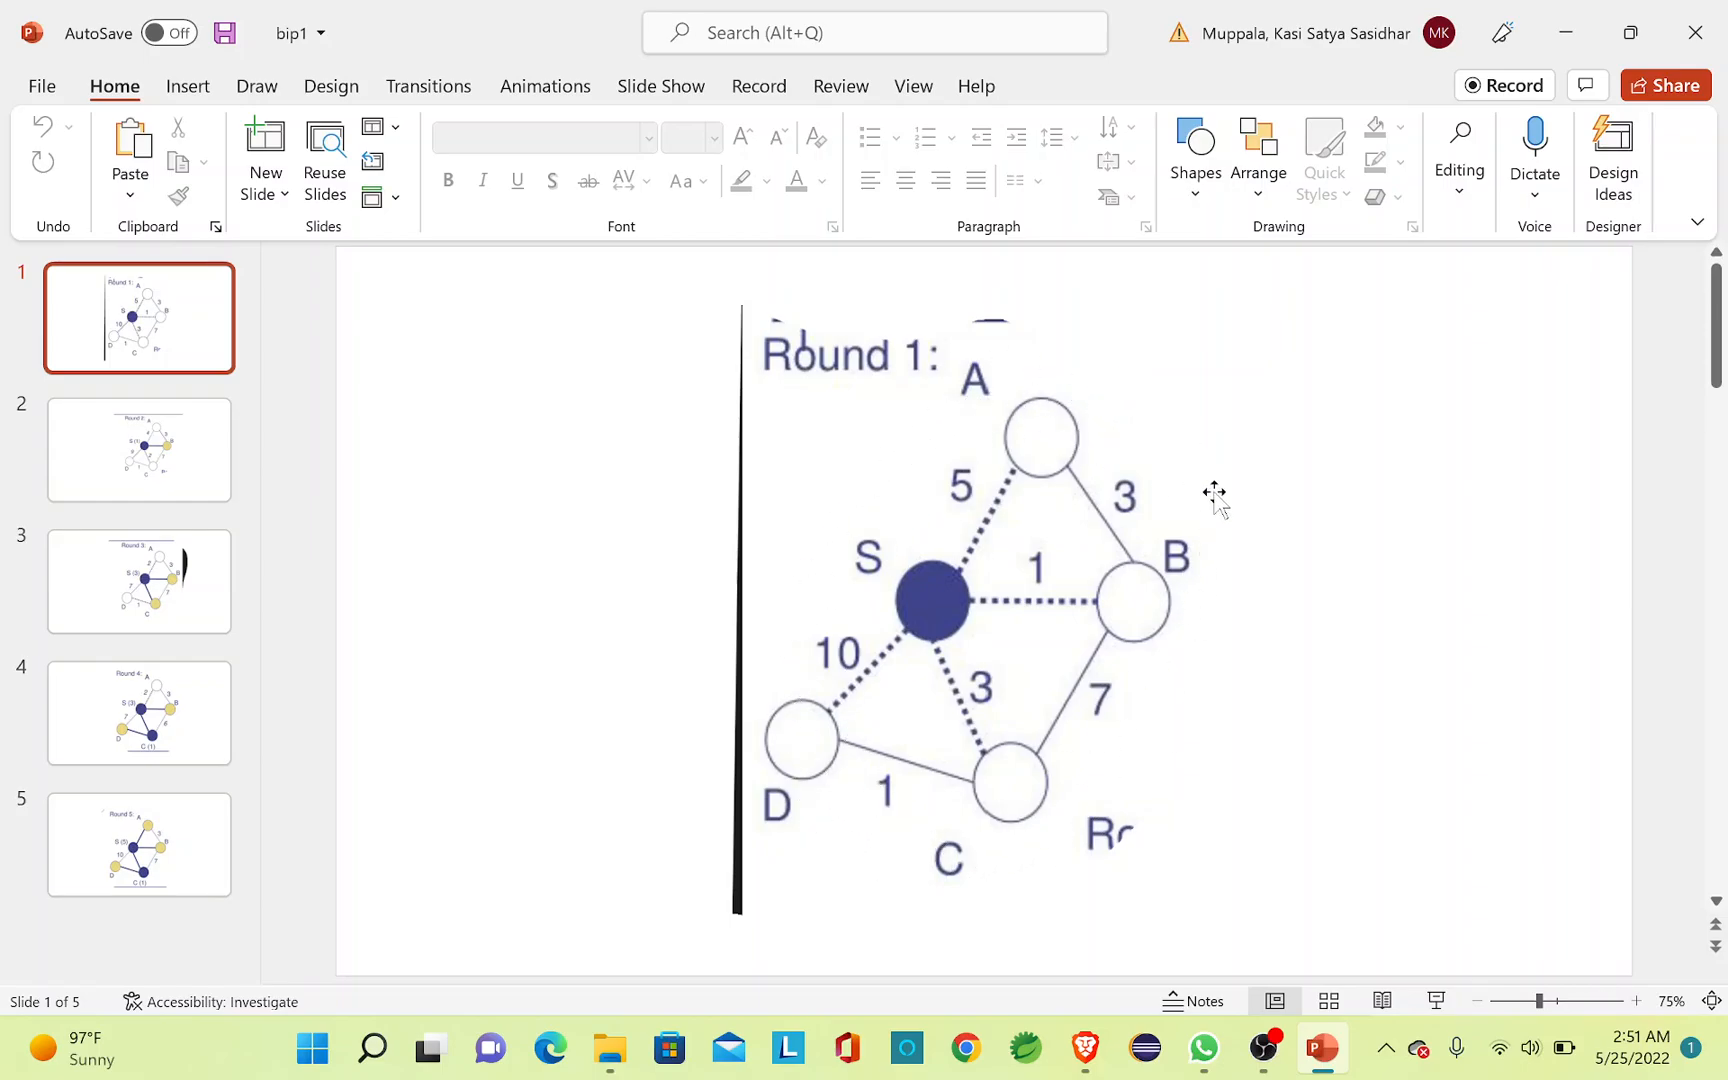
pyautogui.moveTo(1238, 739)
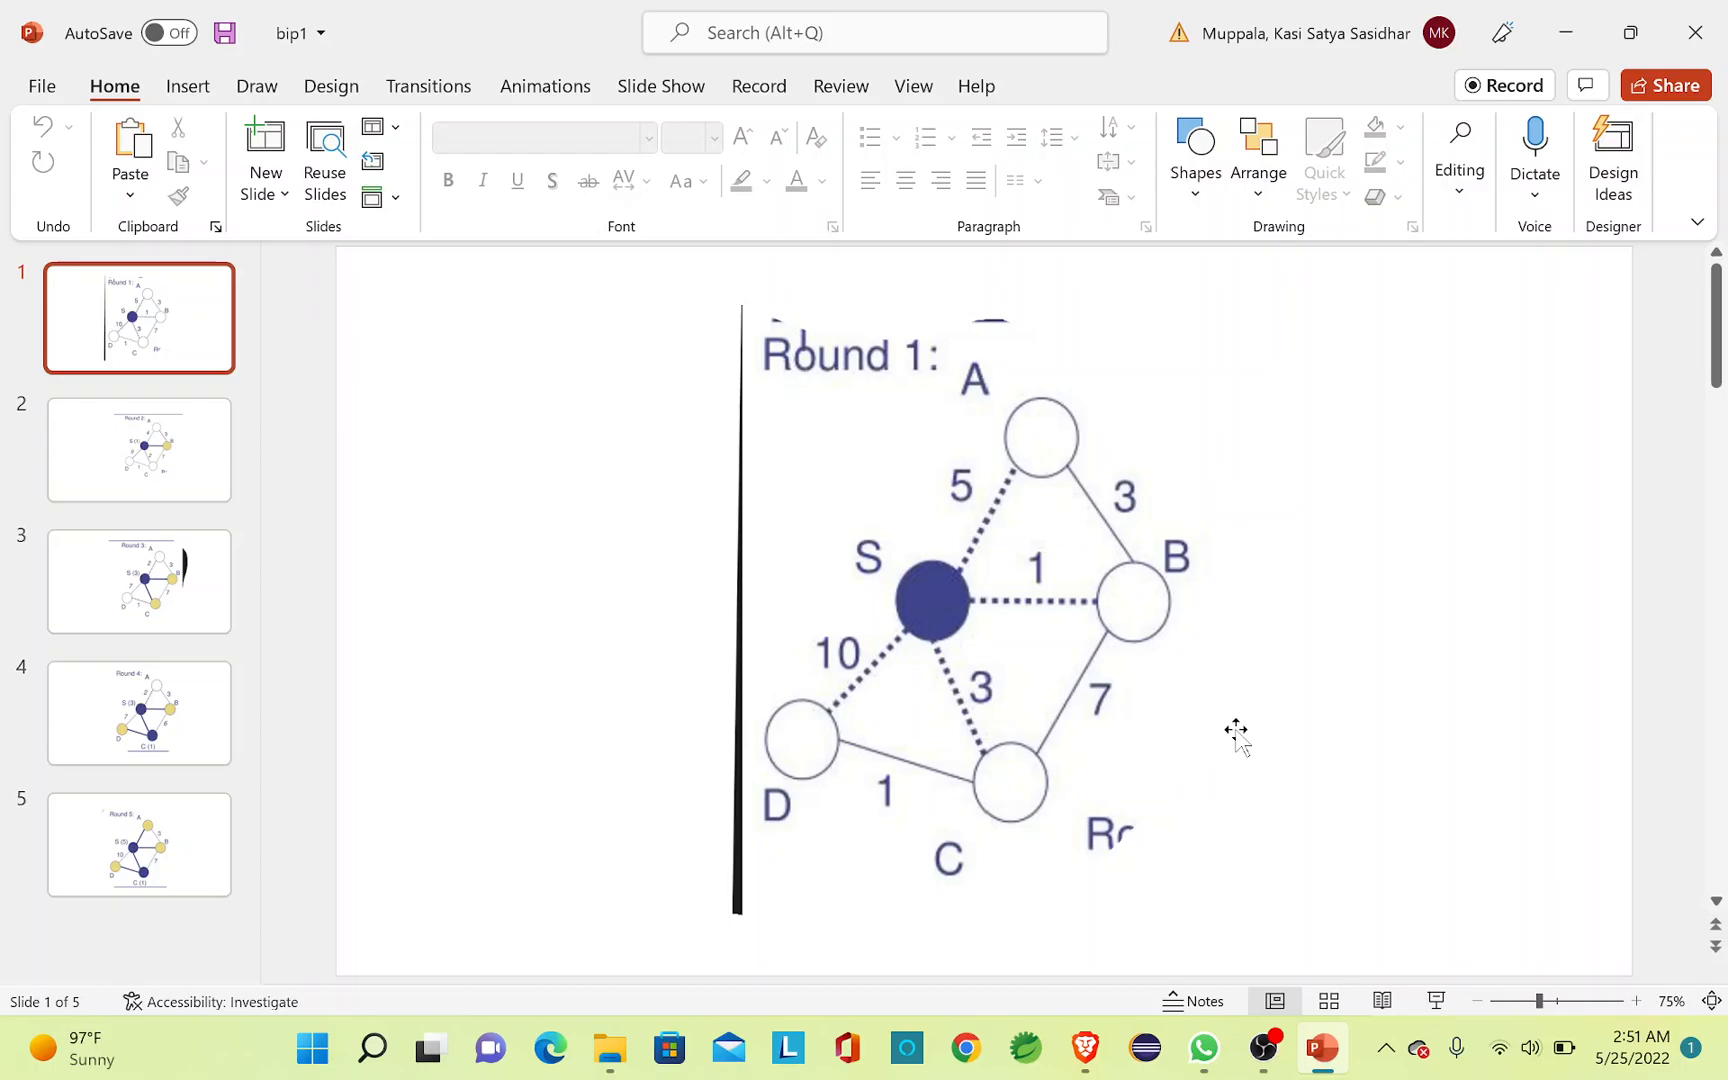
pyautogui.moveTo(874, 551)
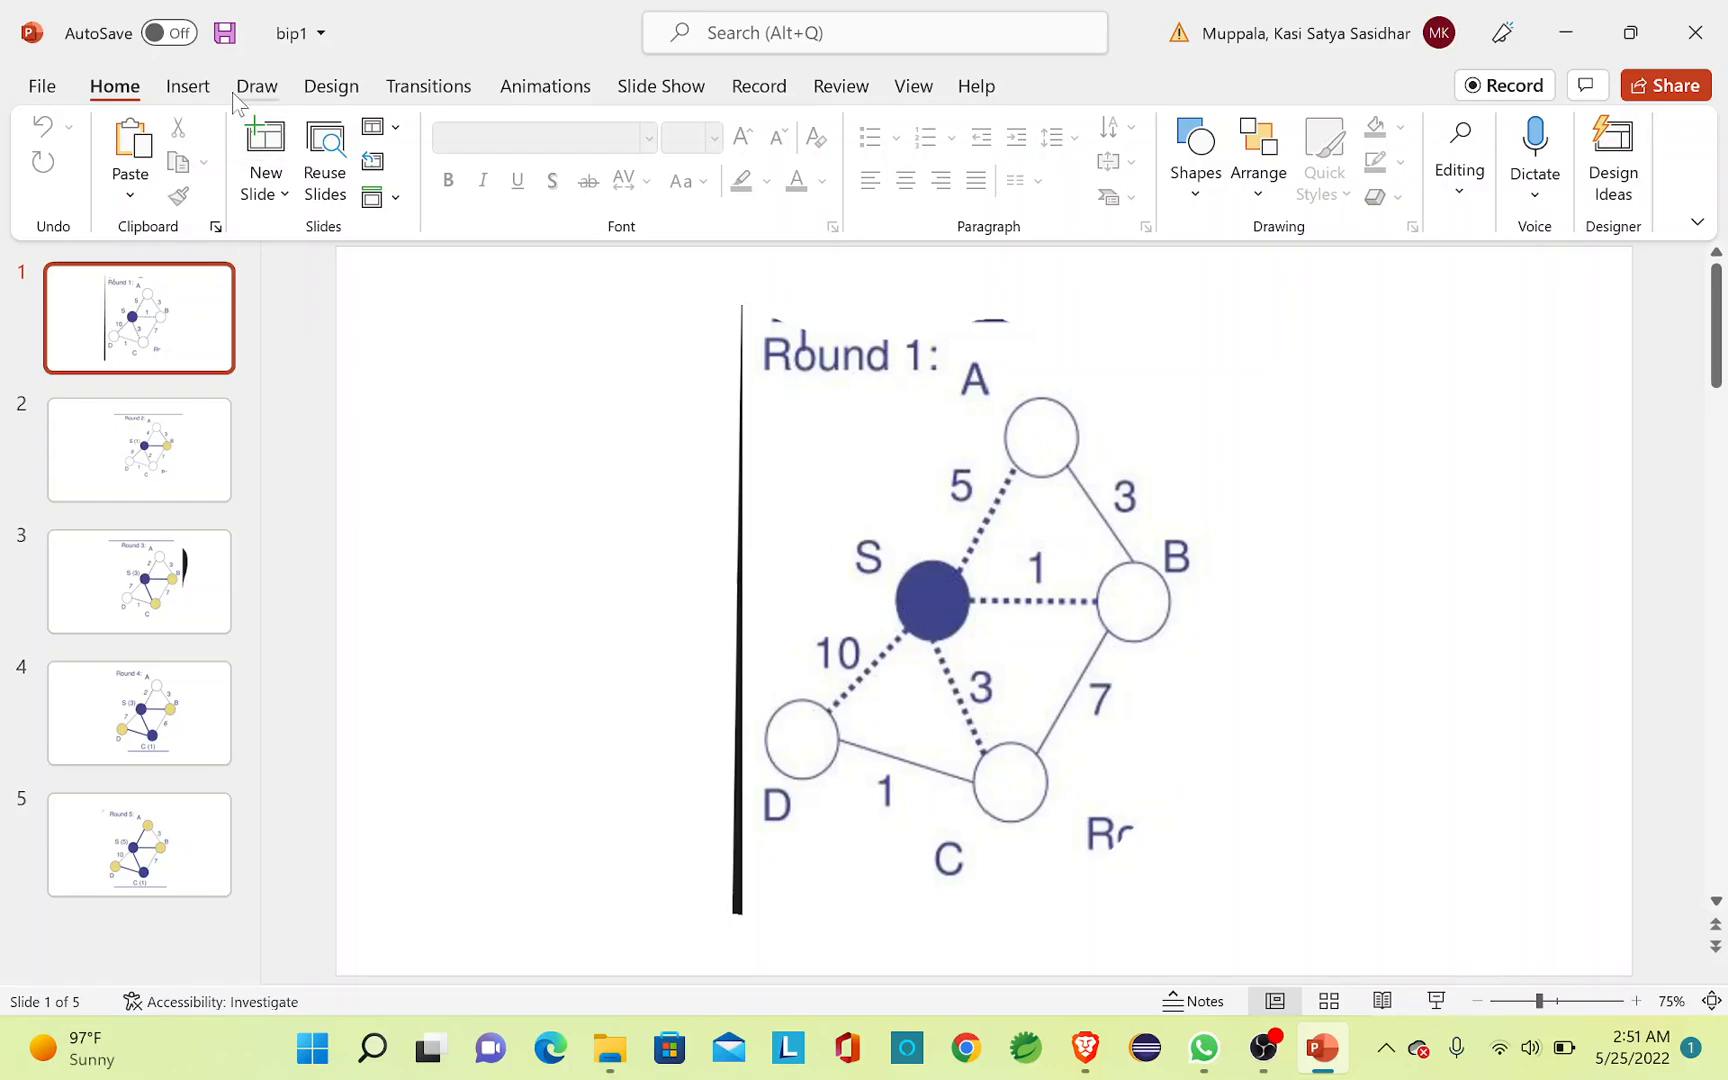
# Switch to the Draw tab's inking tools to annotate Round 1.
pyautogui.click(257, 86)
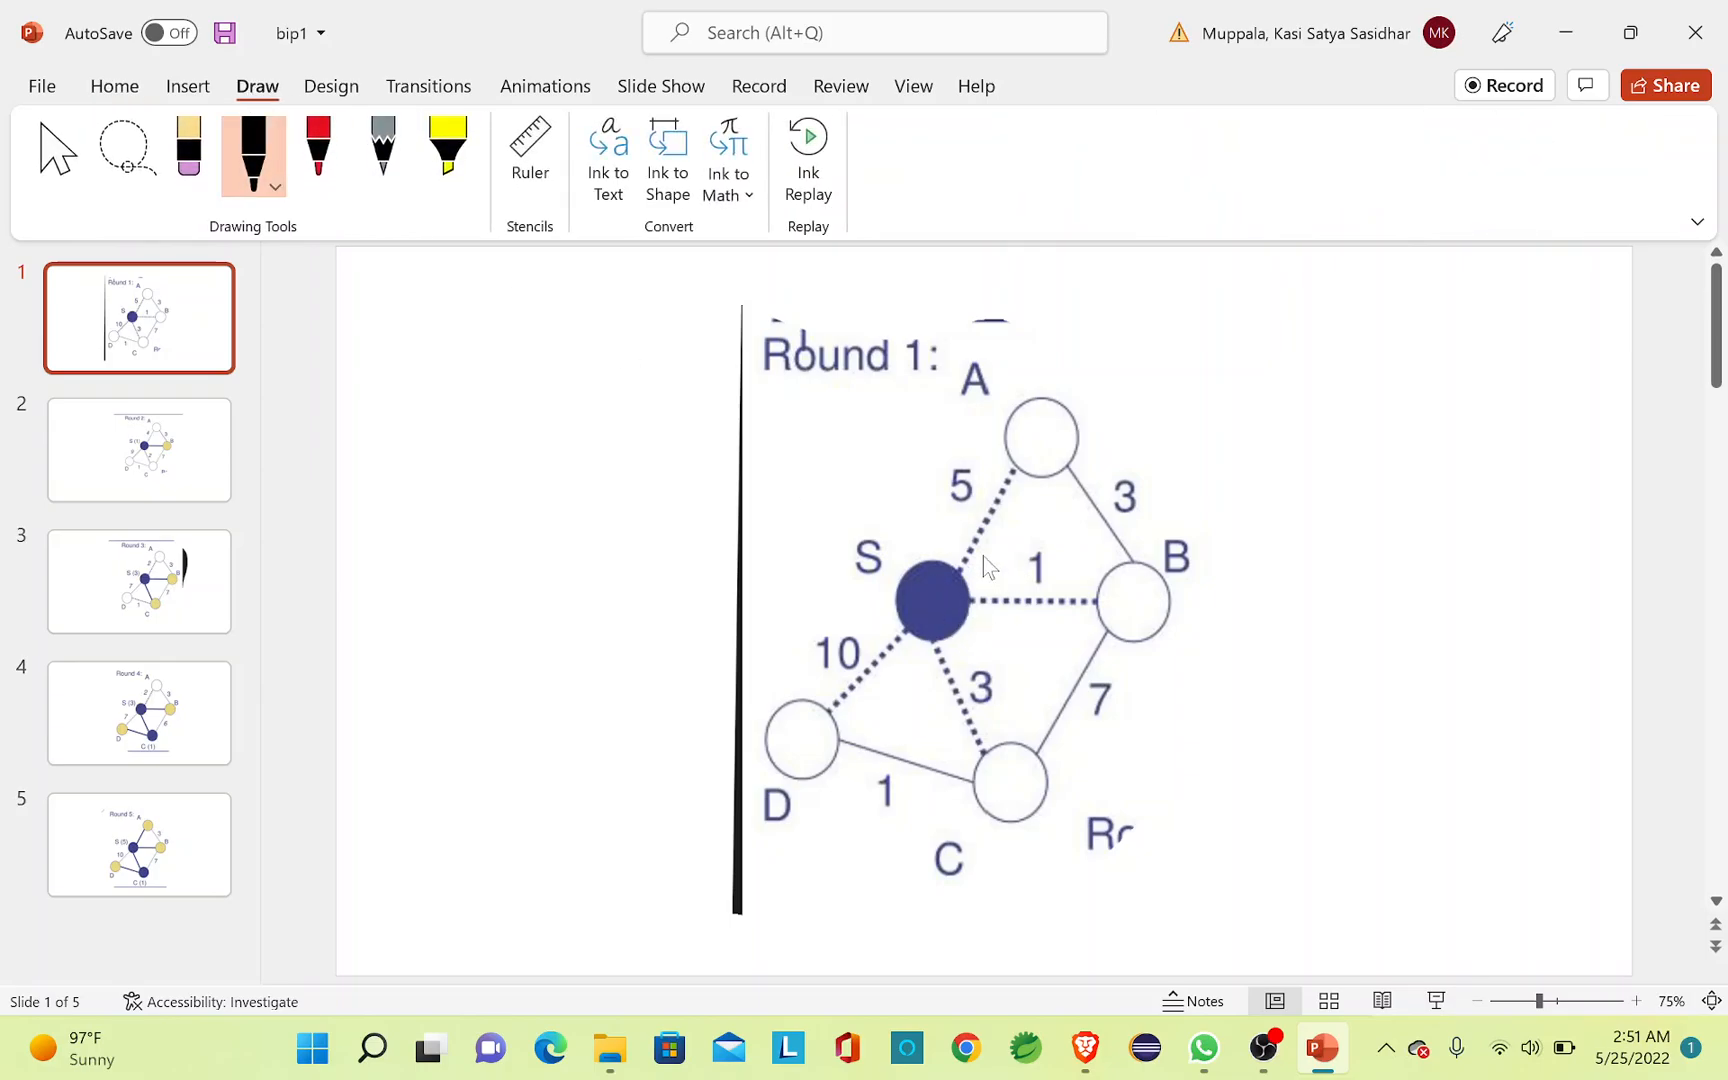
pyautogui.moveTo(1012, 501)
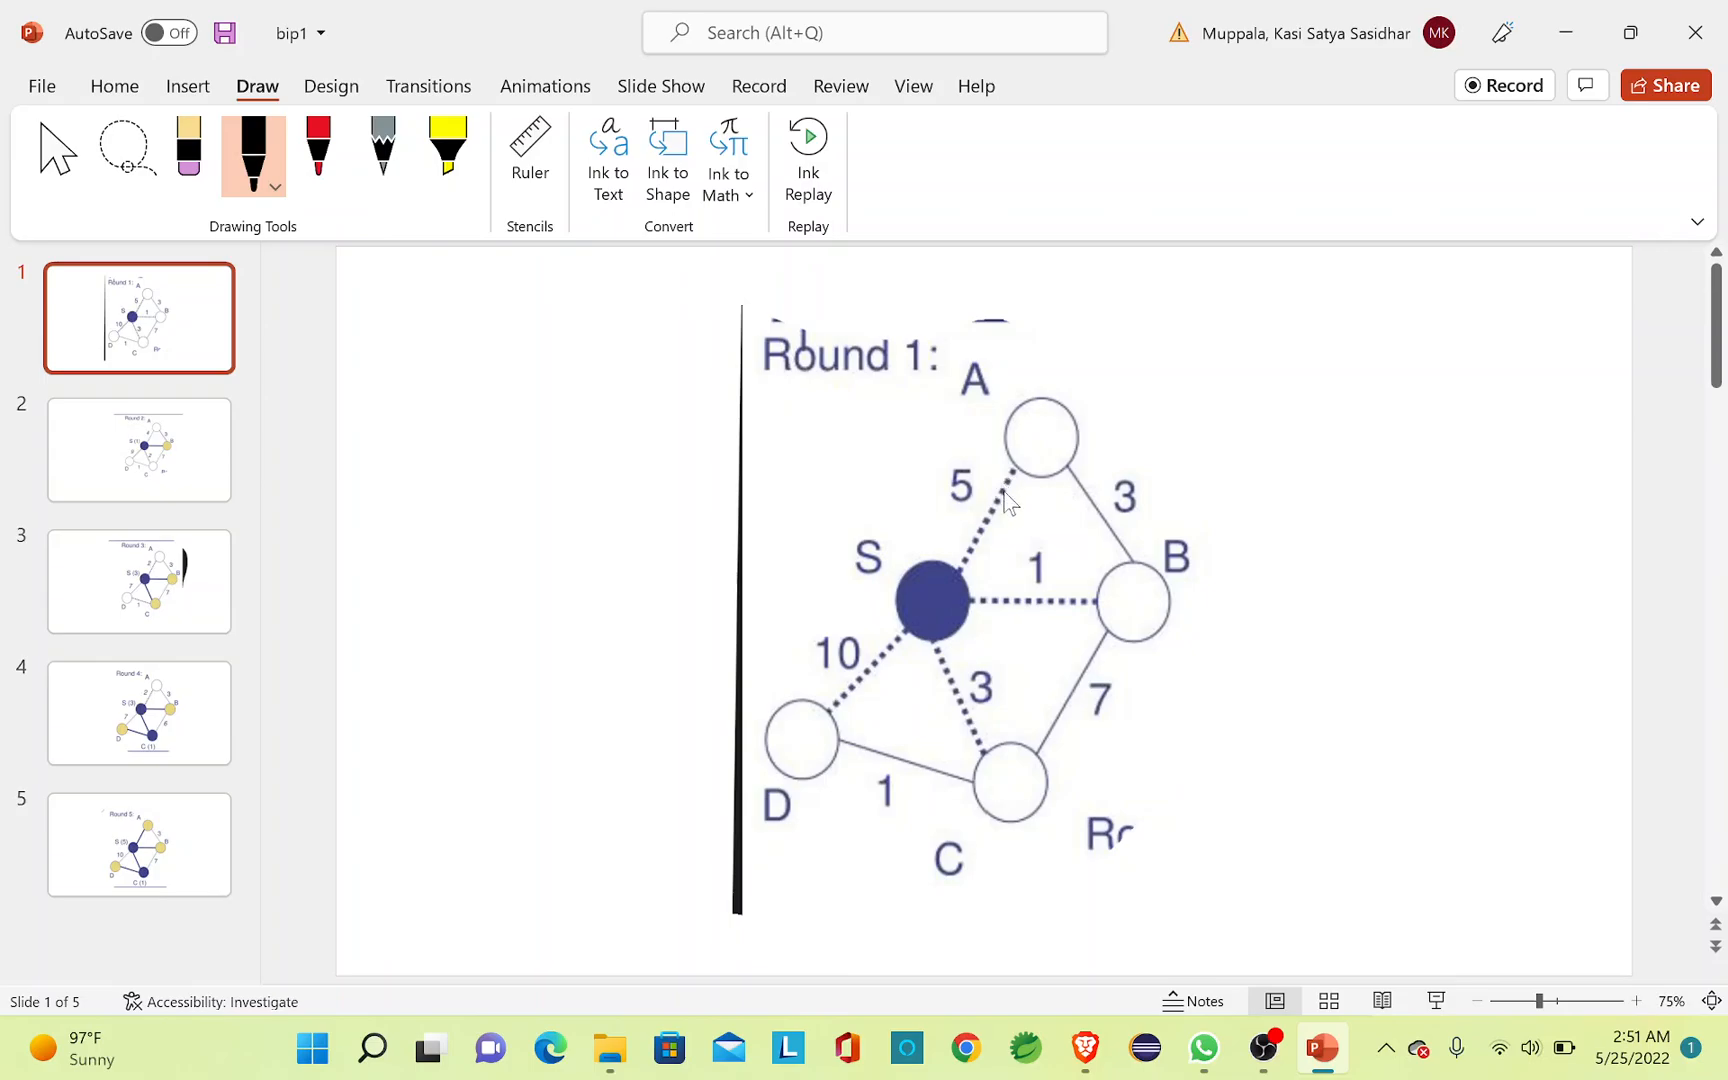
pyautogui.moveTo(1082, 615)
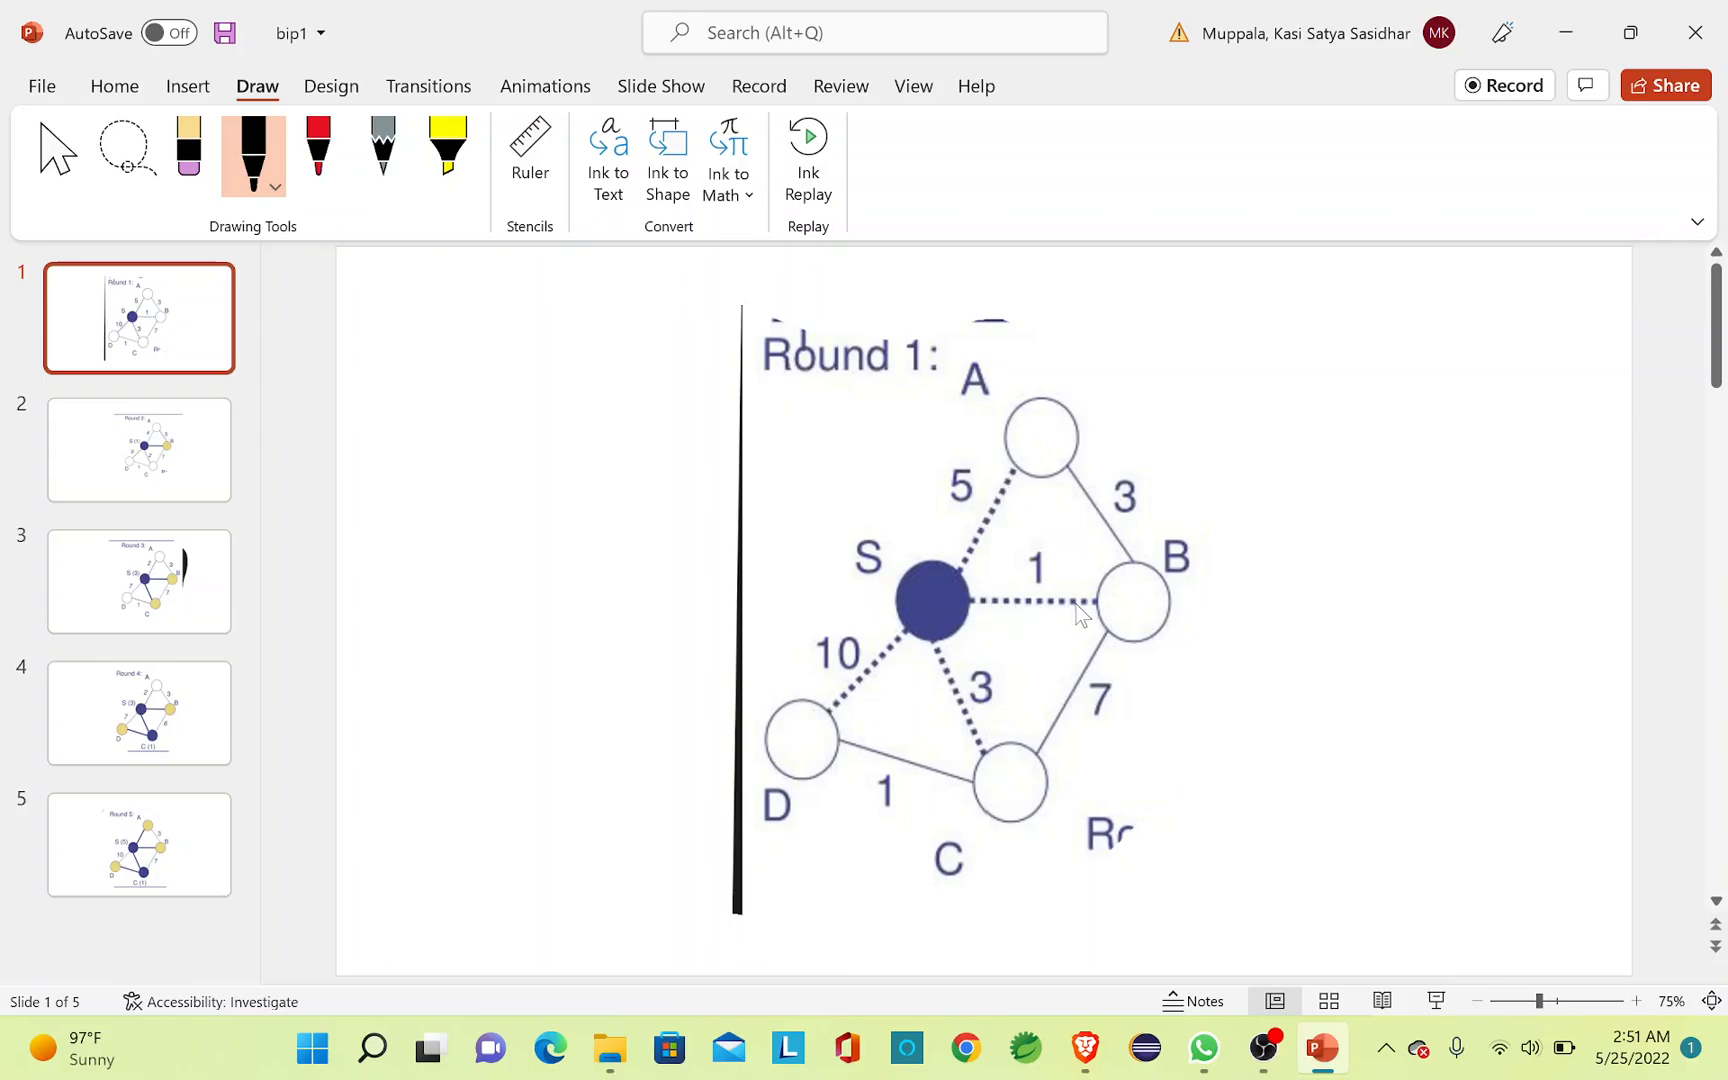
pyautogui.moveTo(1045, 648)
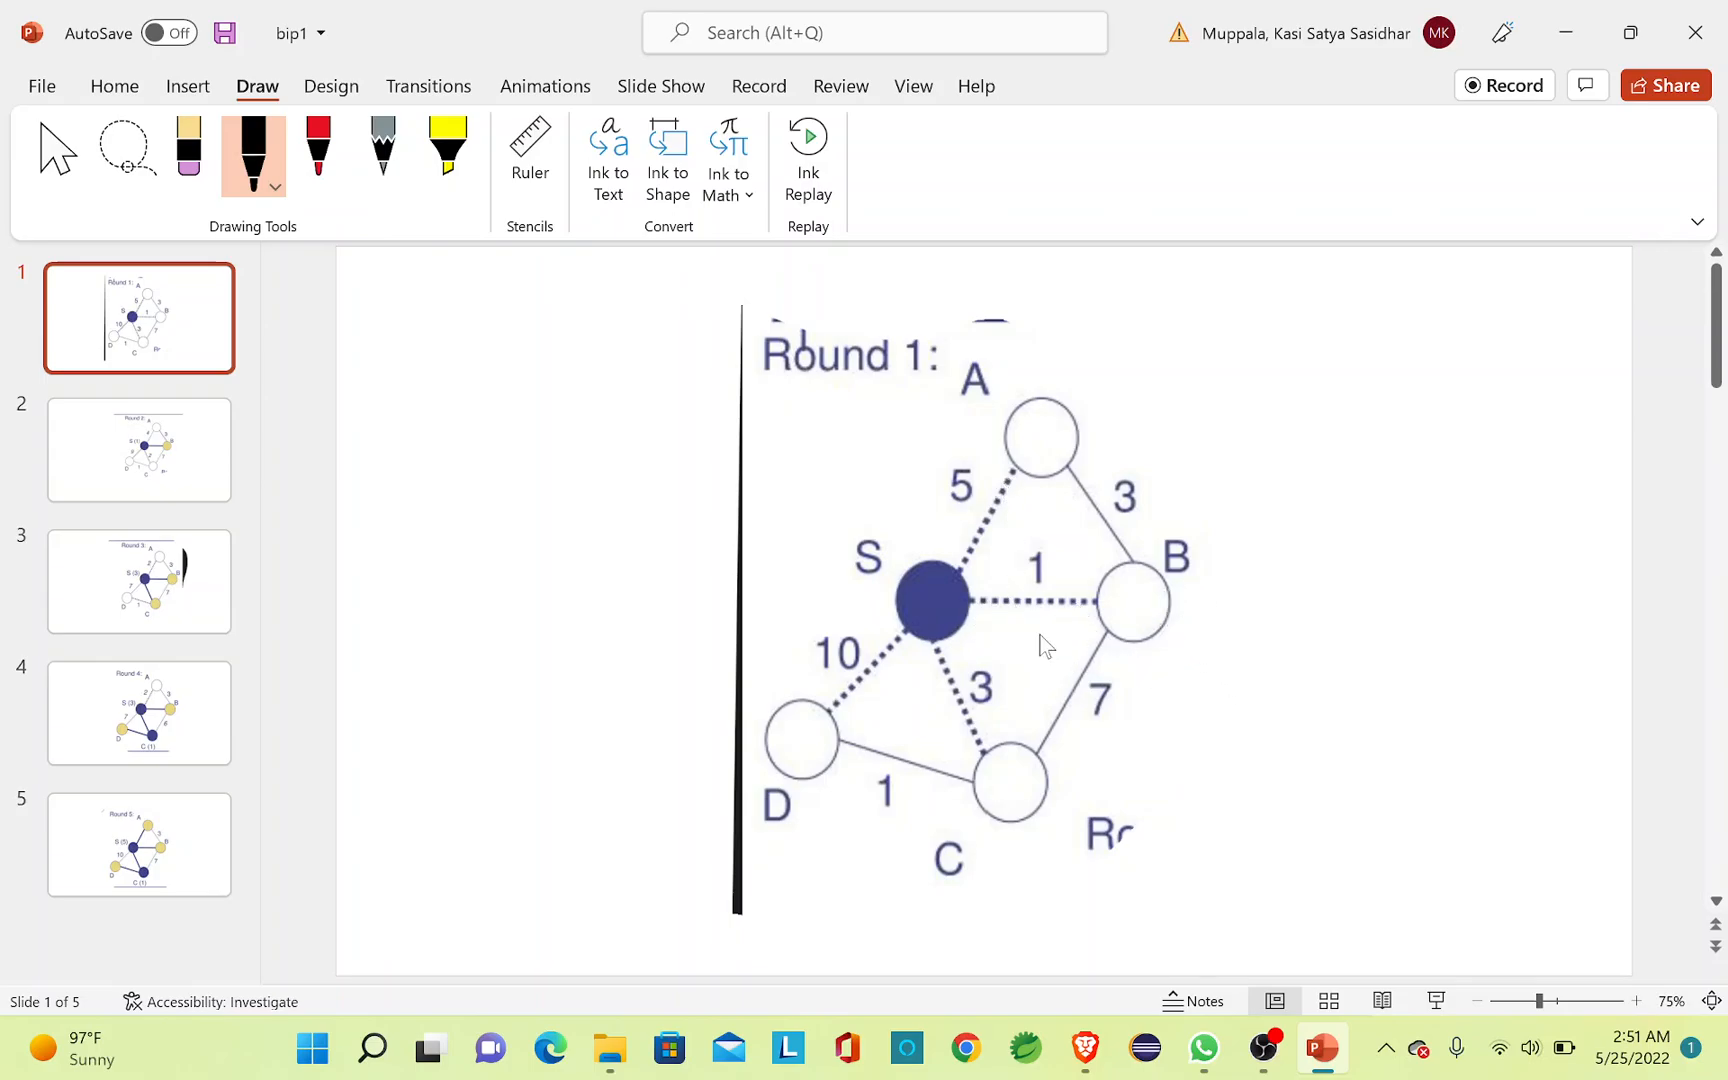
pyautogui.moveTo(1049, 634)
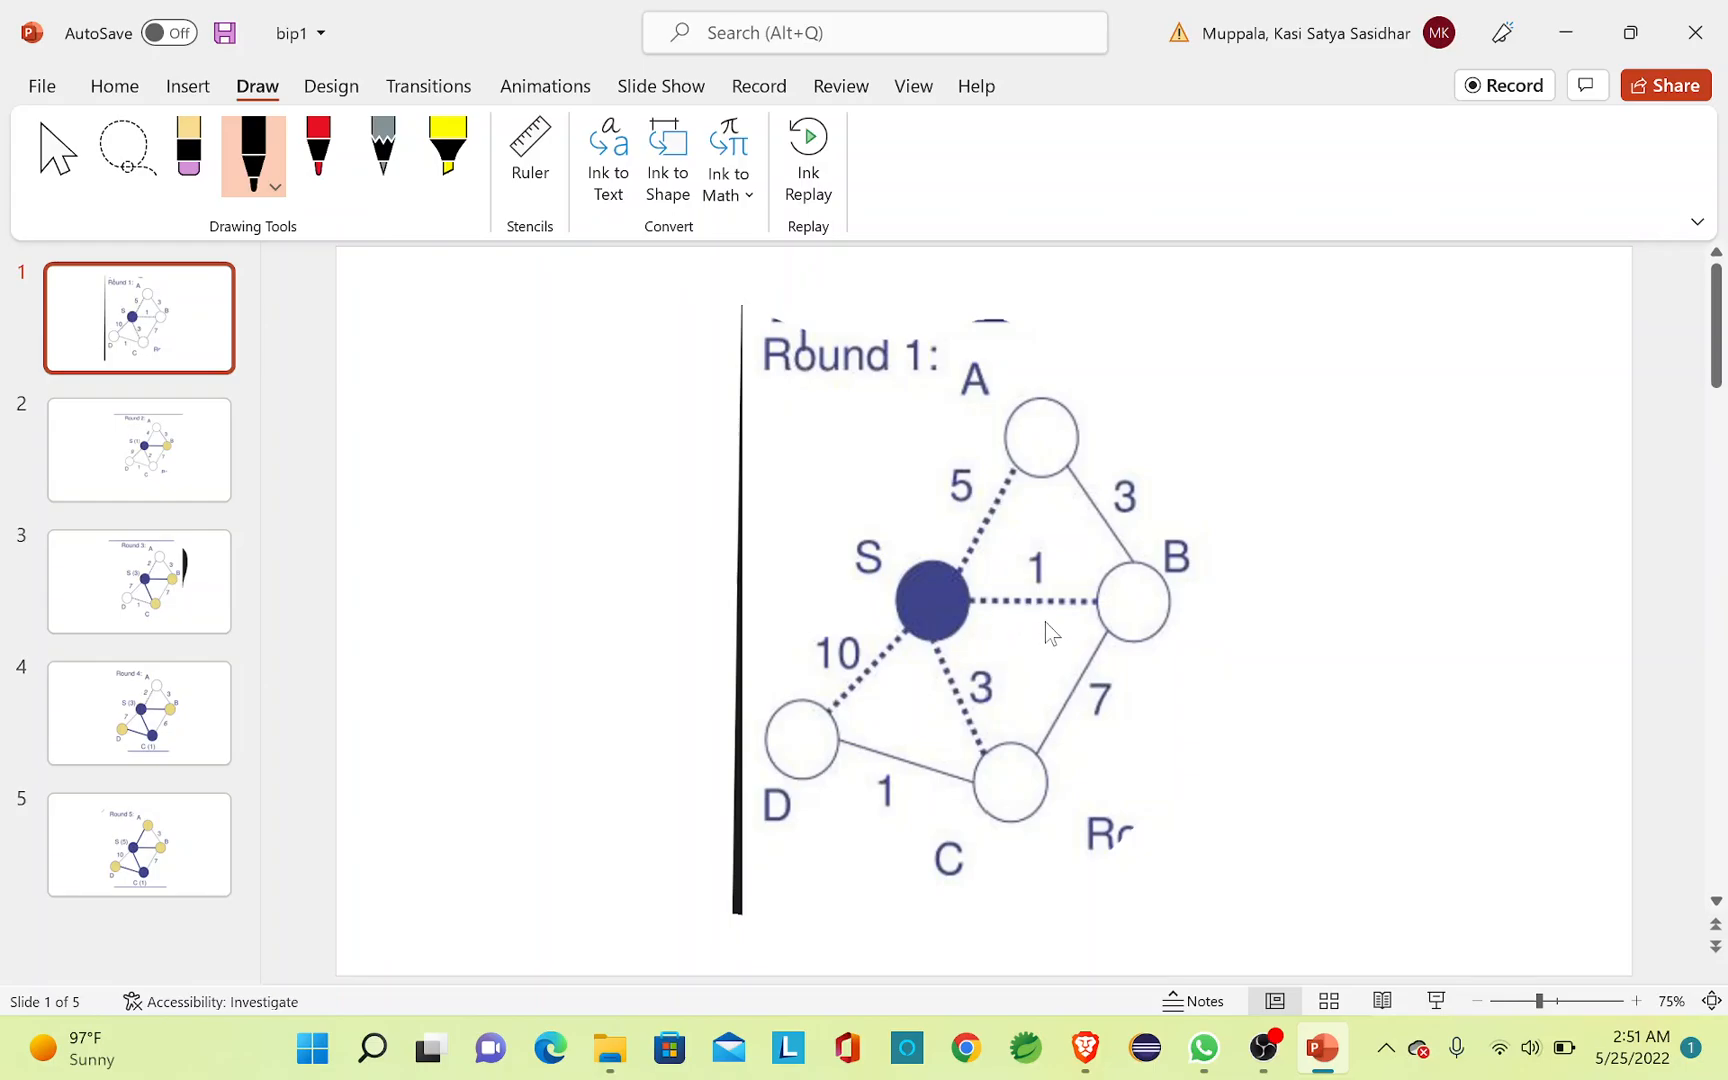
pyautogui.moveTo(1041, 562)
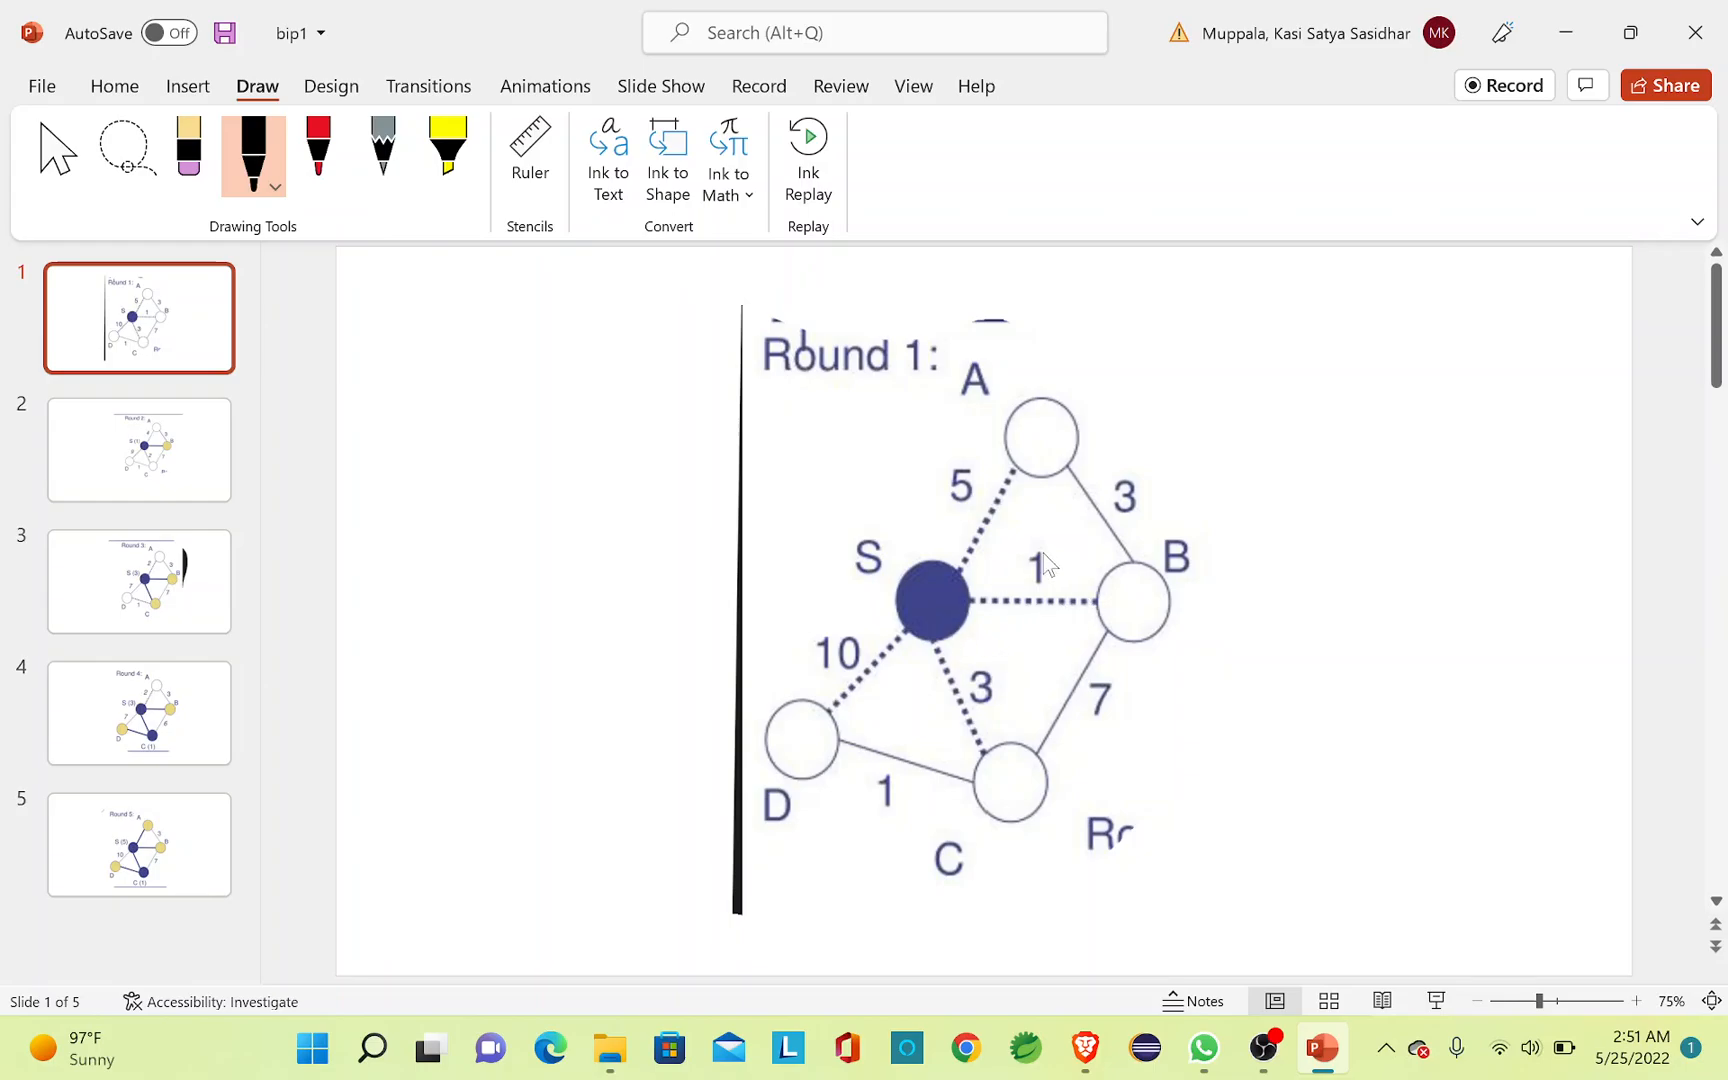
pyautogui.moveTo(939, 584)
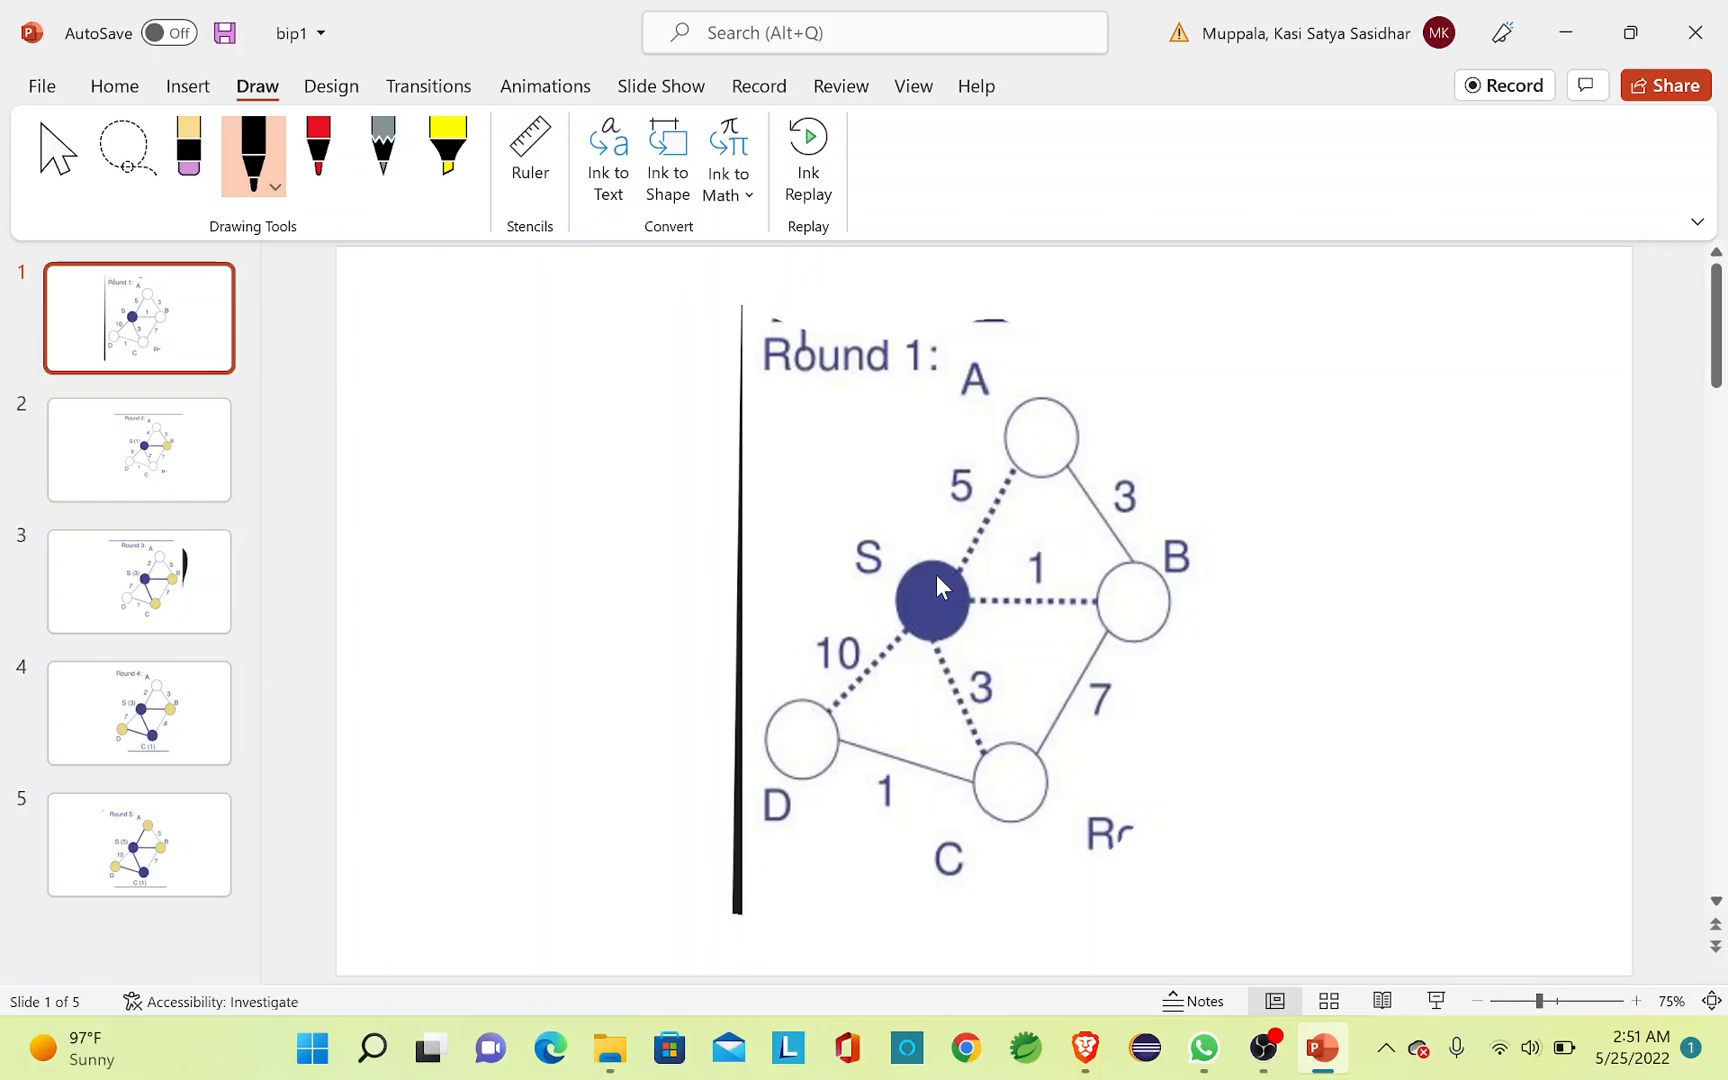
pyautogui.moveTo(975, 612)
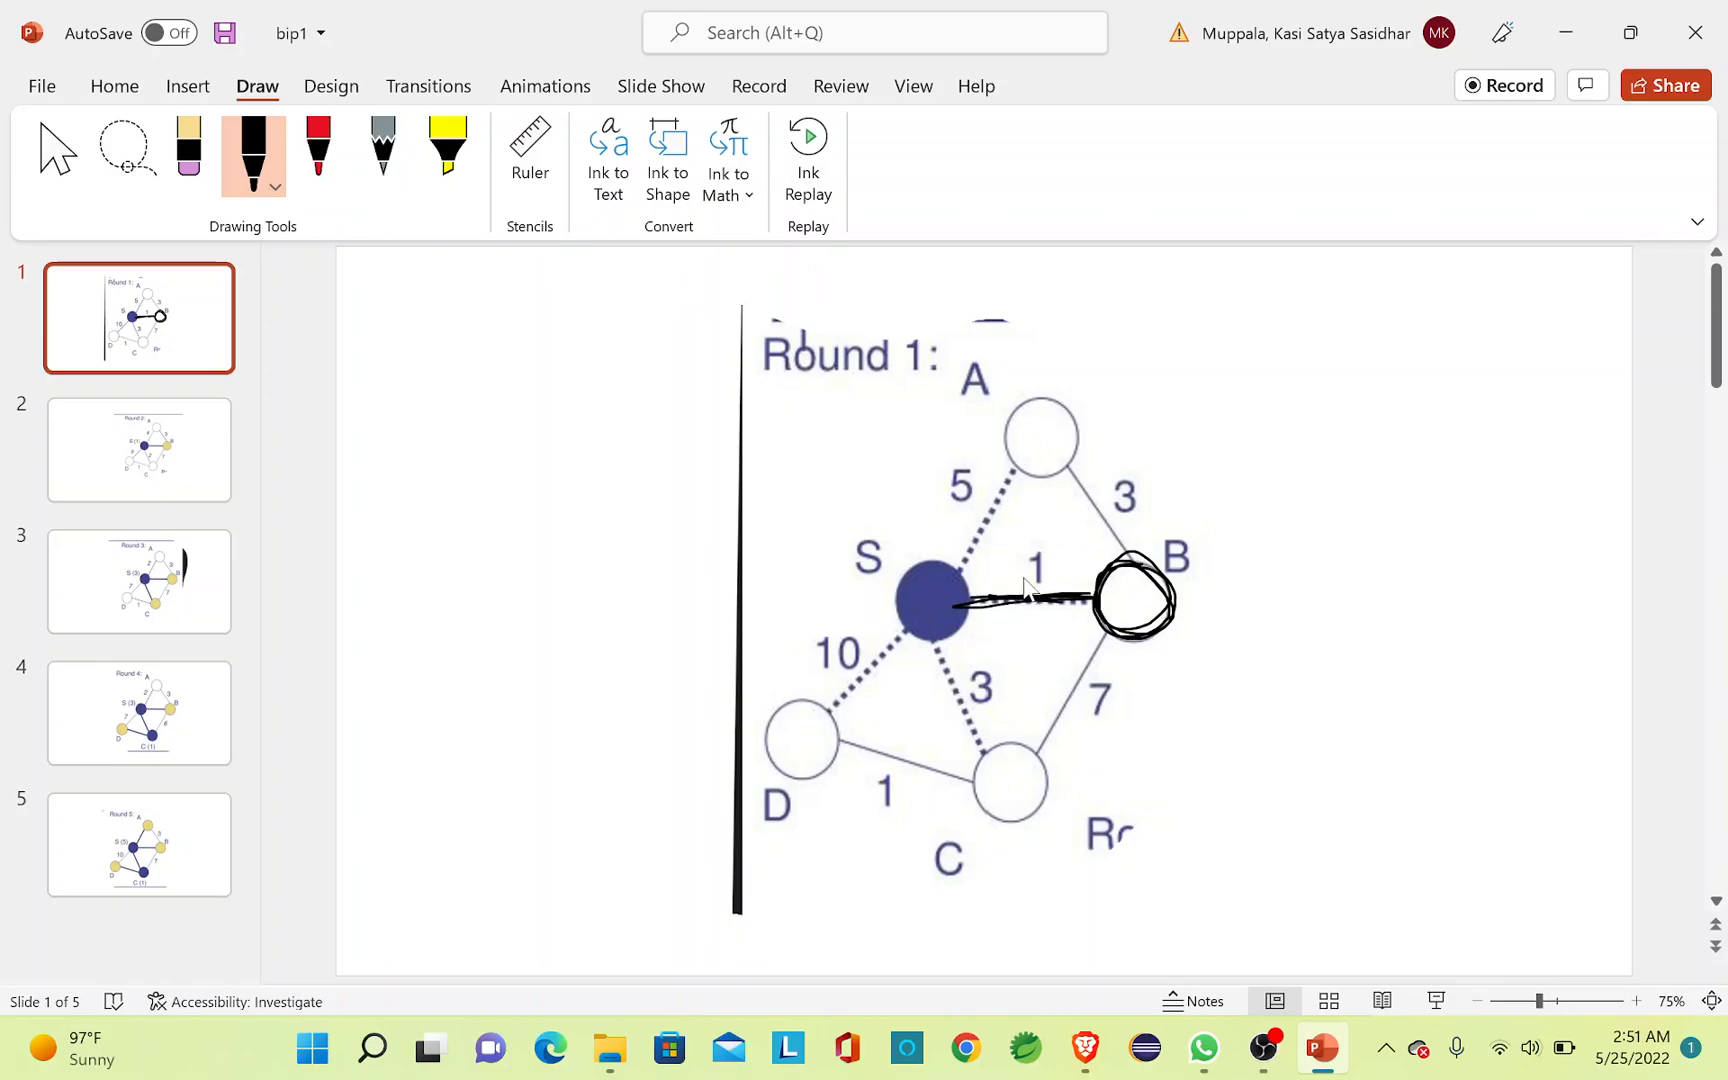
pyautogui.moveTo(851, 523)
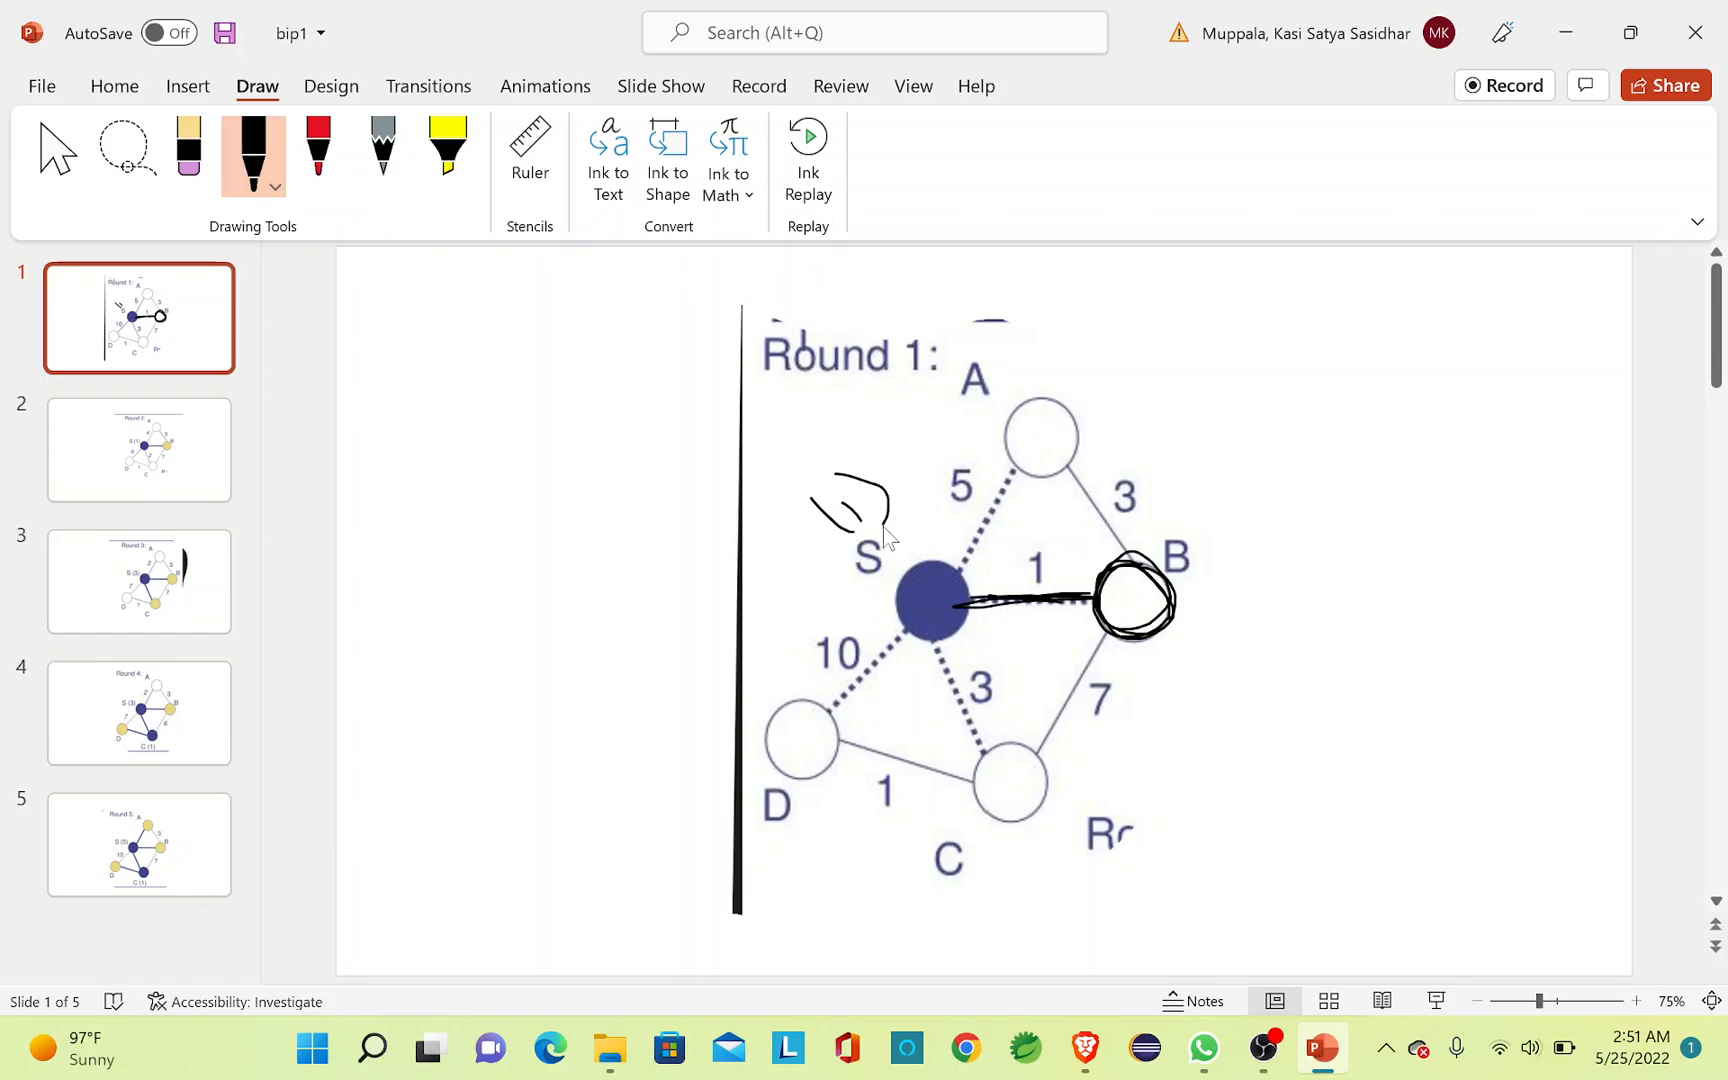
pyautogui.moveTo(854, 661)
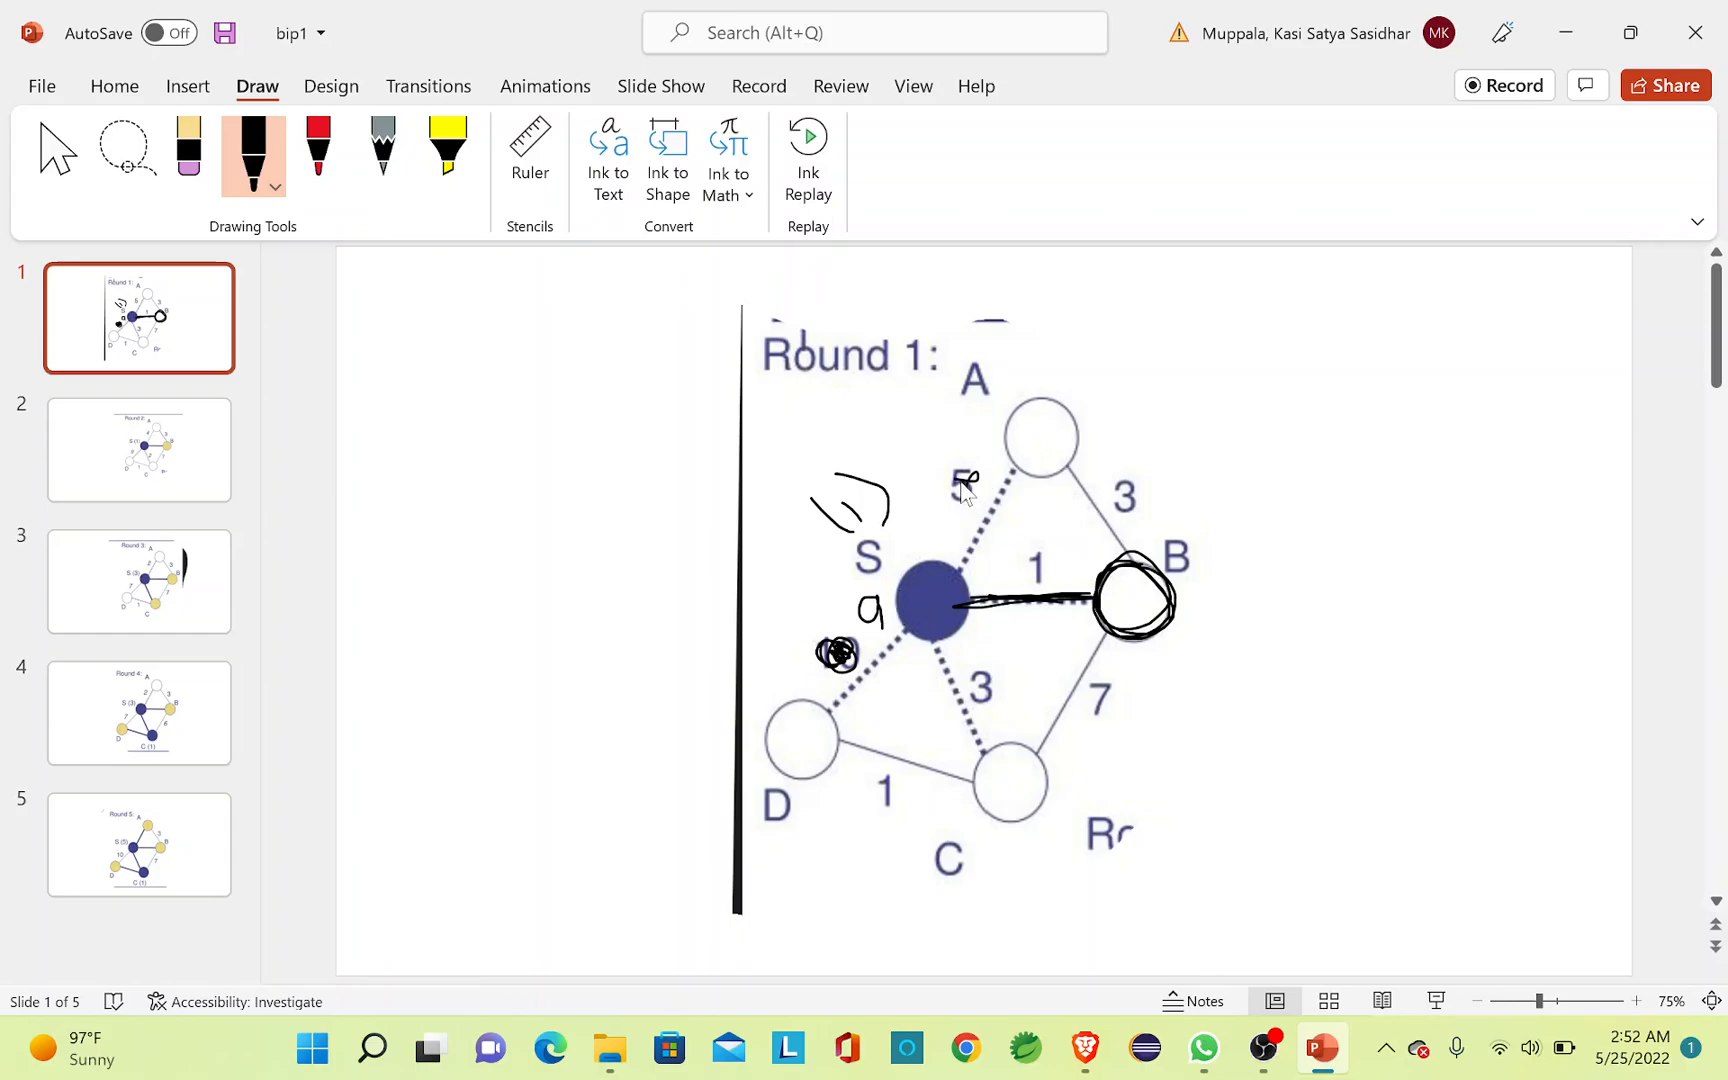
pyautogui.moveTo(912, 450)
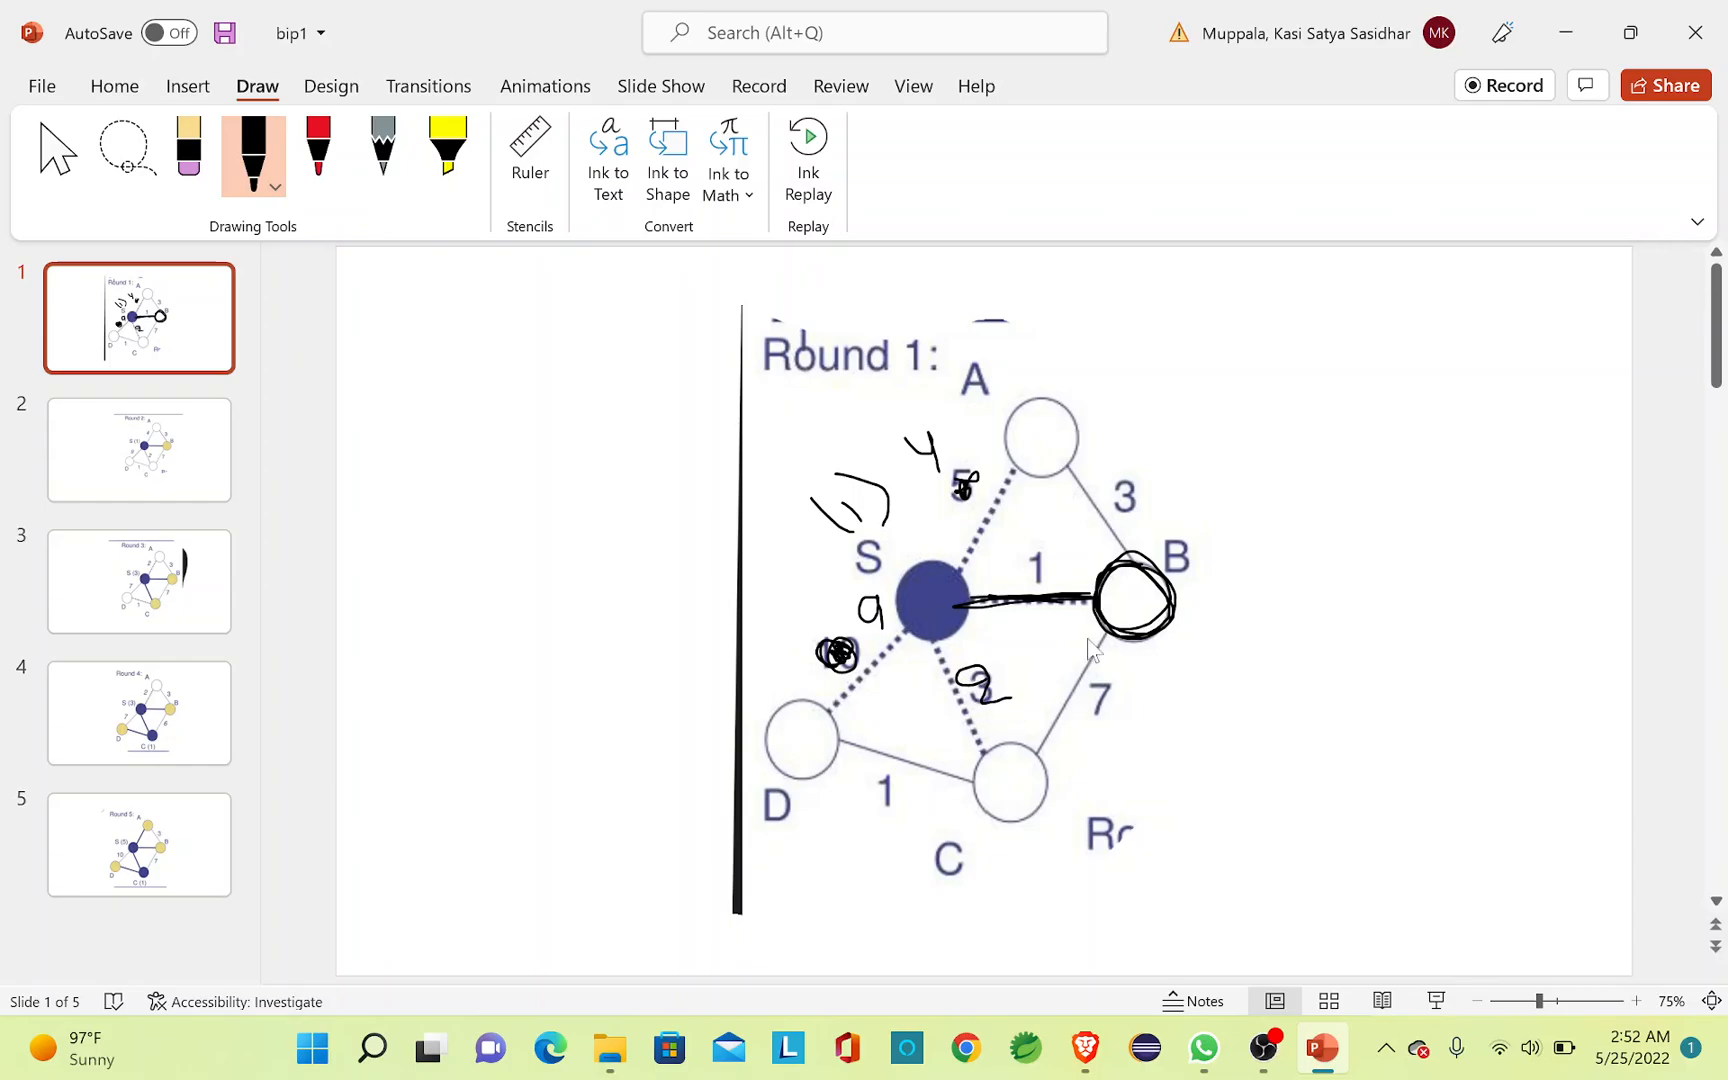
# Select the Round 2 slide thumbnail after inking Round 1.
pyautogui.click(139, 449)
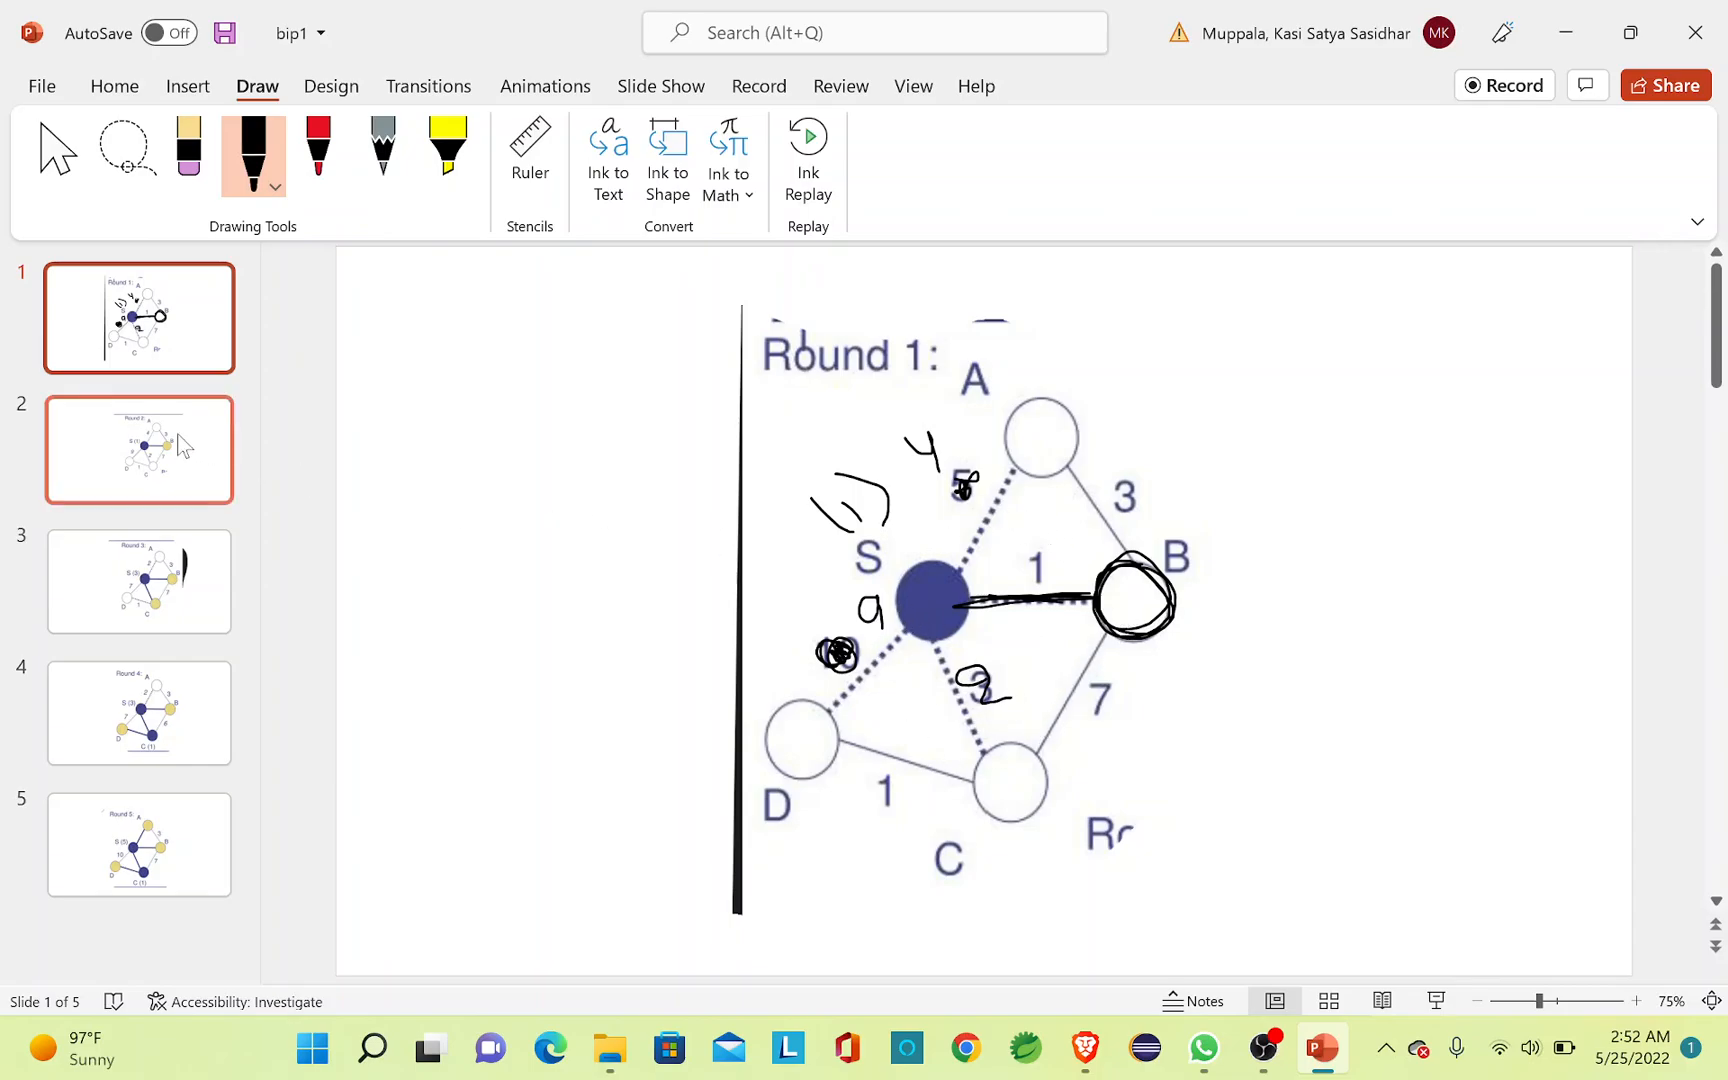
pyautogui.click(139, 449)
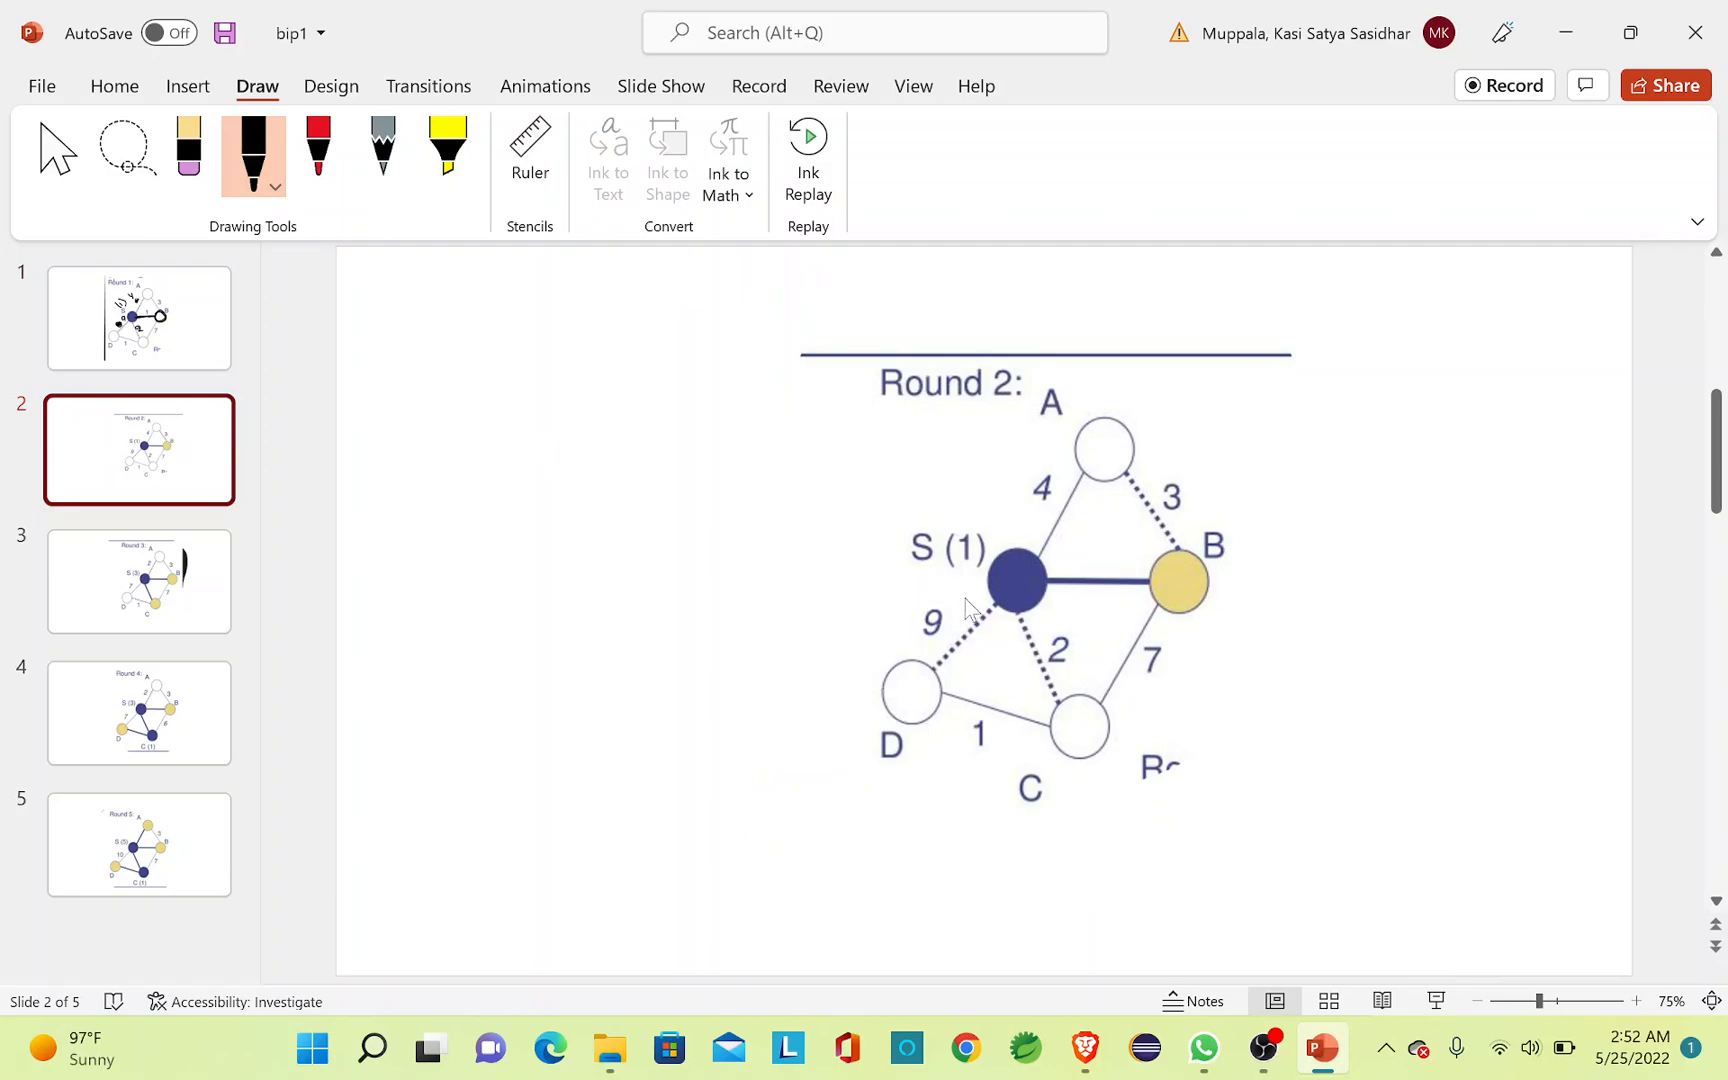
pyautogui.moveTo(1030, 614)
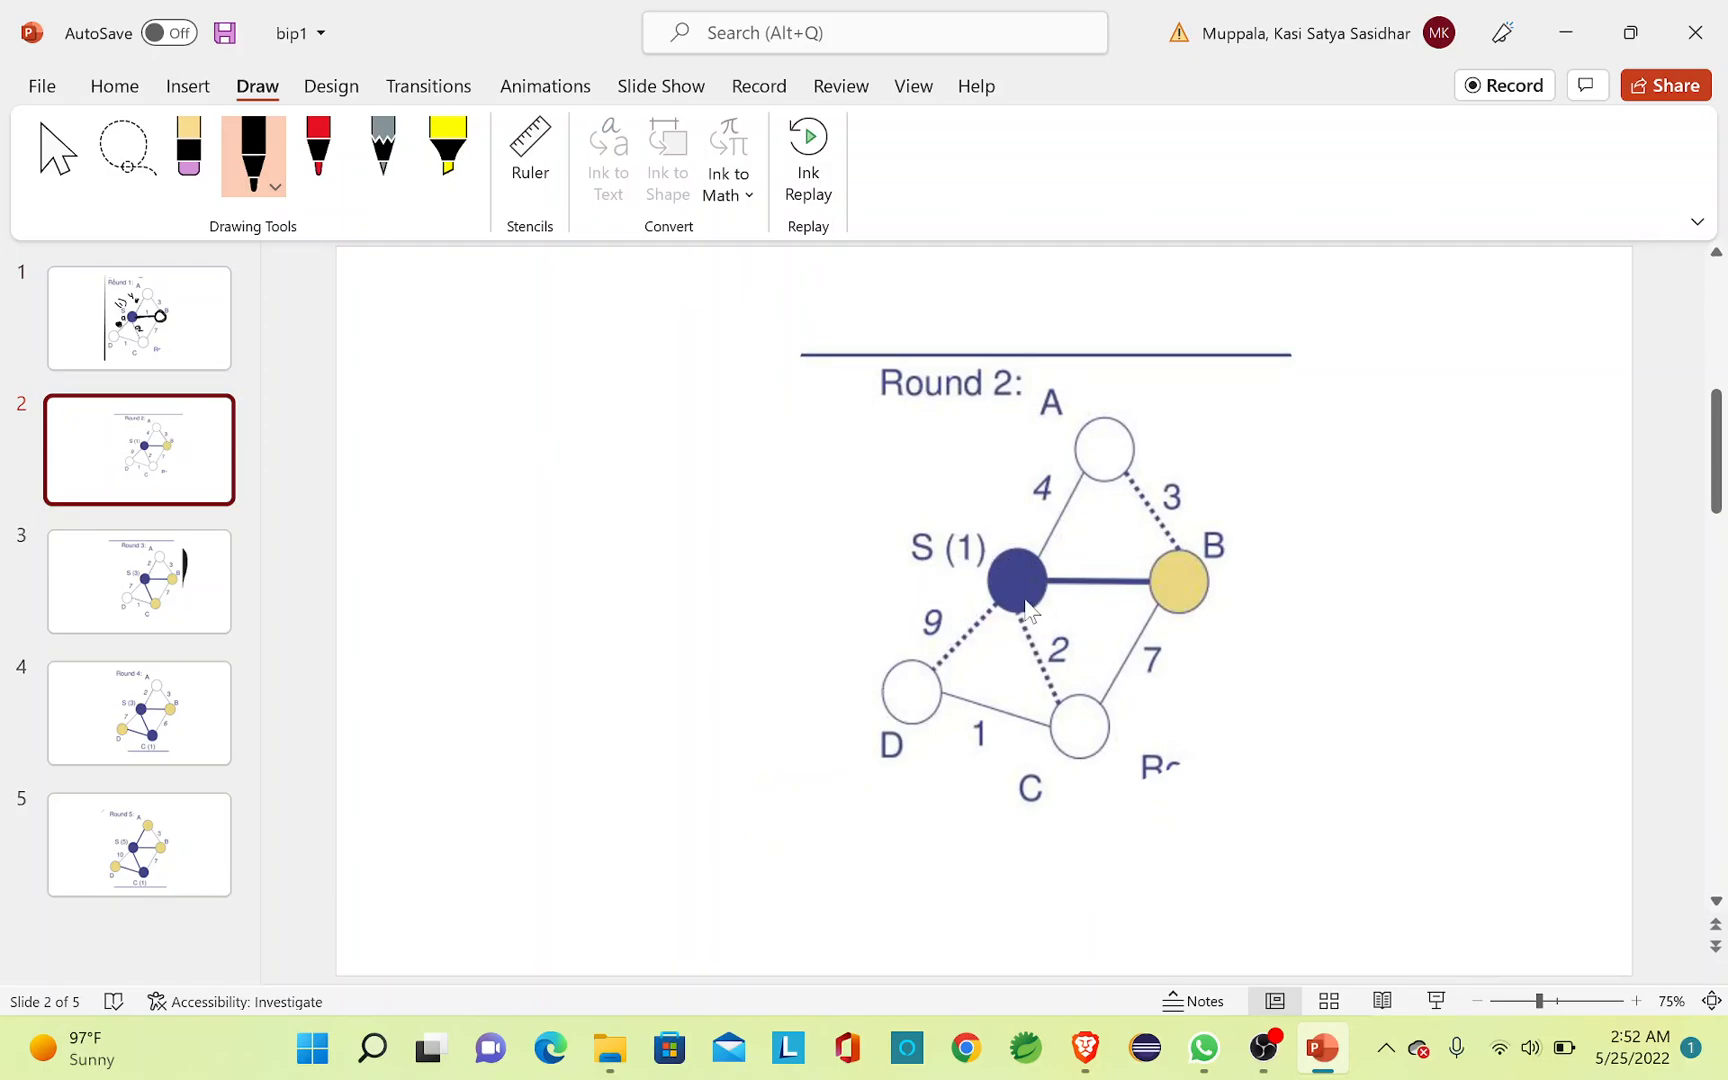
pyautogui.moveTo(1012, 582)
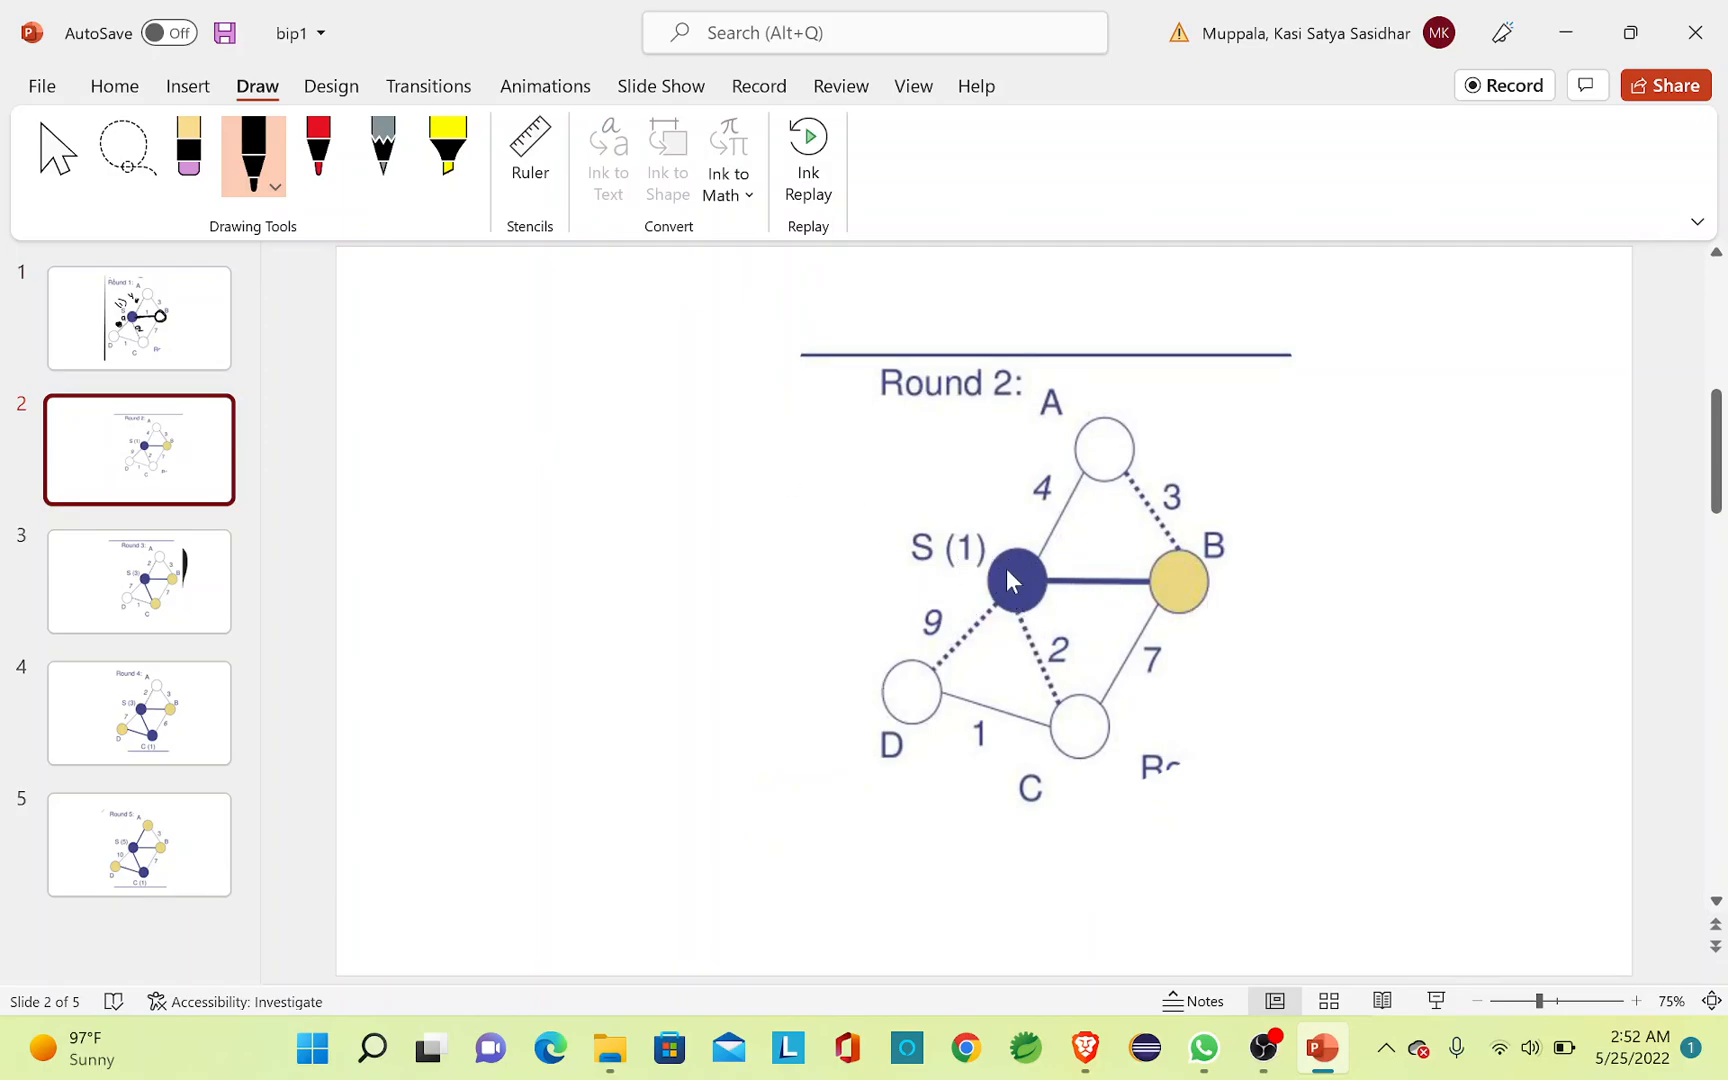
pyautogui.moveTo(970, 617)
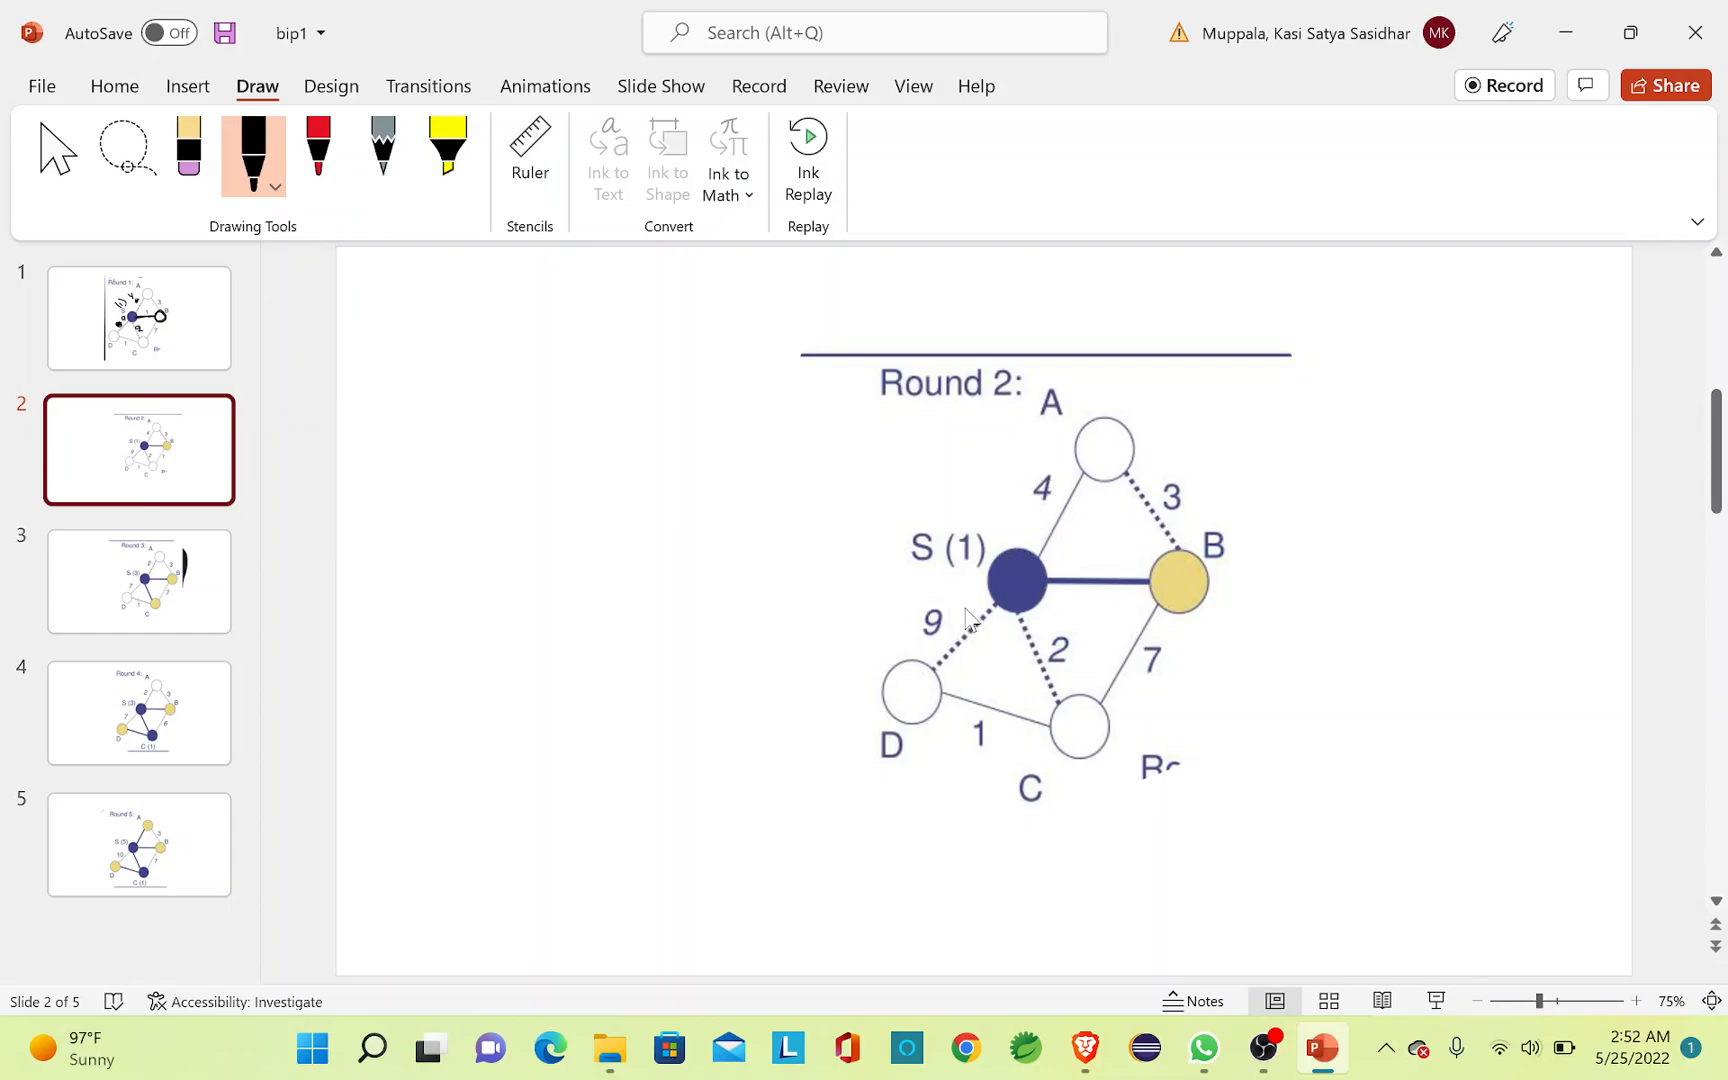
pyautogui.moveTo(995, 598)
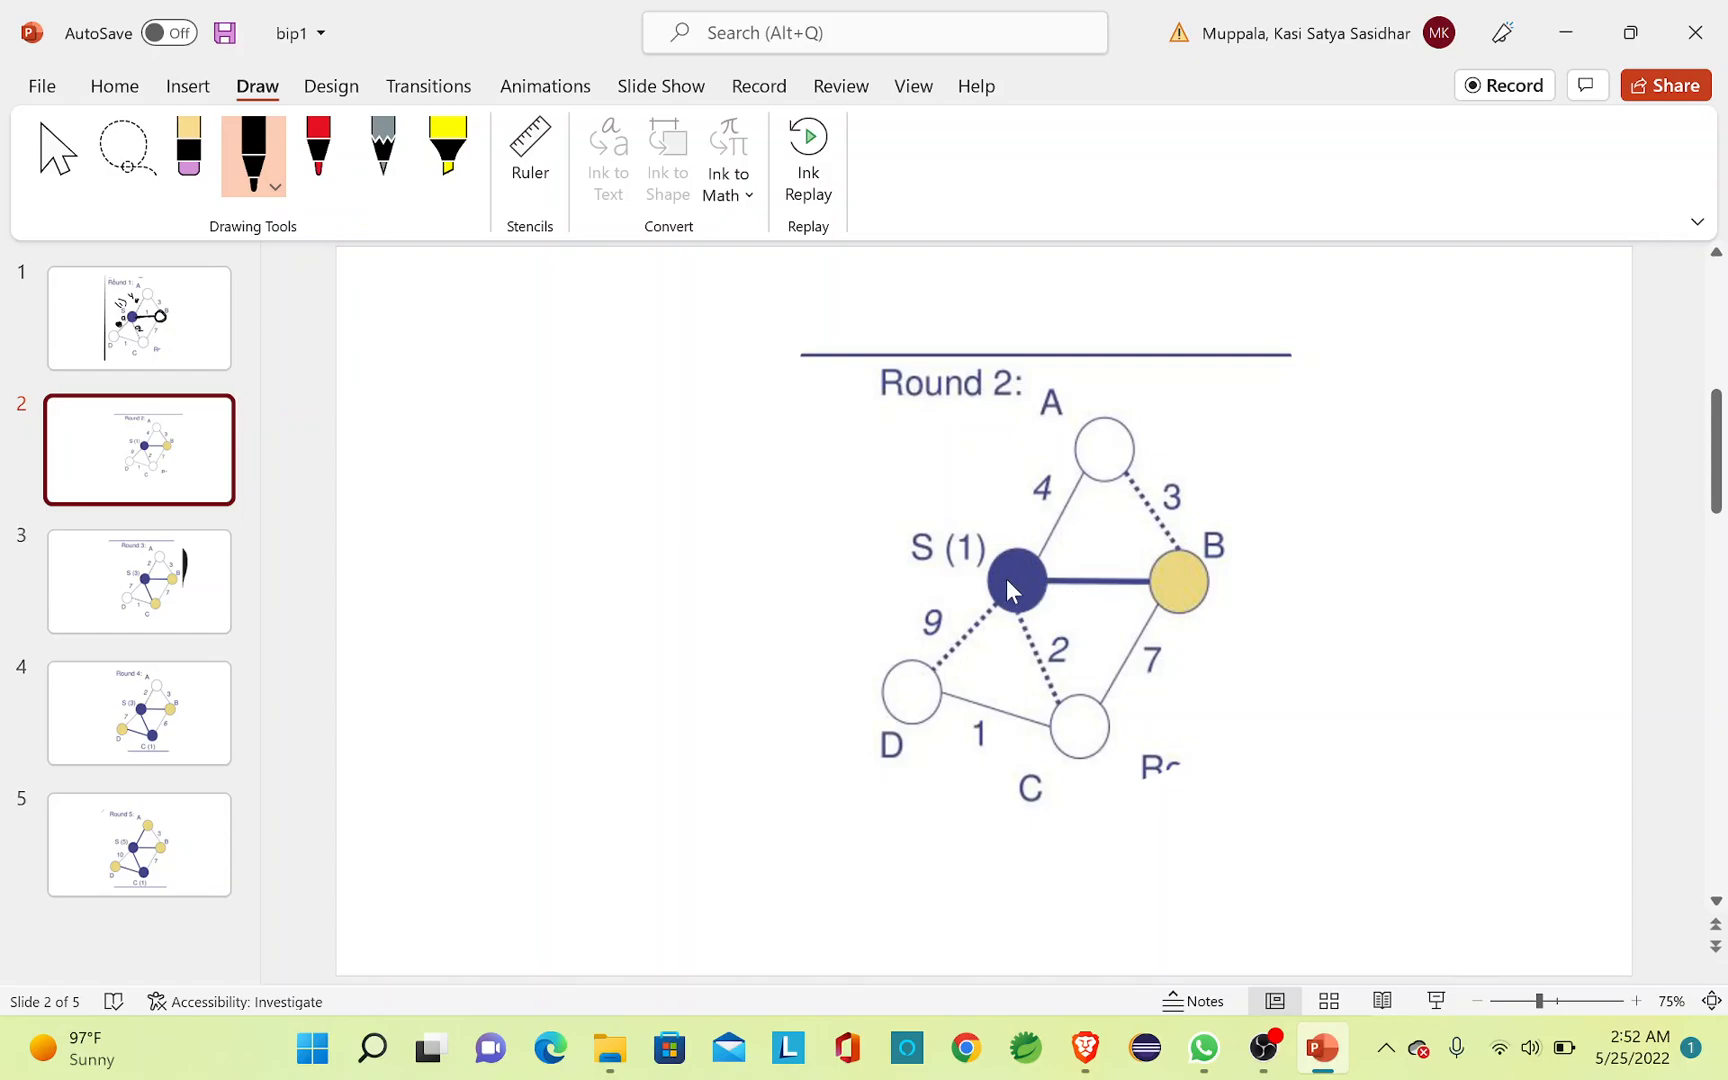
pyautogui.moveTo(1082, 588)
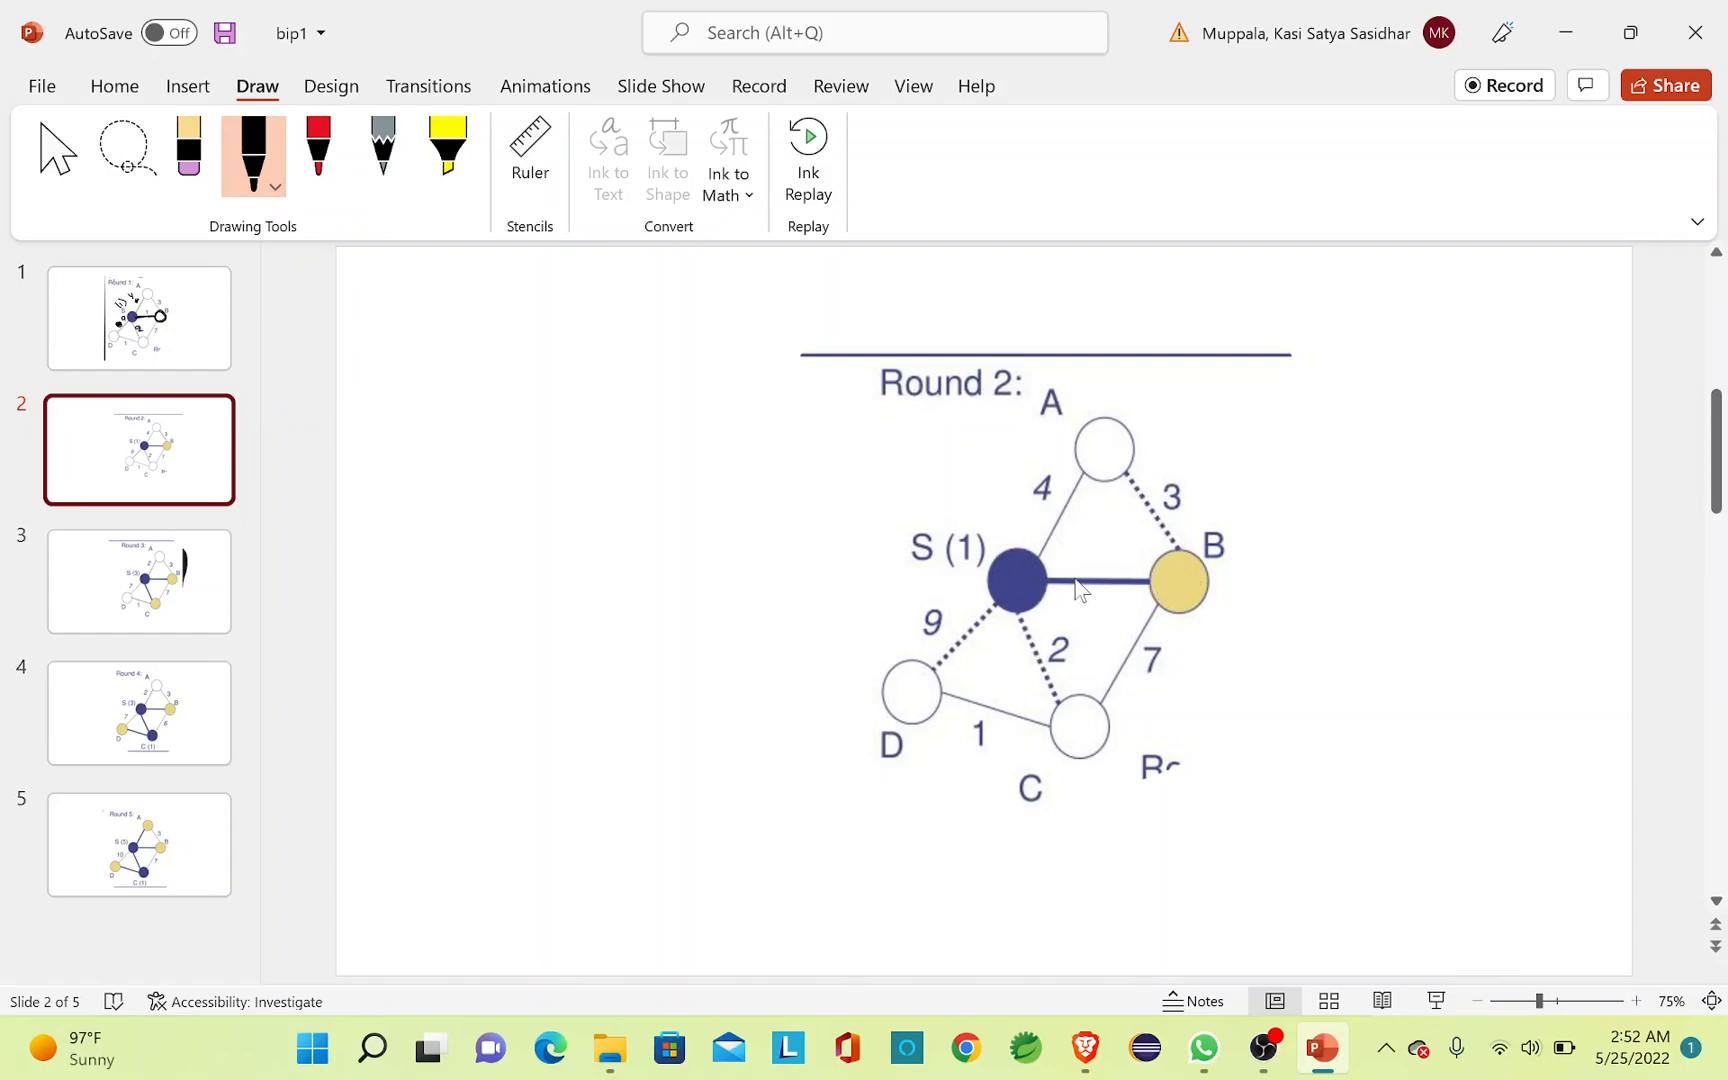
pyautogui.moveTo(1196, 590)
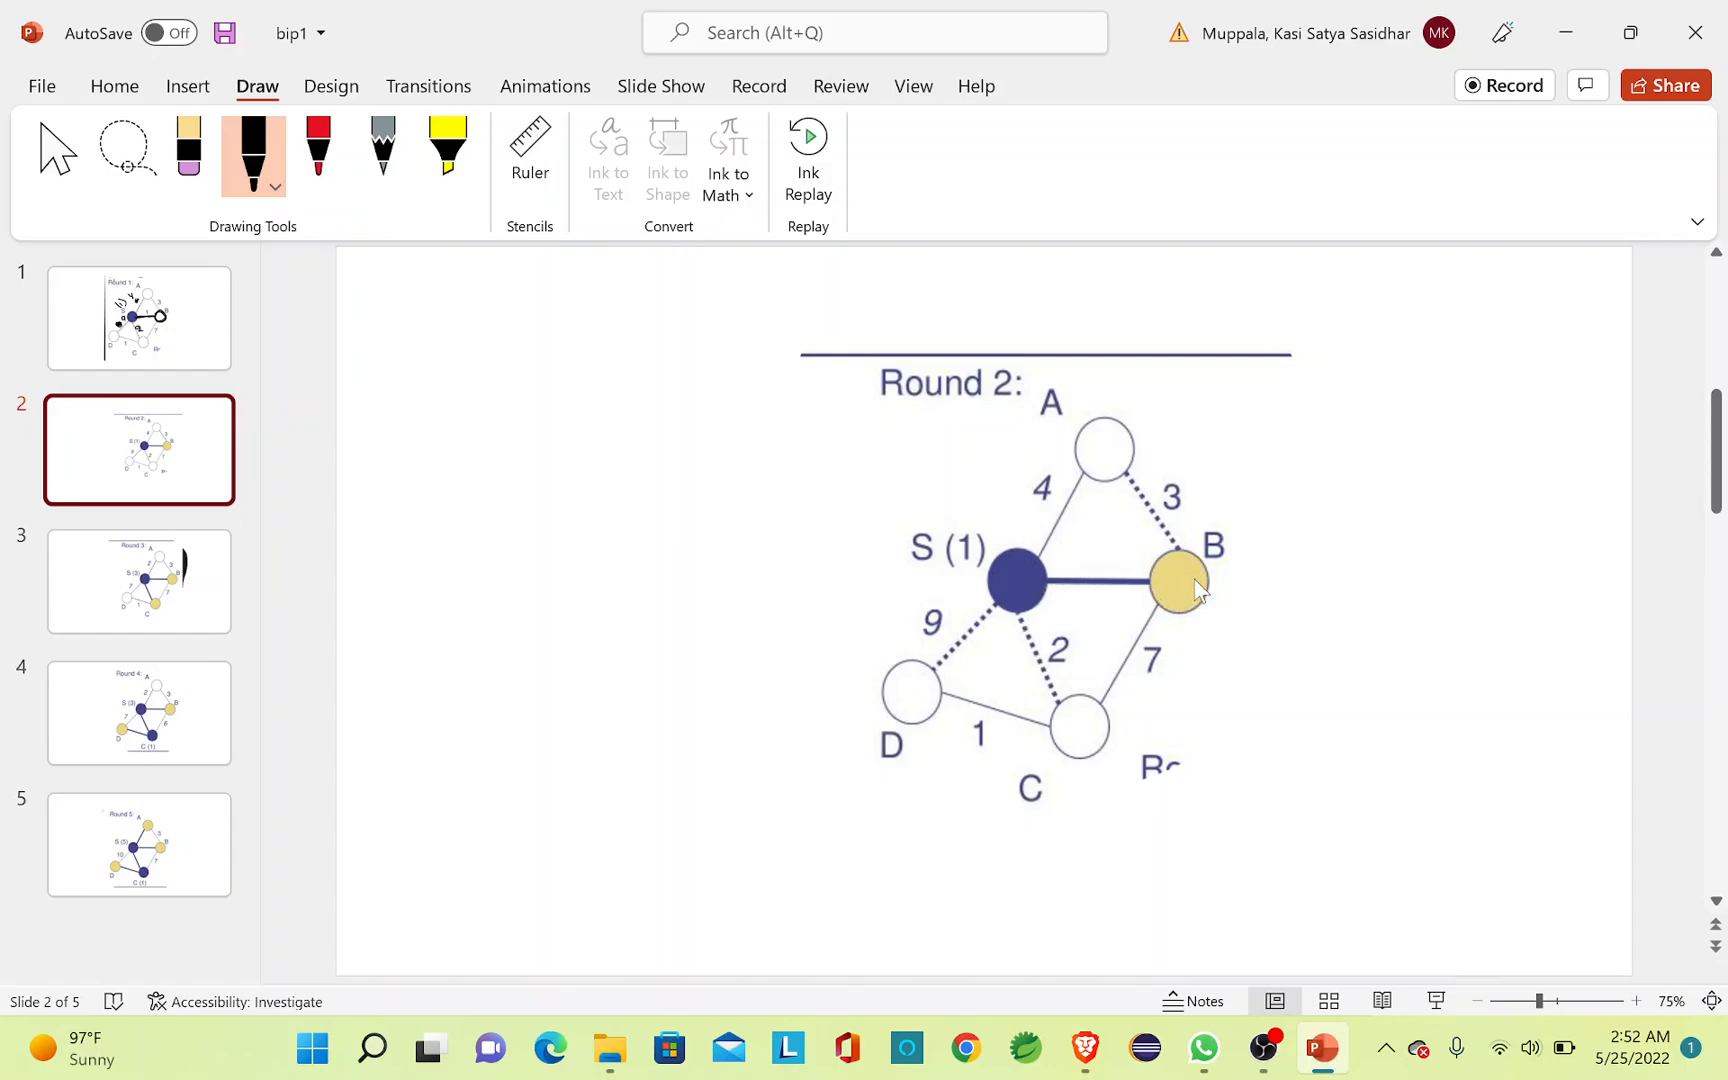
pyautogui.moveTo(1108, 597)
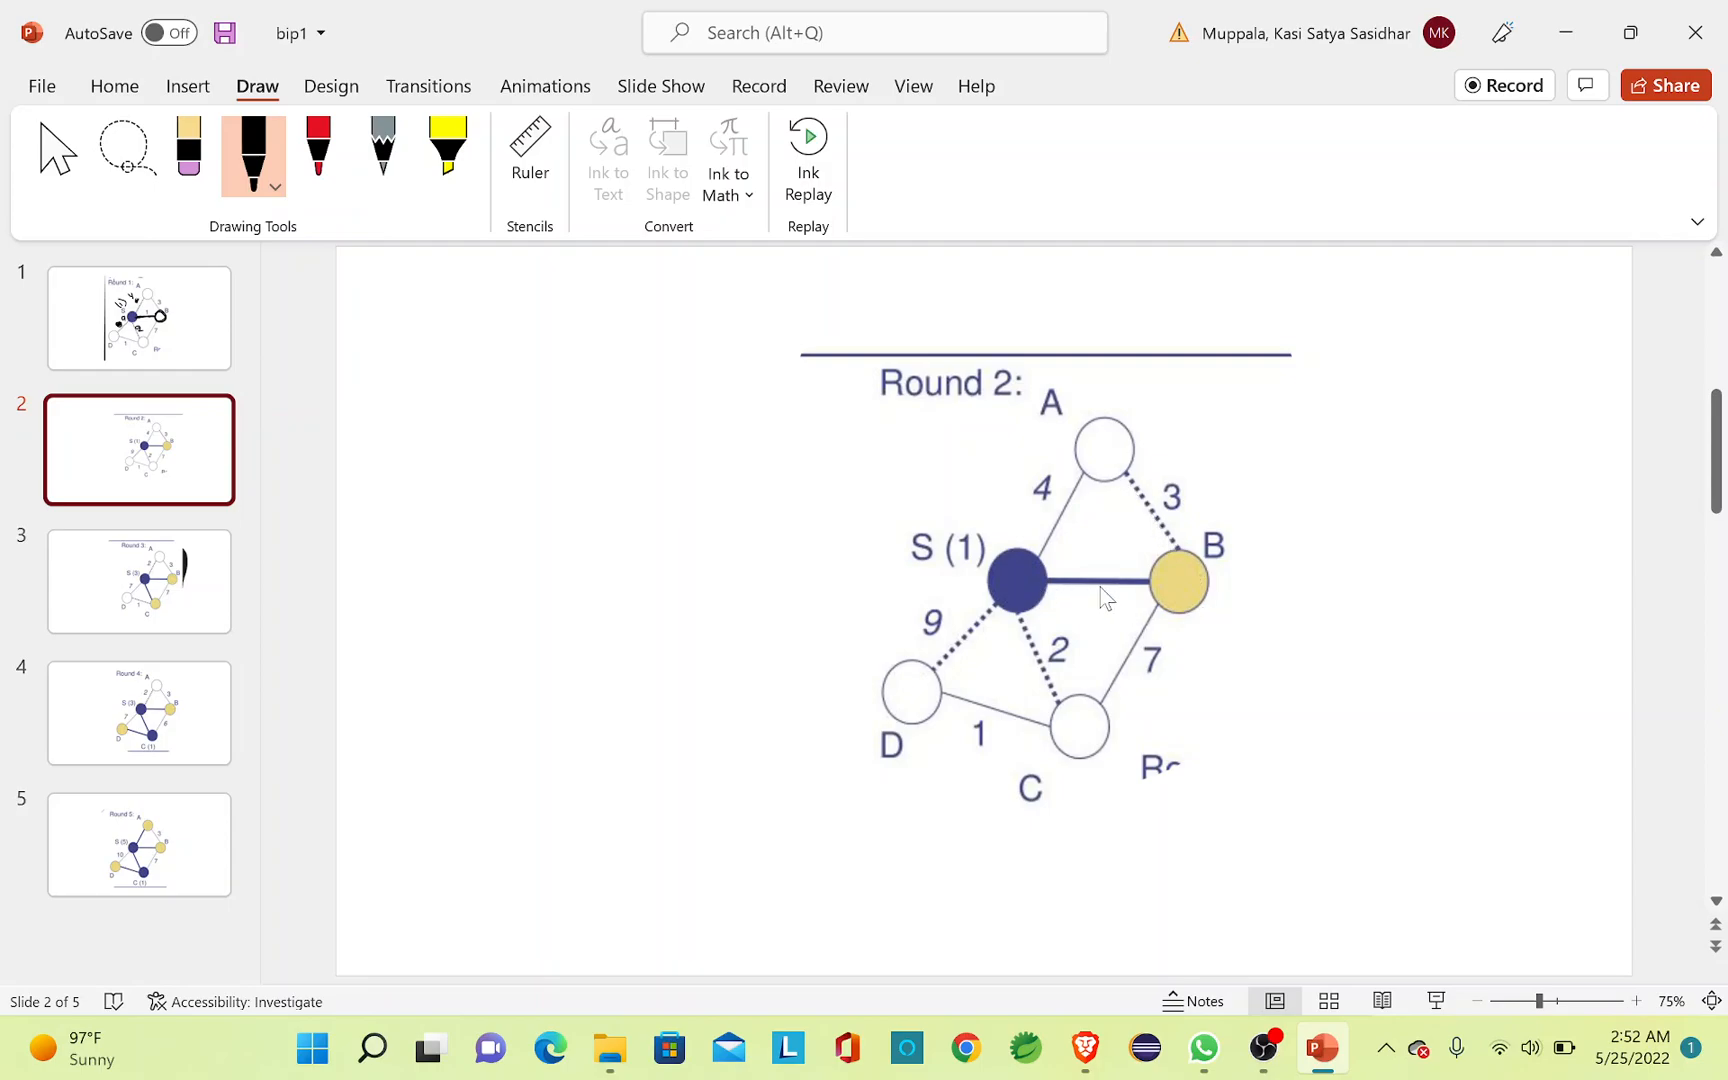
pyautogui.moveTo(1201, 590)
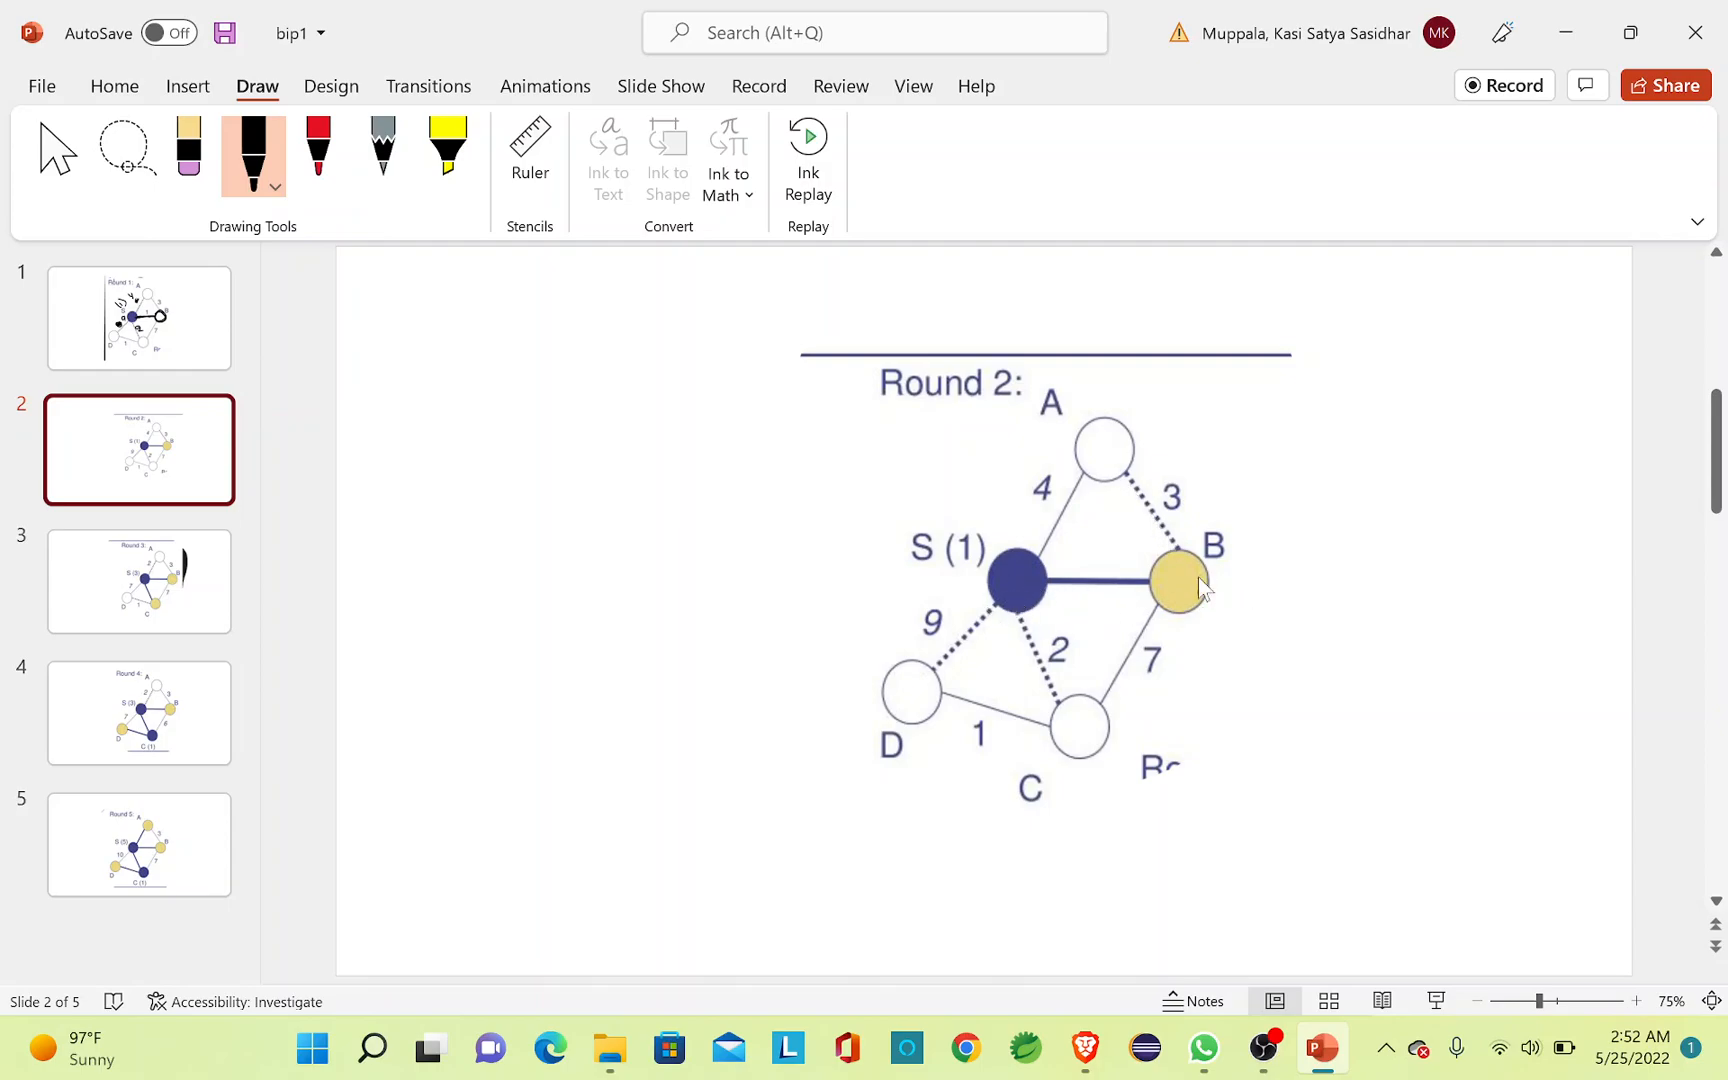
pyautogui.moveTo(1086, 568)
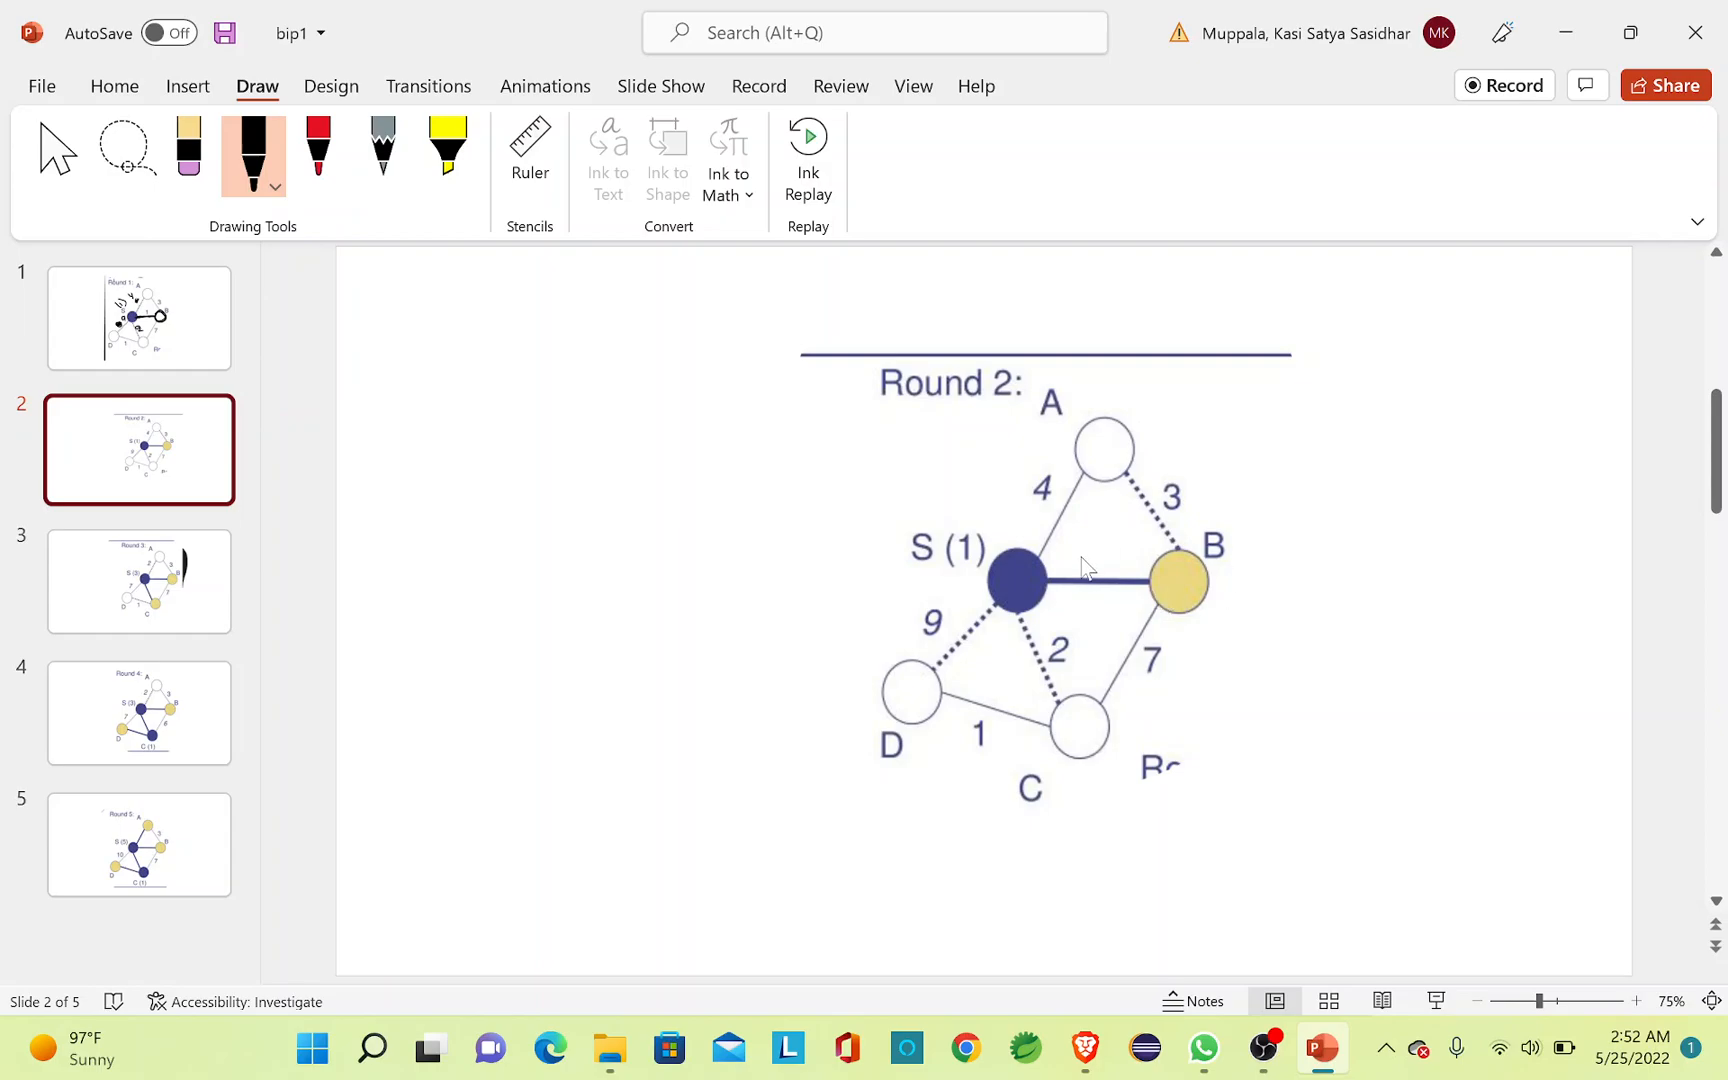
pyautogui.moveTo(1126, 598)
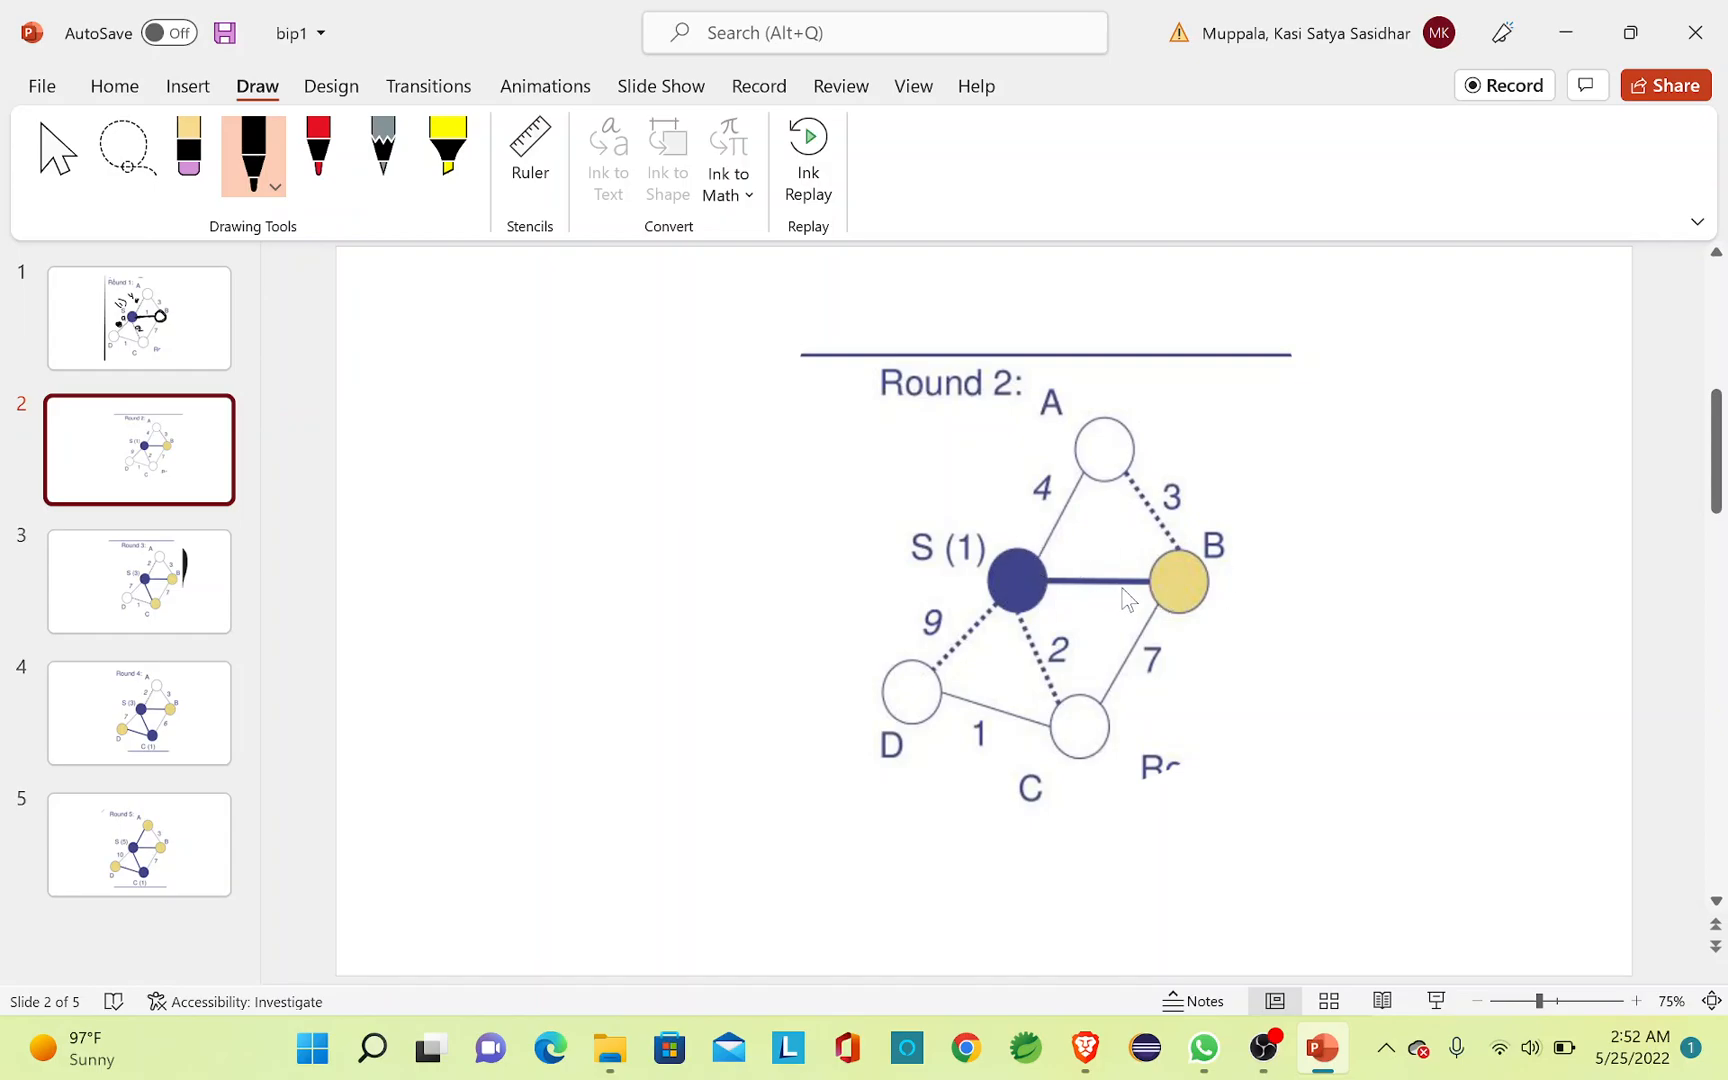
pyautogui.moveTo(1185, 570)
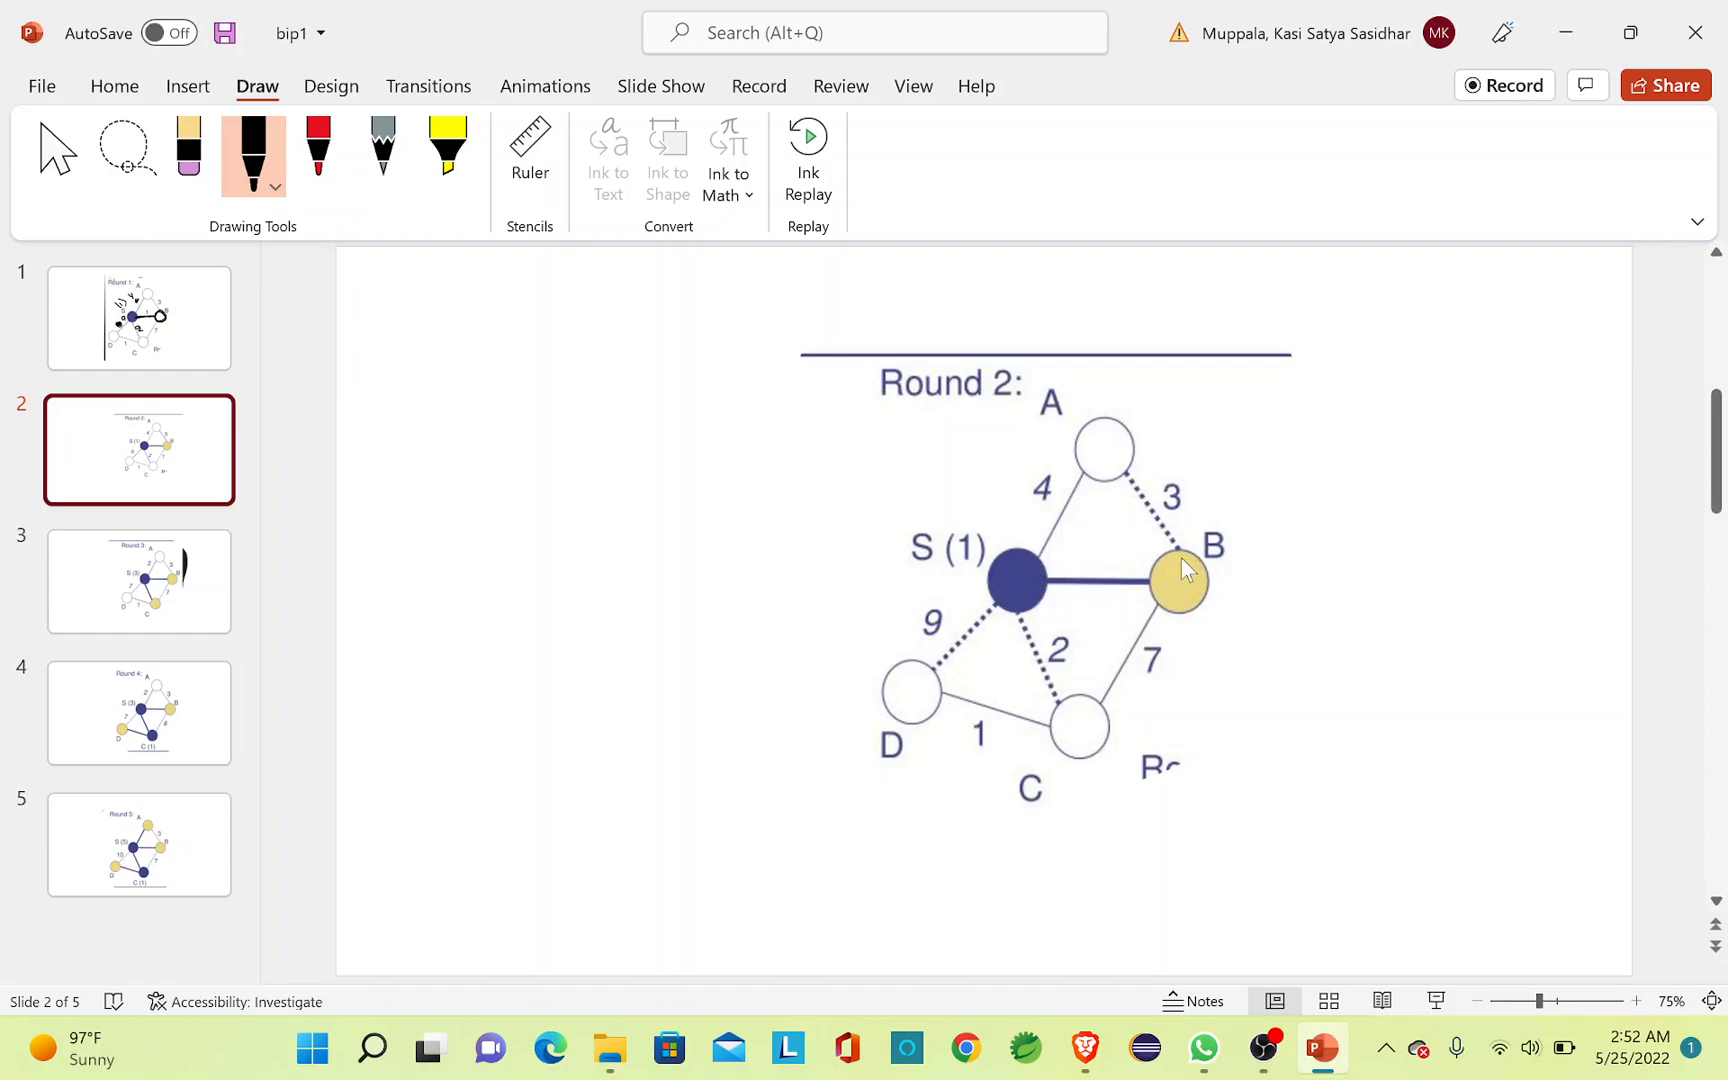
pyautogui.moveTo(1185, 548)
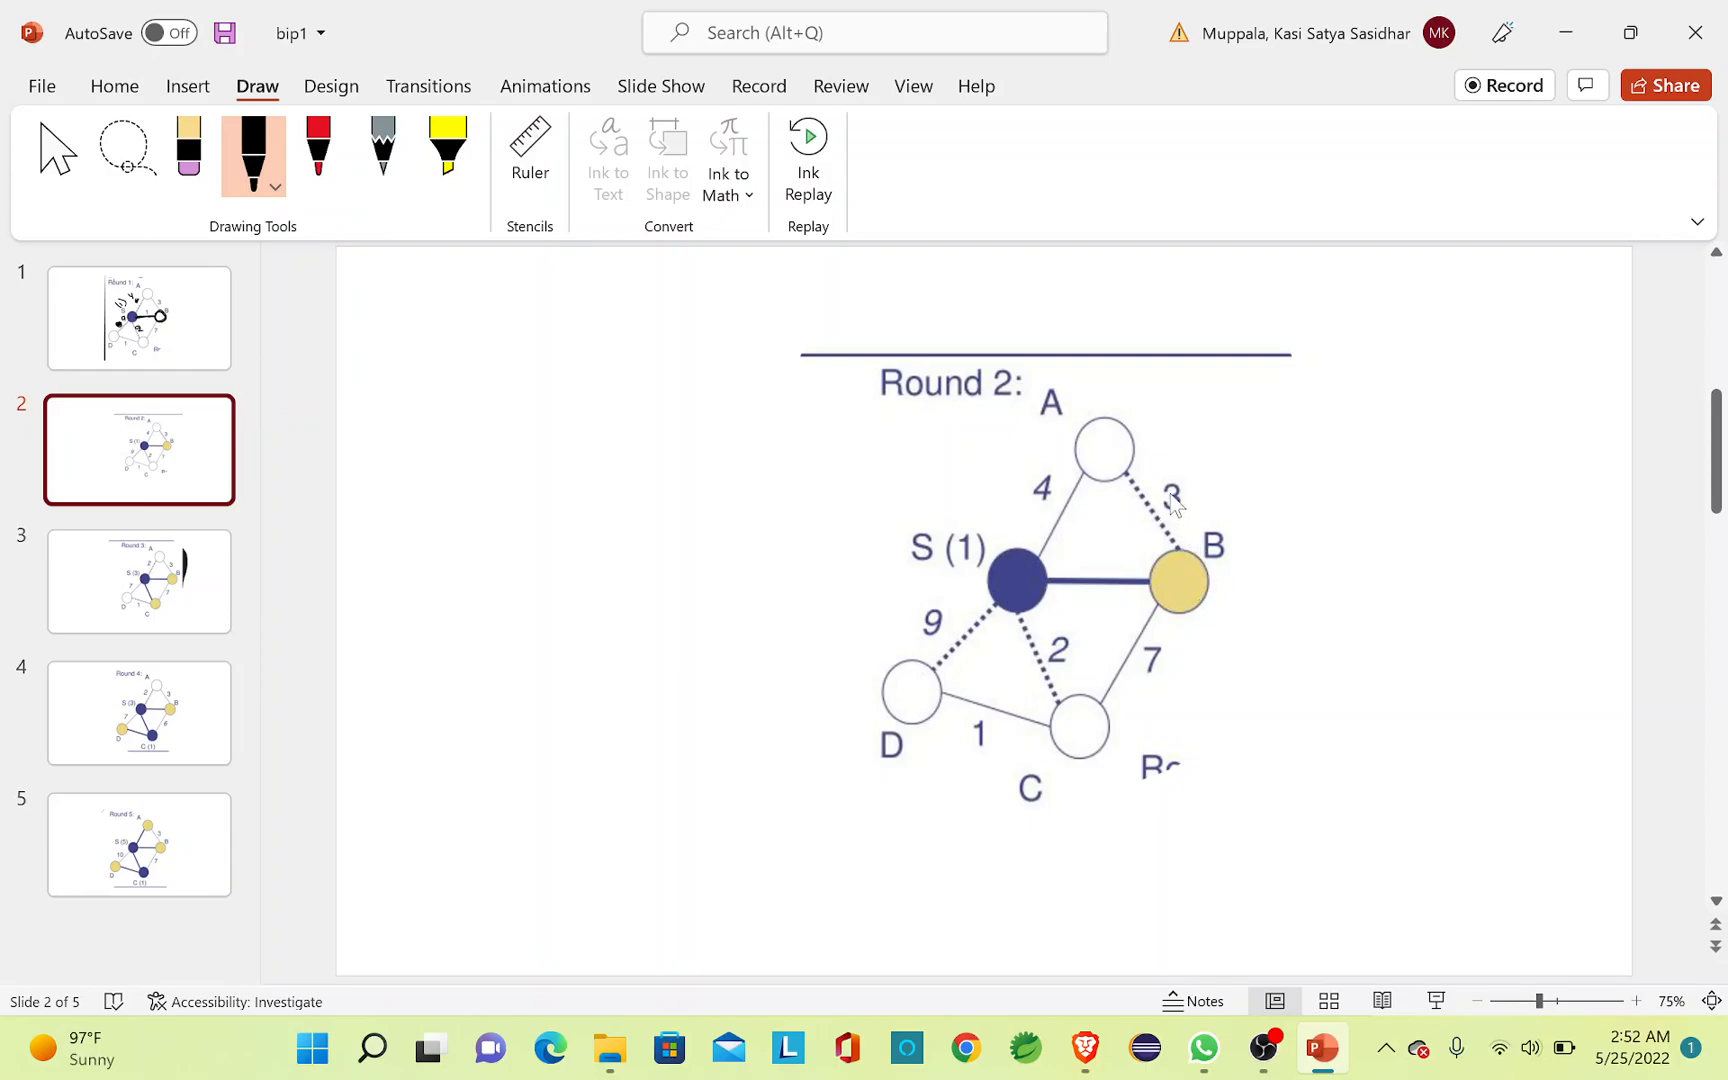
pyautogui.moveTo(1014, 612)
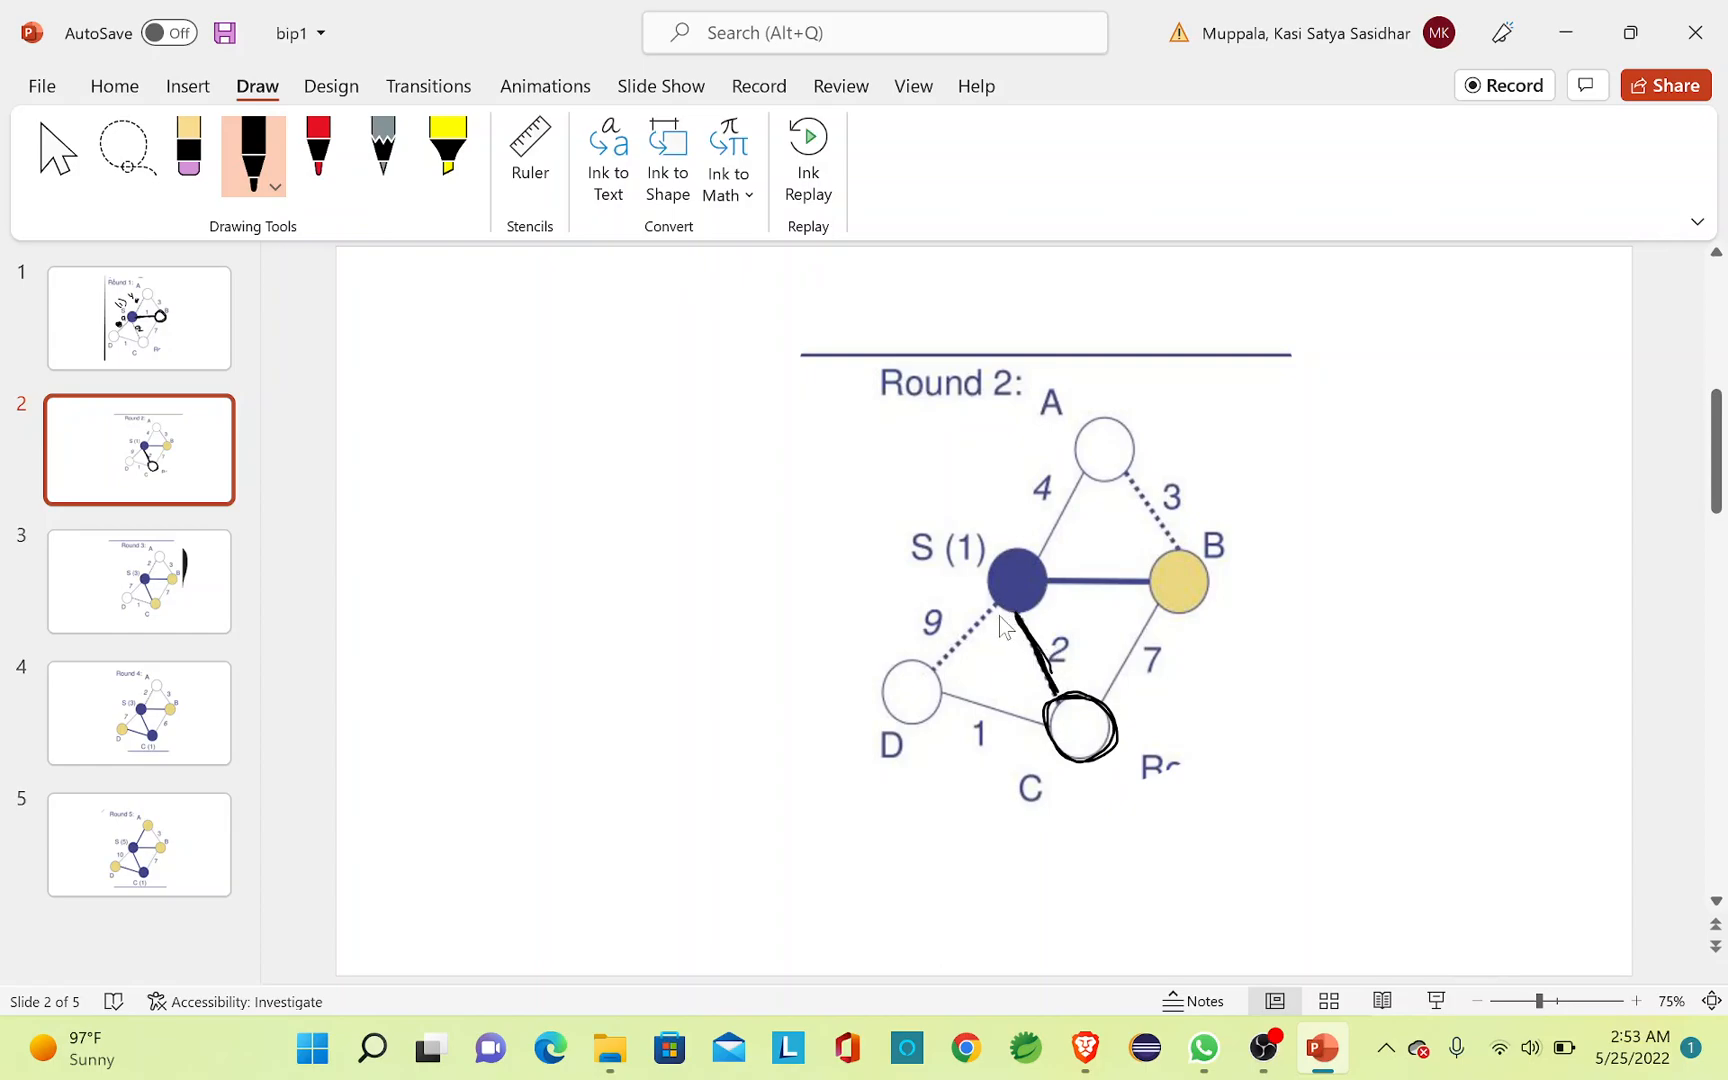
pyautogui.moveTo(968, 546)
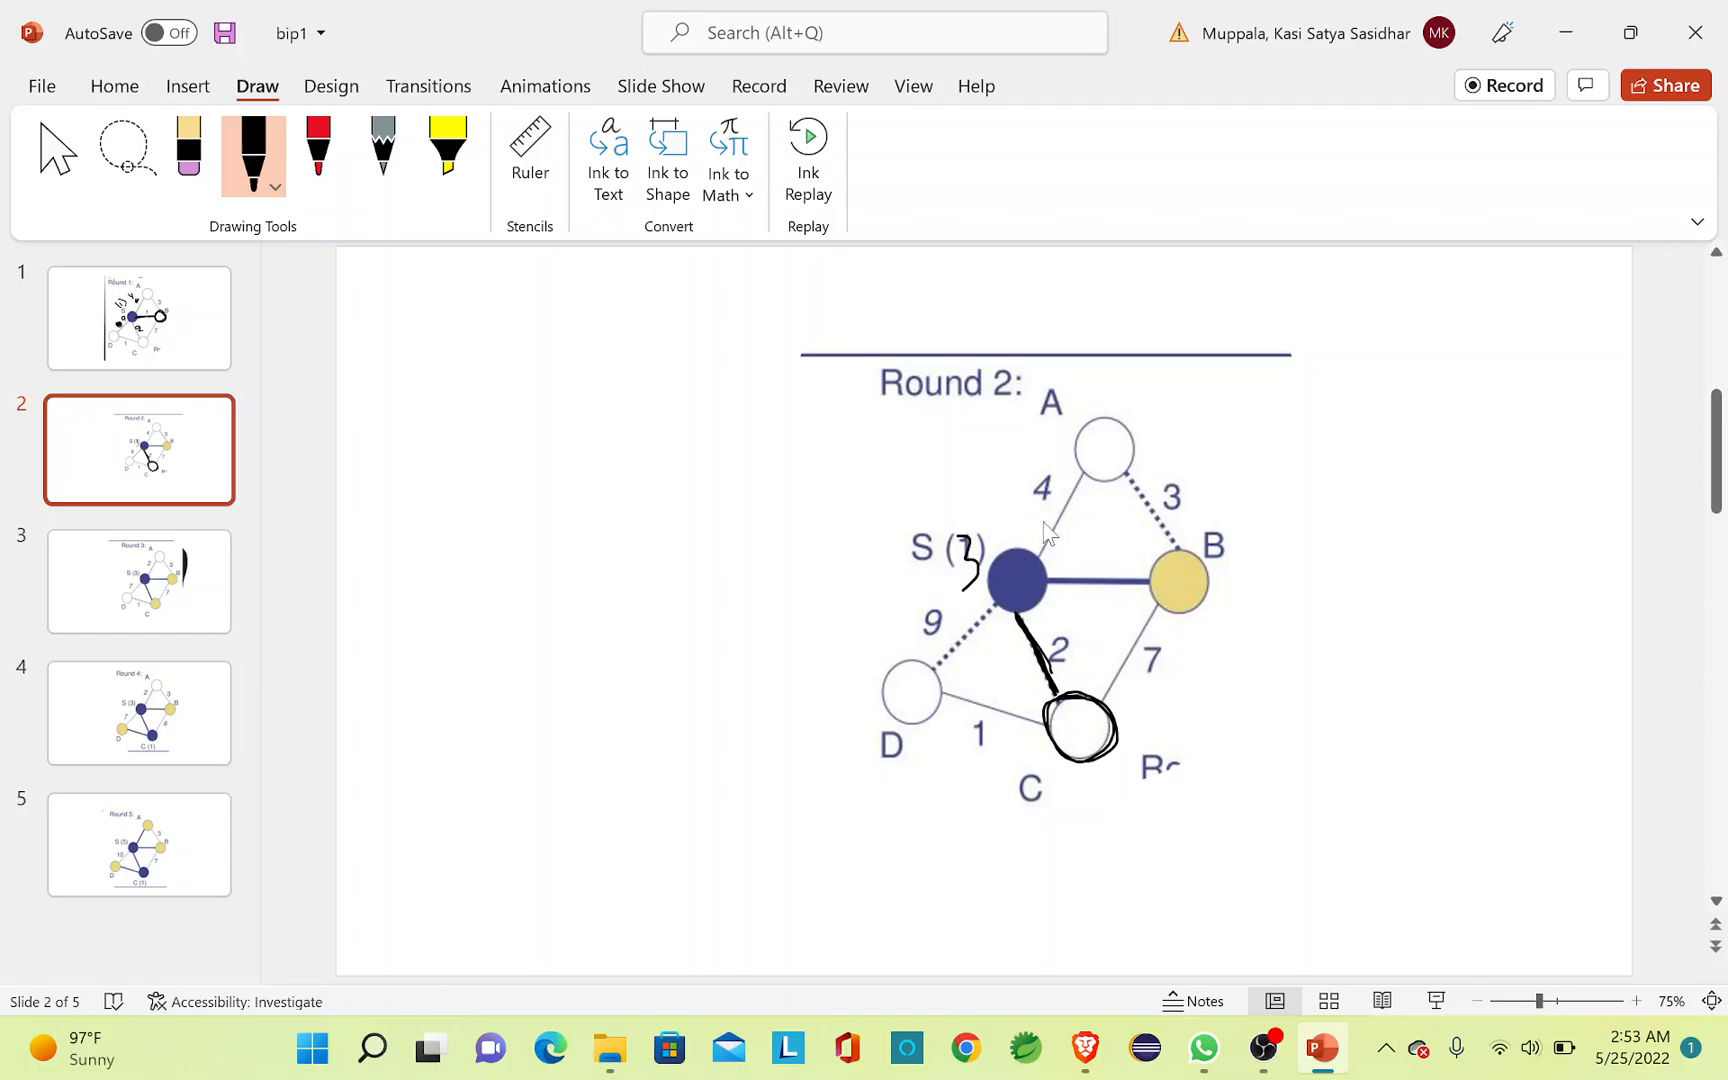
pyautogui.moveTo(1045, 501)
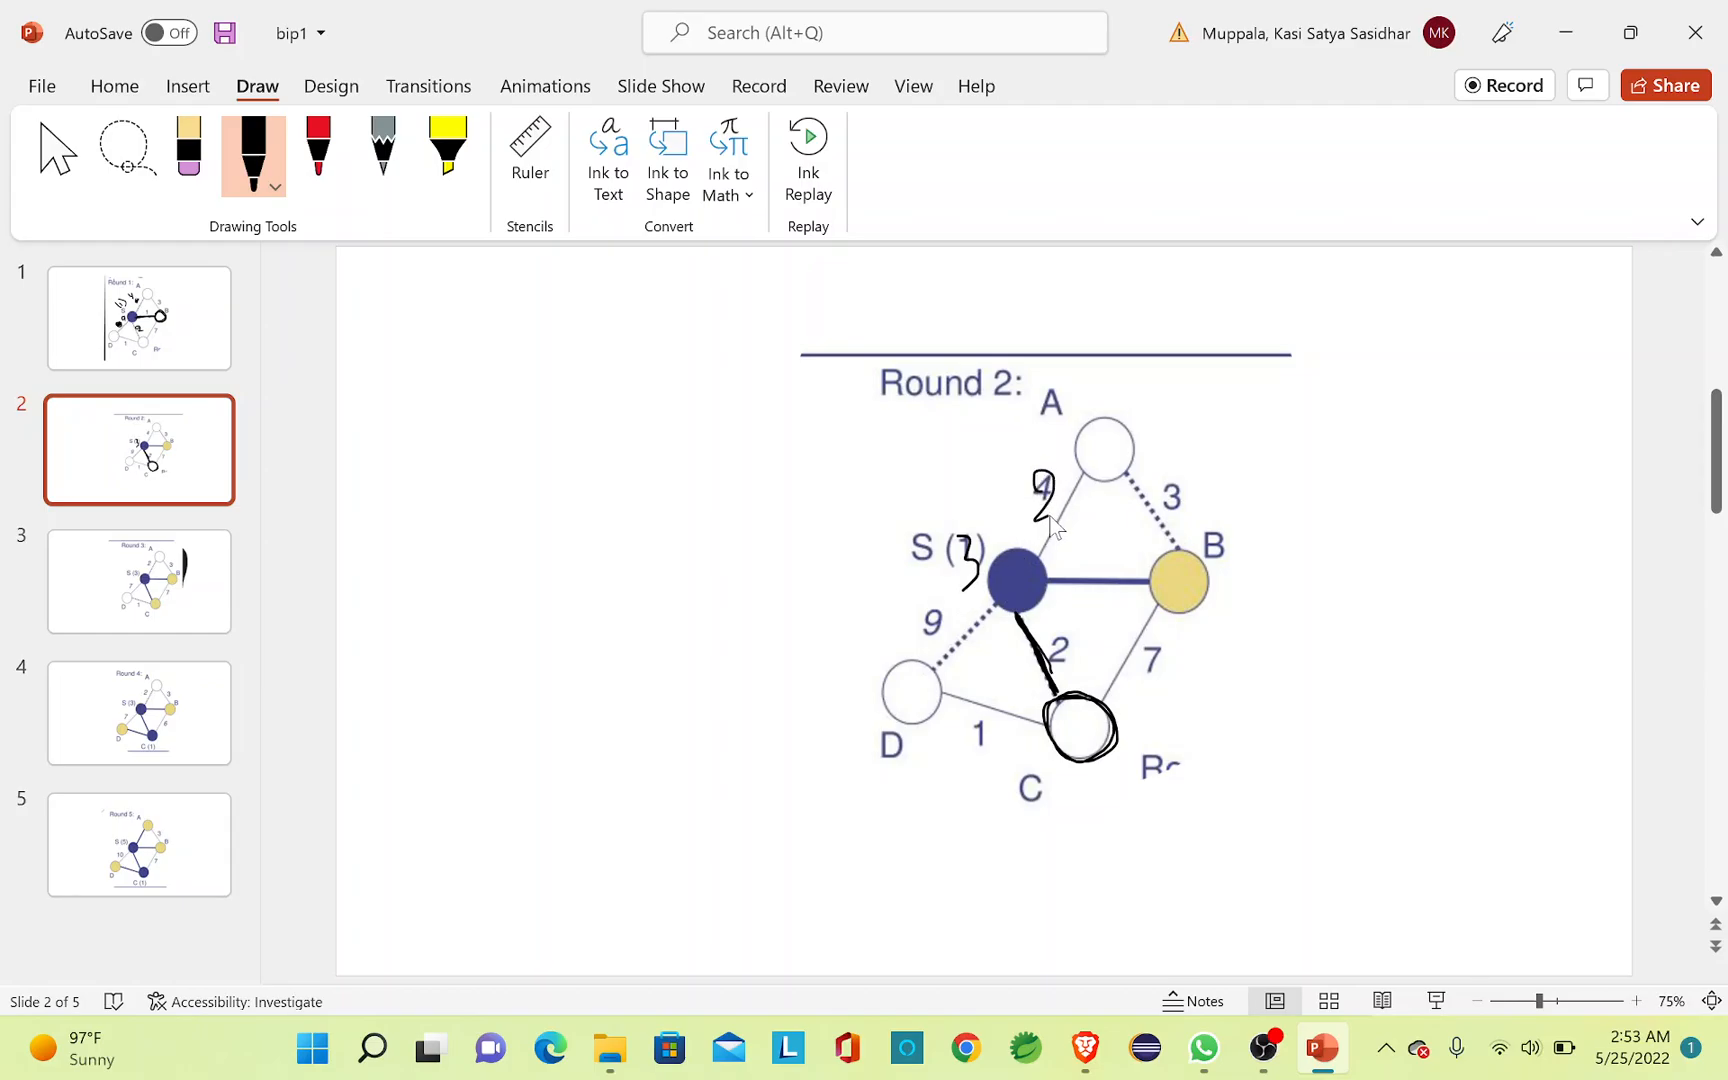
pyautogui.moveTo(921, 617)
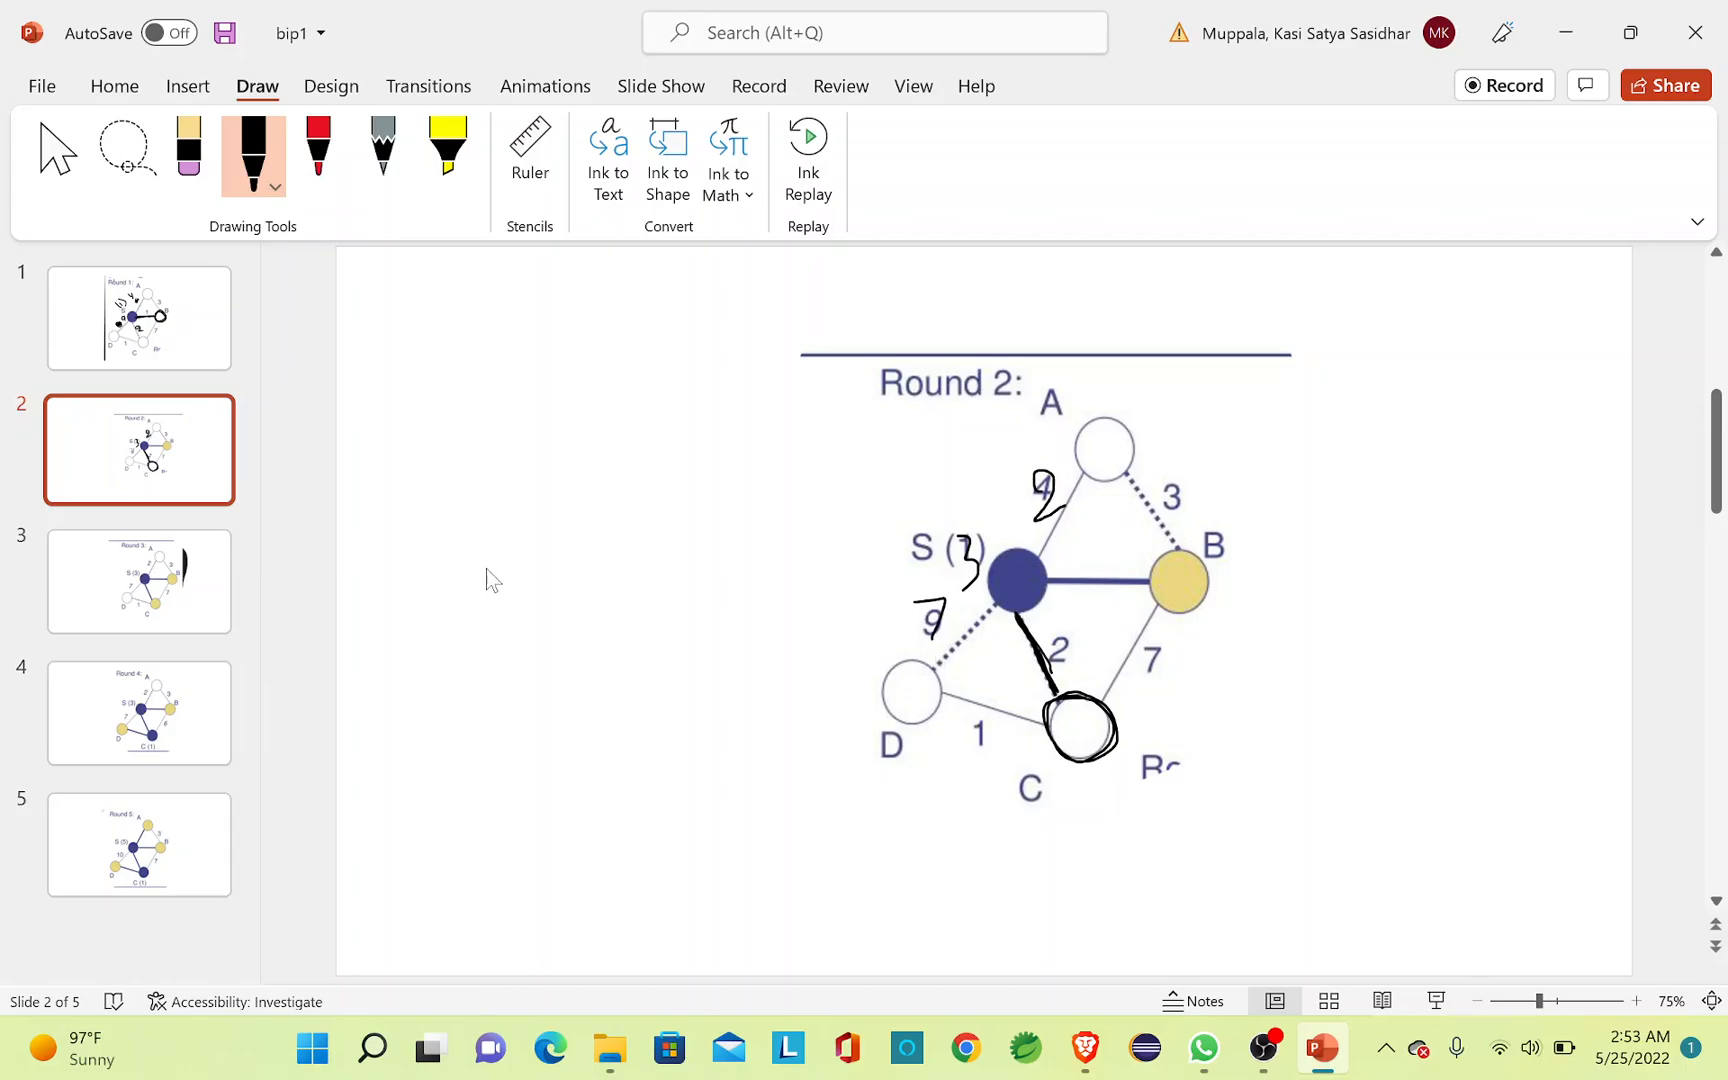
# Move from the annotated Round 2 slide to the Round 3 slide.
pyautogui.click(139, 581)
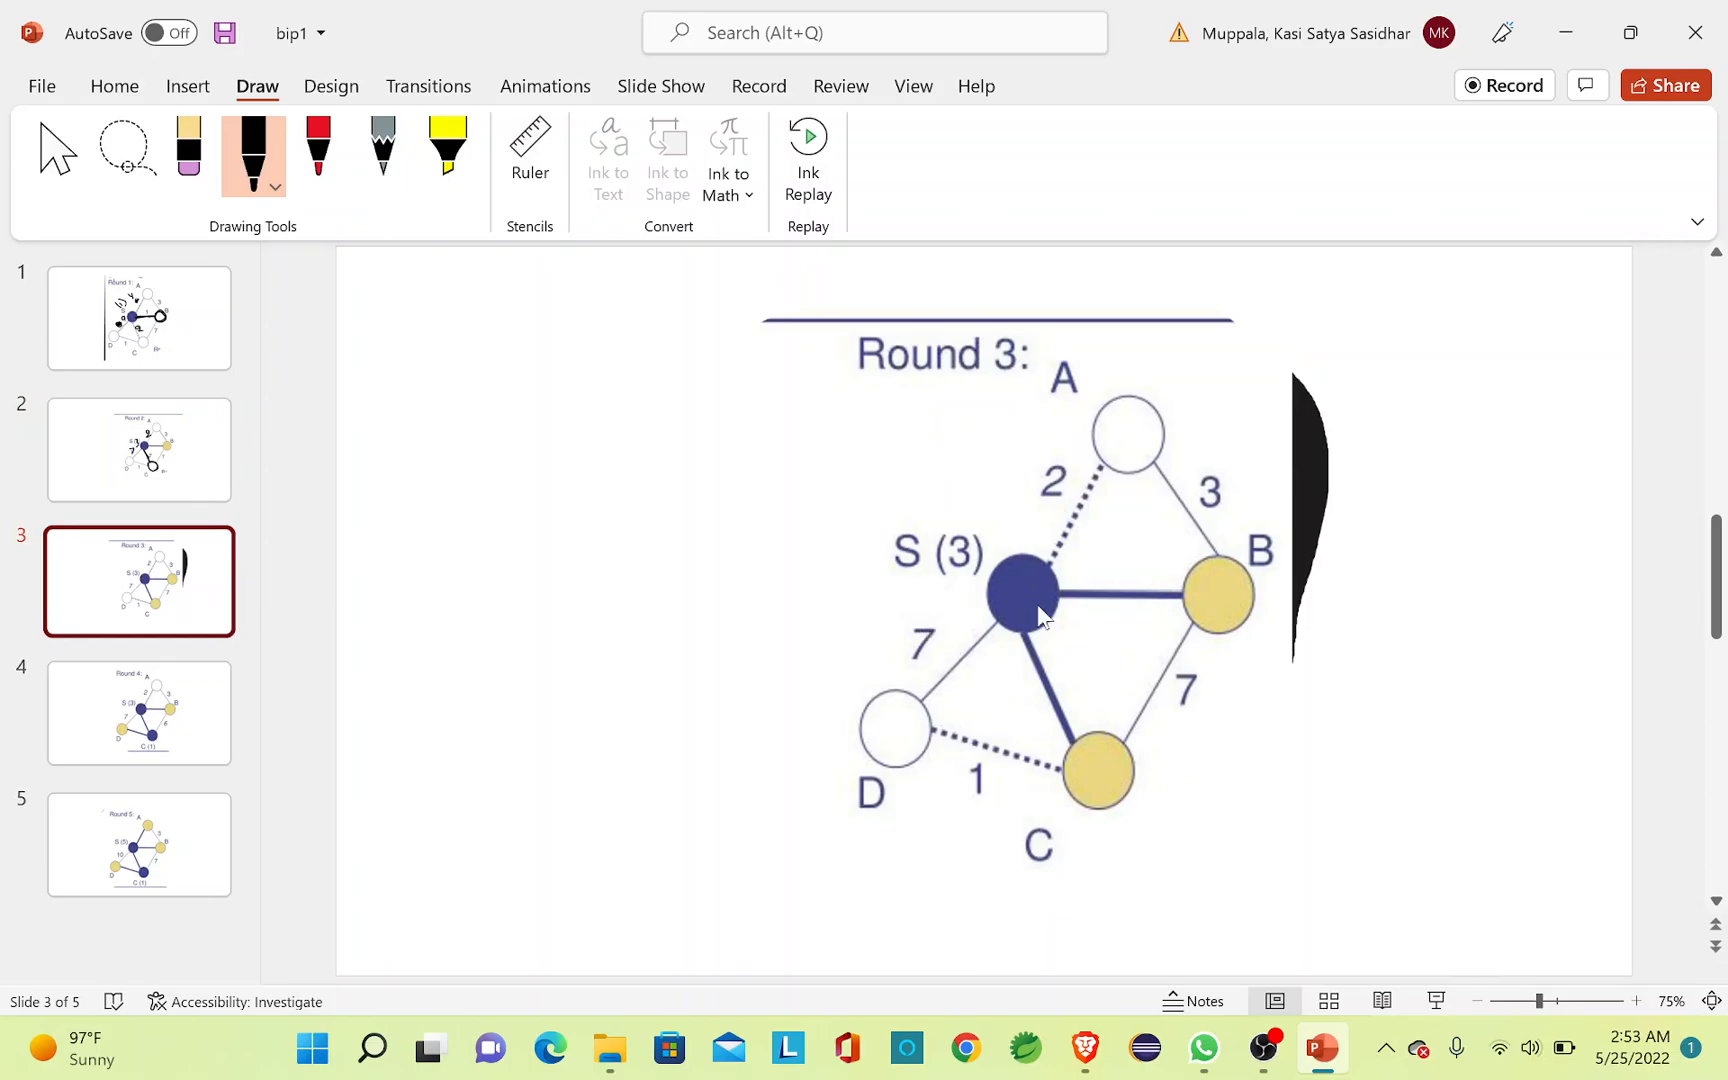
pyautogui.moveTo(1171, 663)
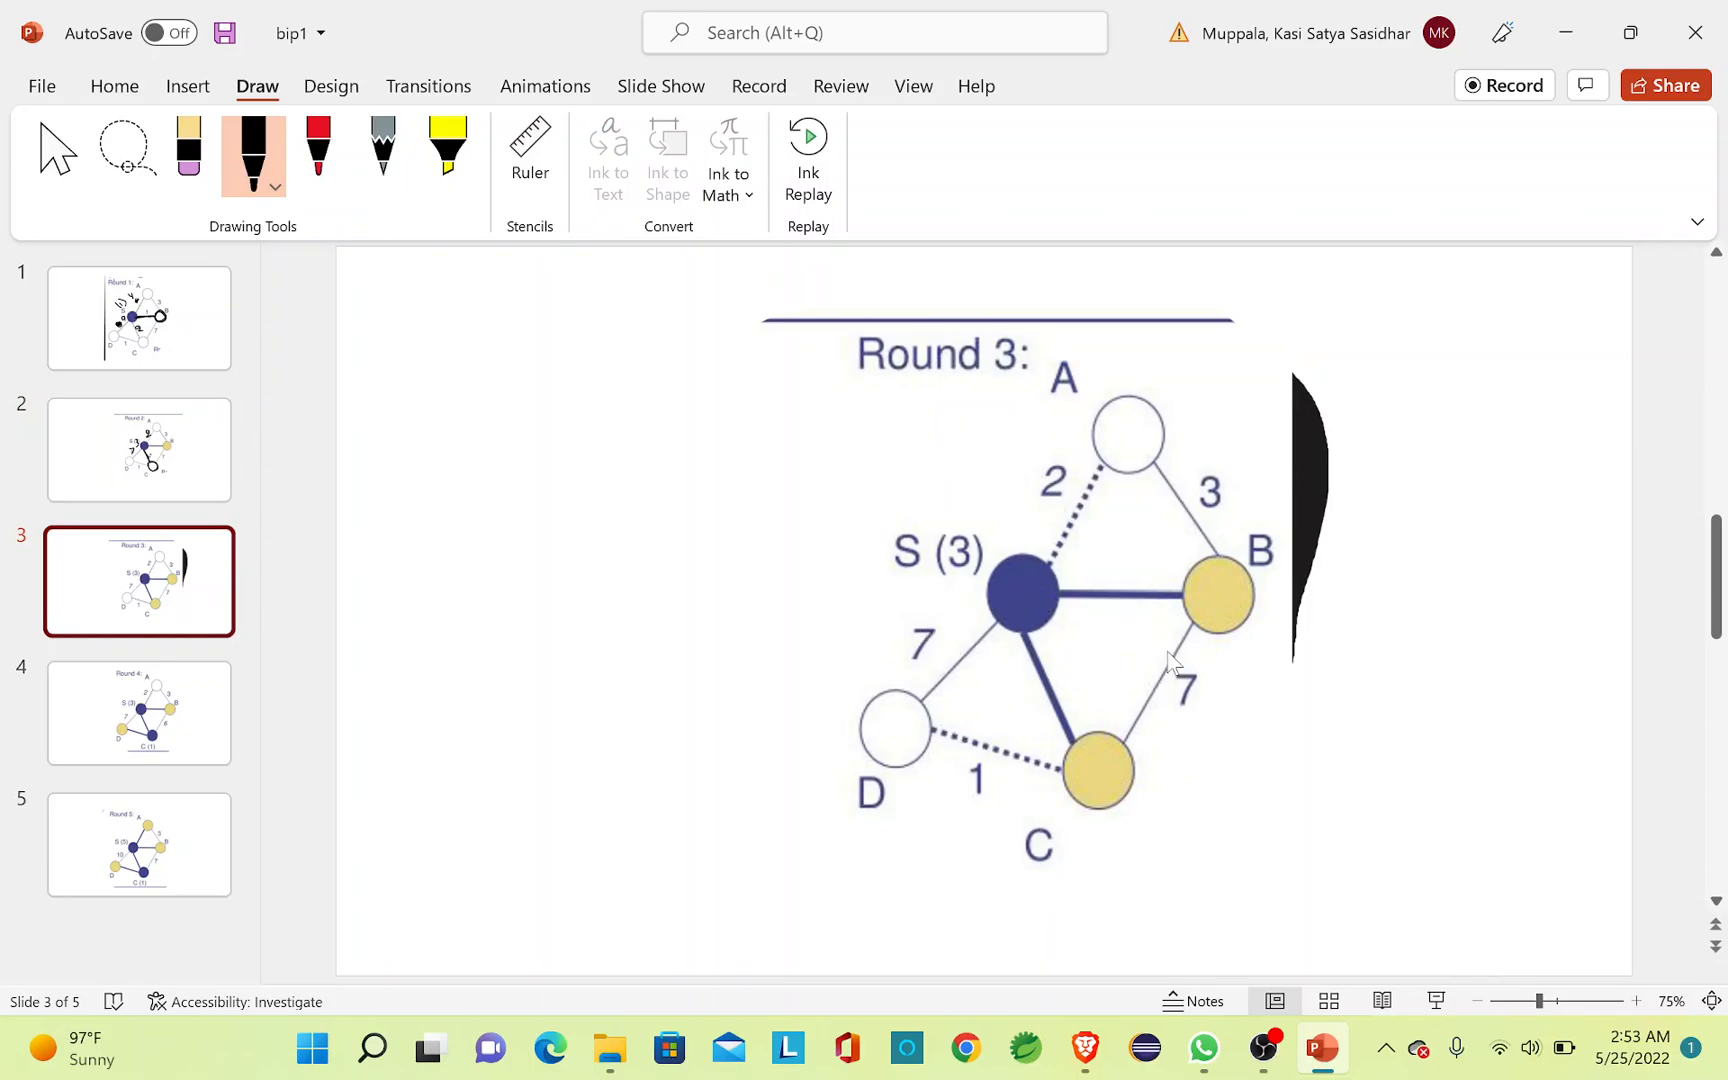
pyautogui.moveTo(1069, 727)
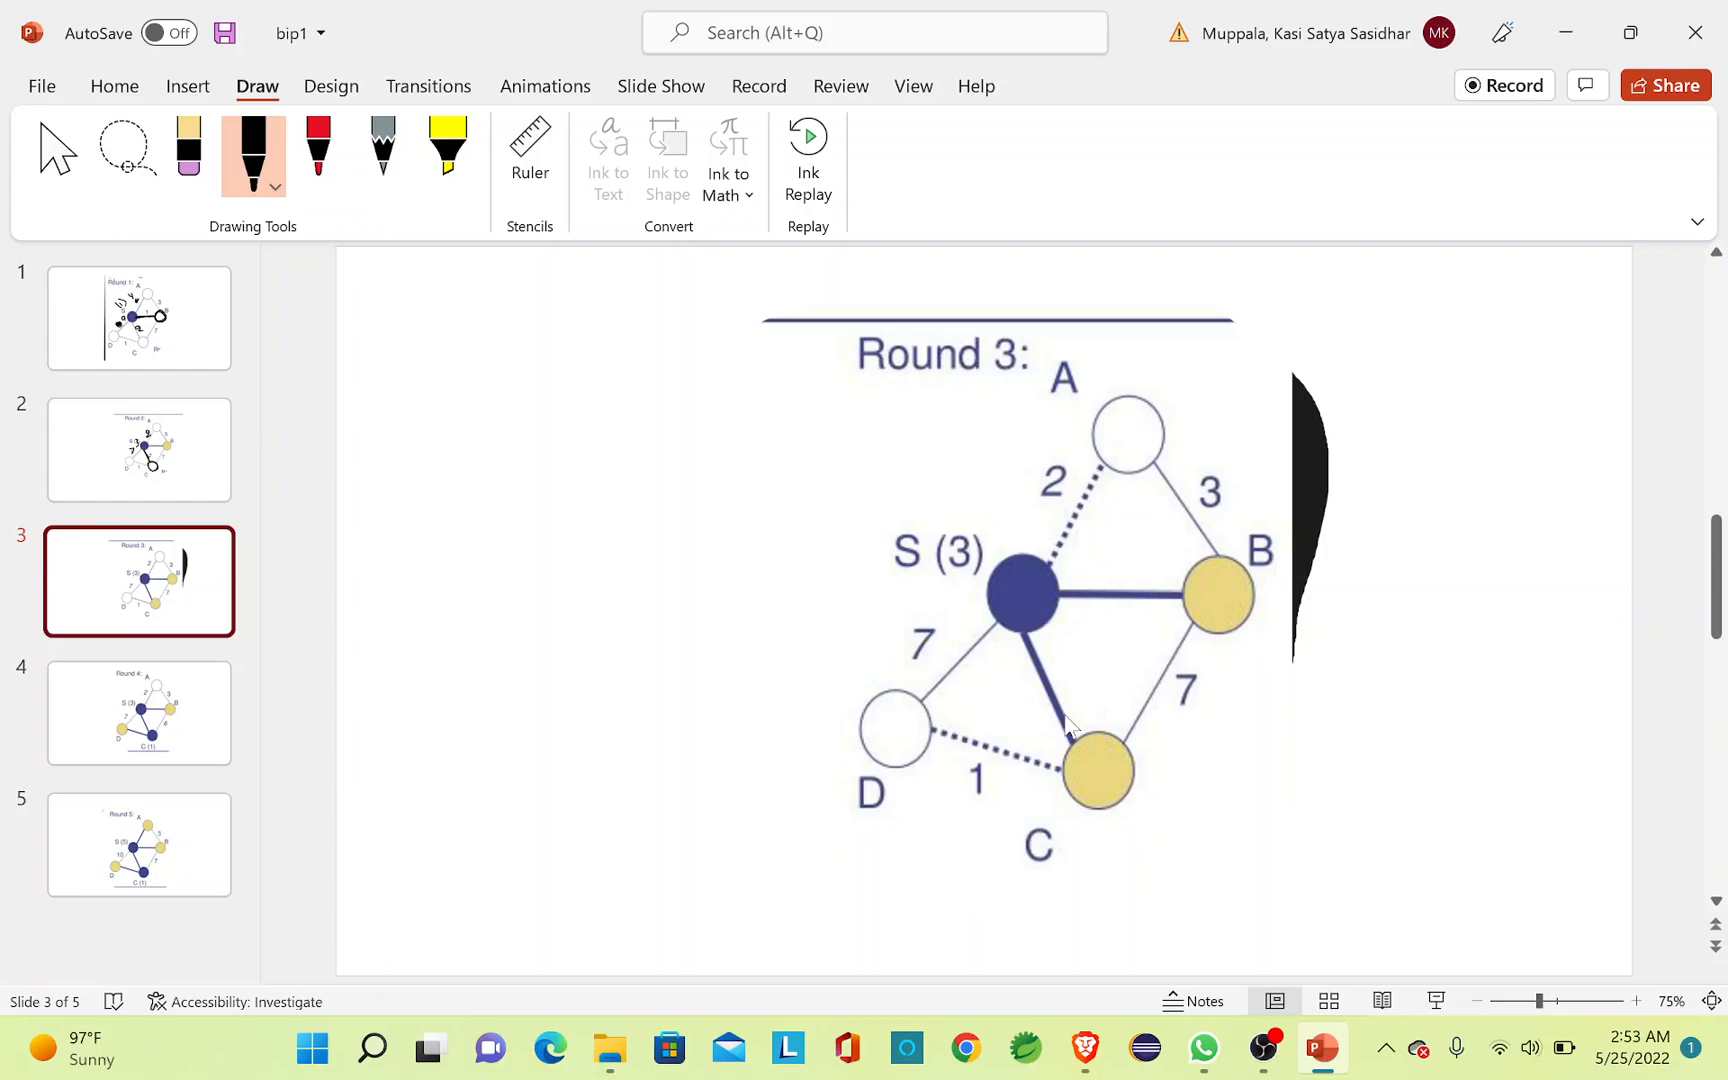
pyautogui.moveTo(1097, 769)
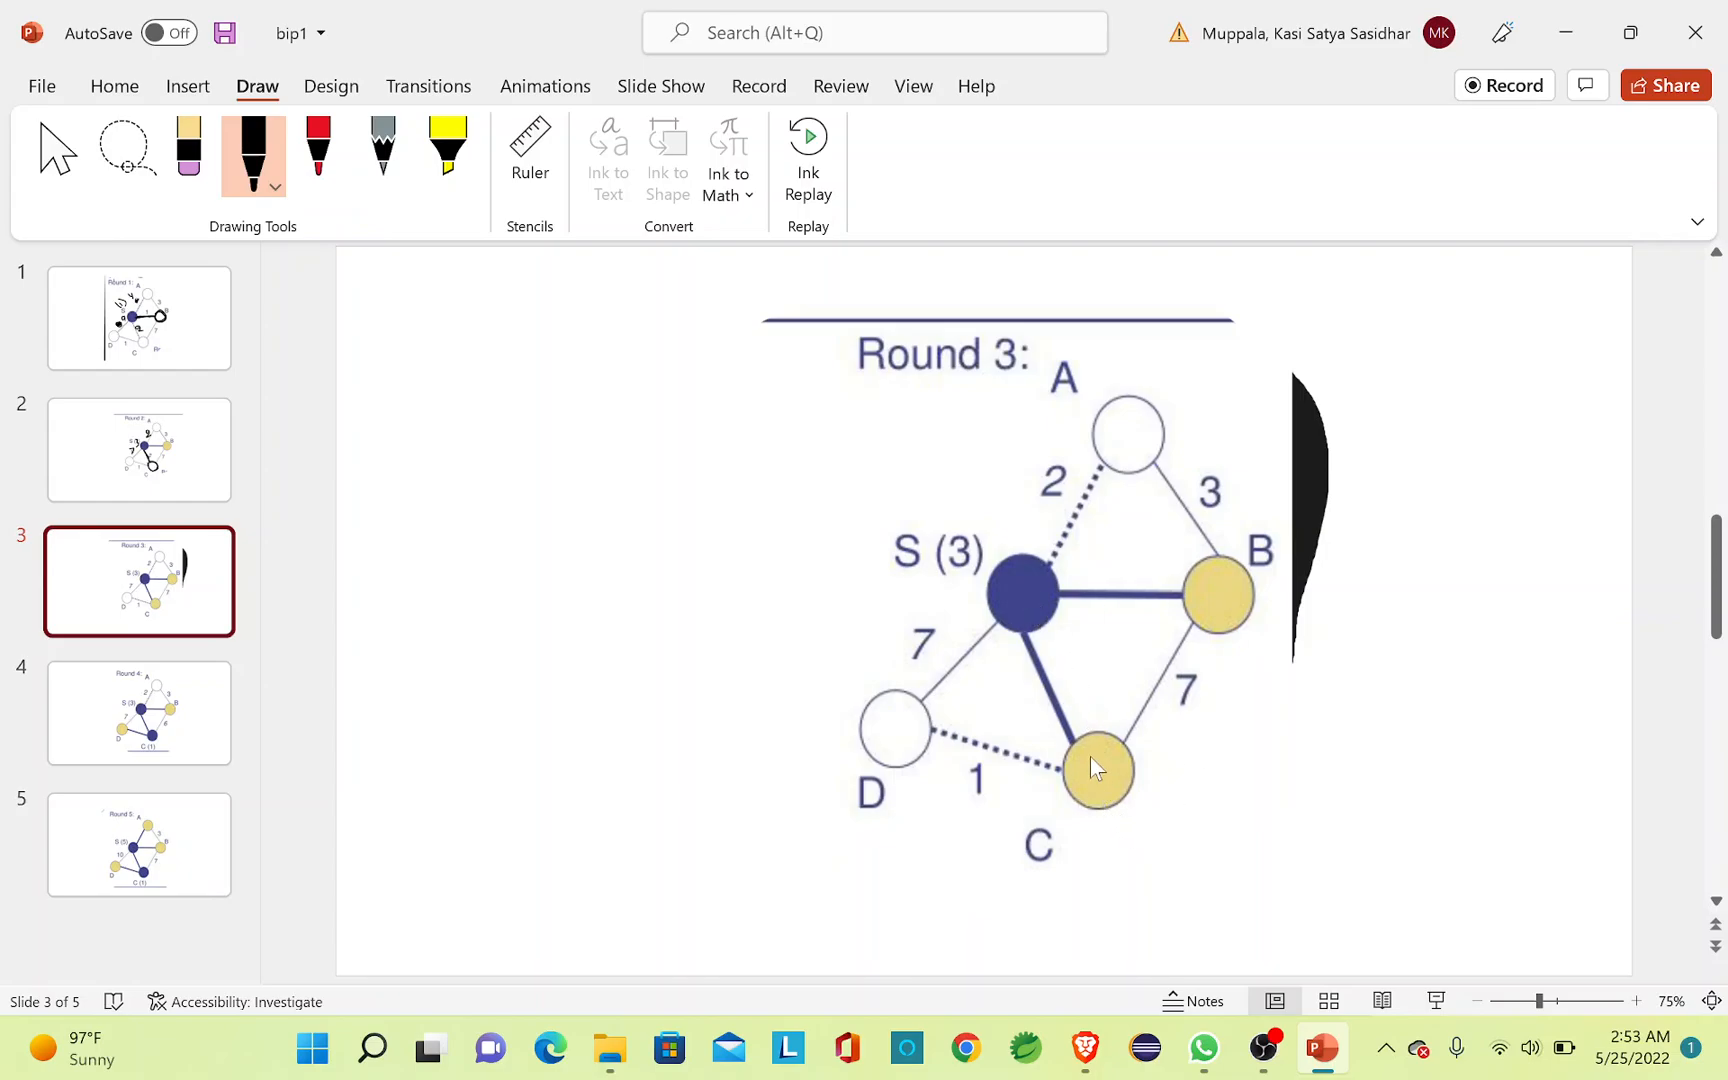
pyautogui.moveTo(1074, 793)
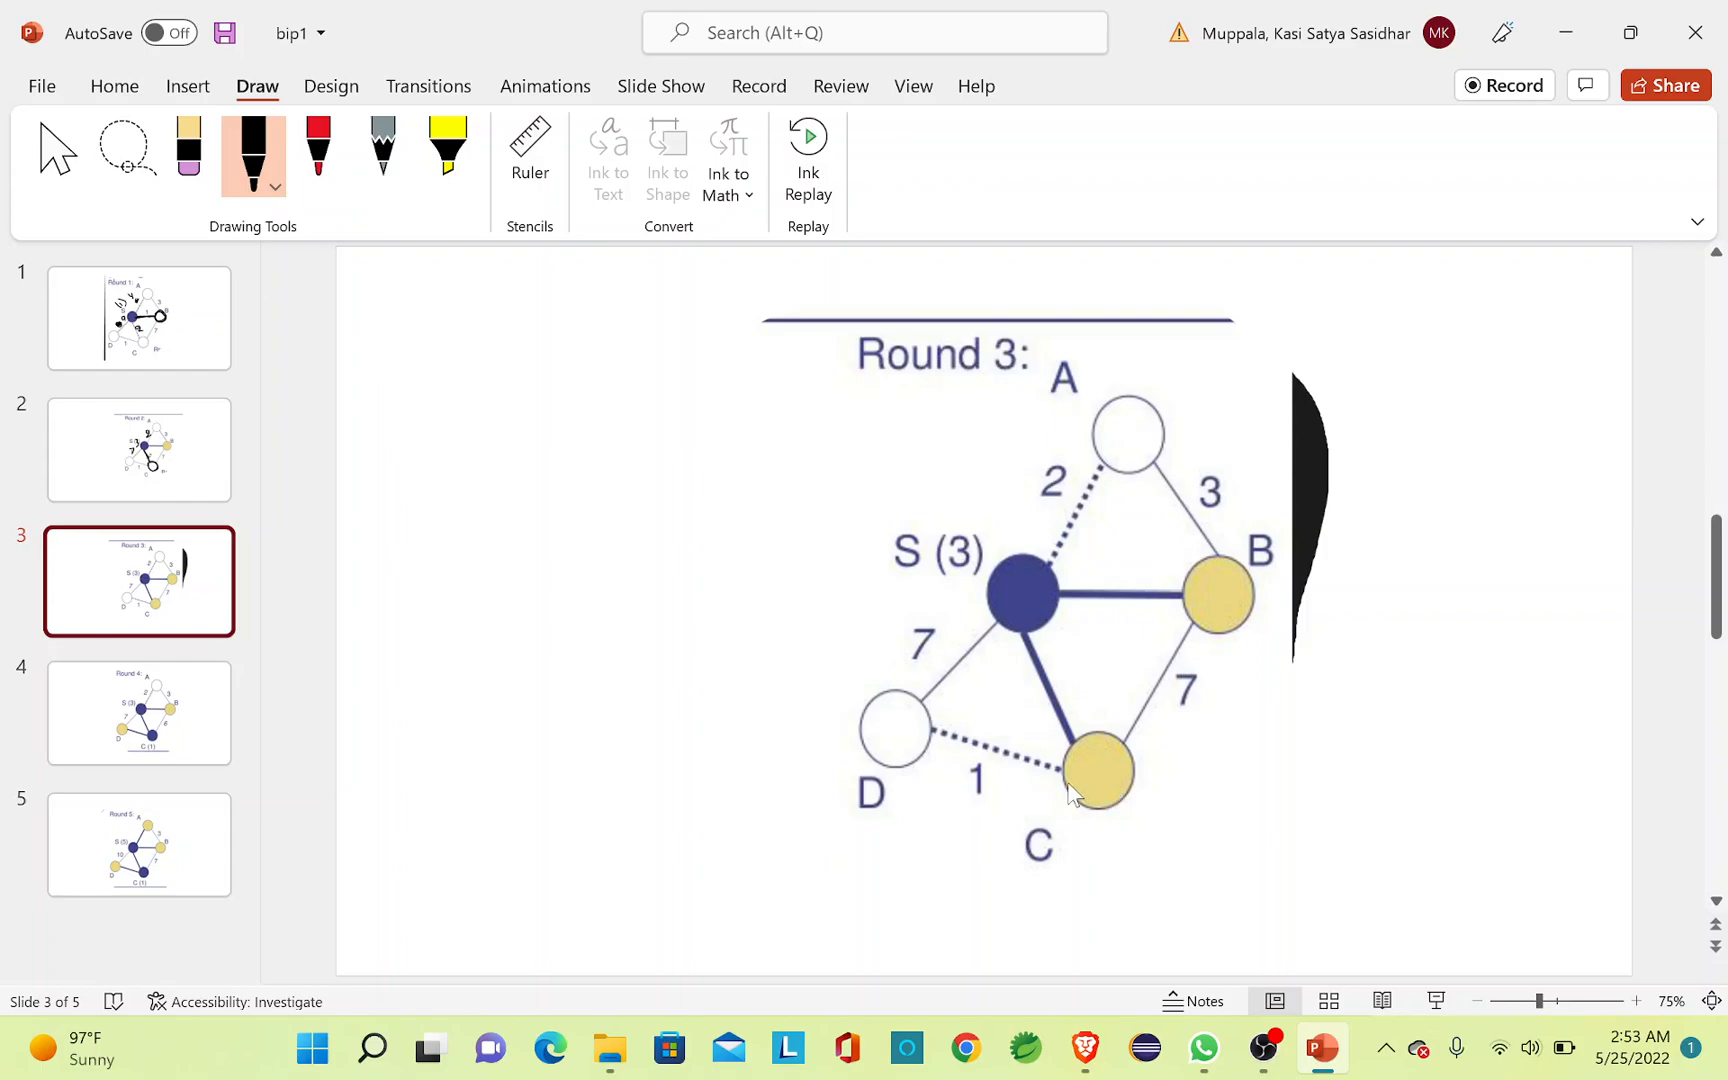
pyautogui.moveTo(1074, 788)
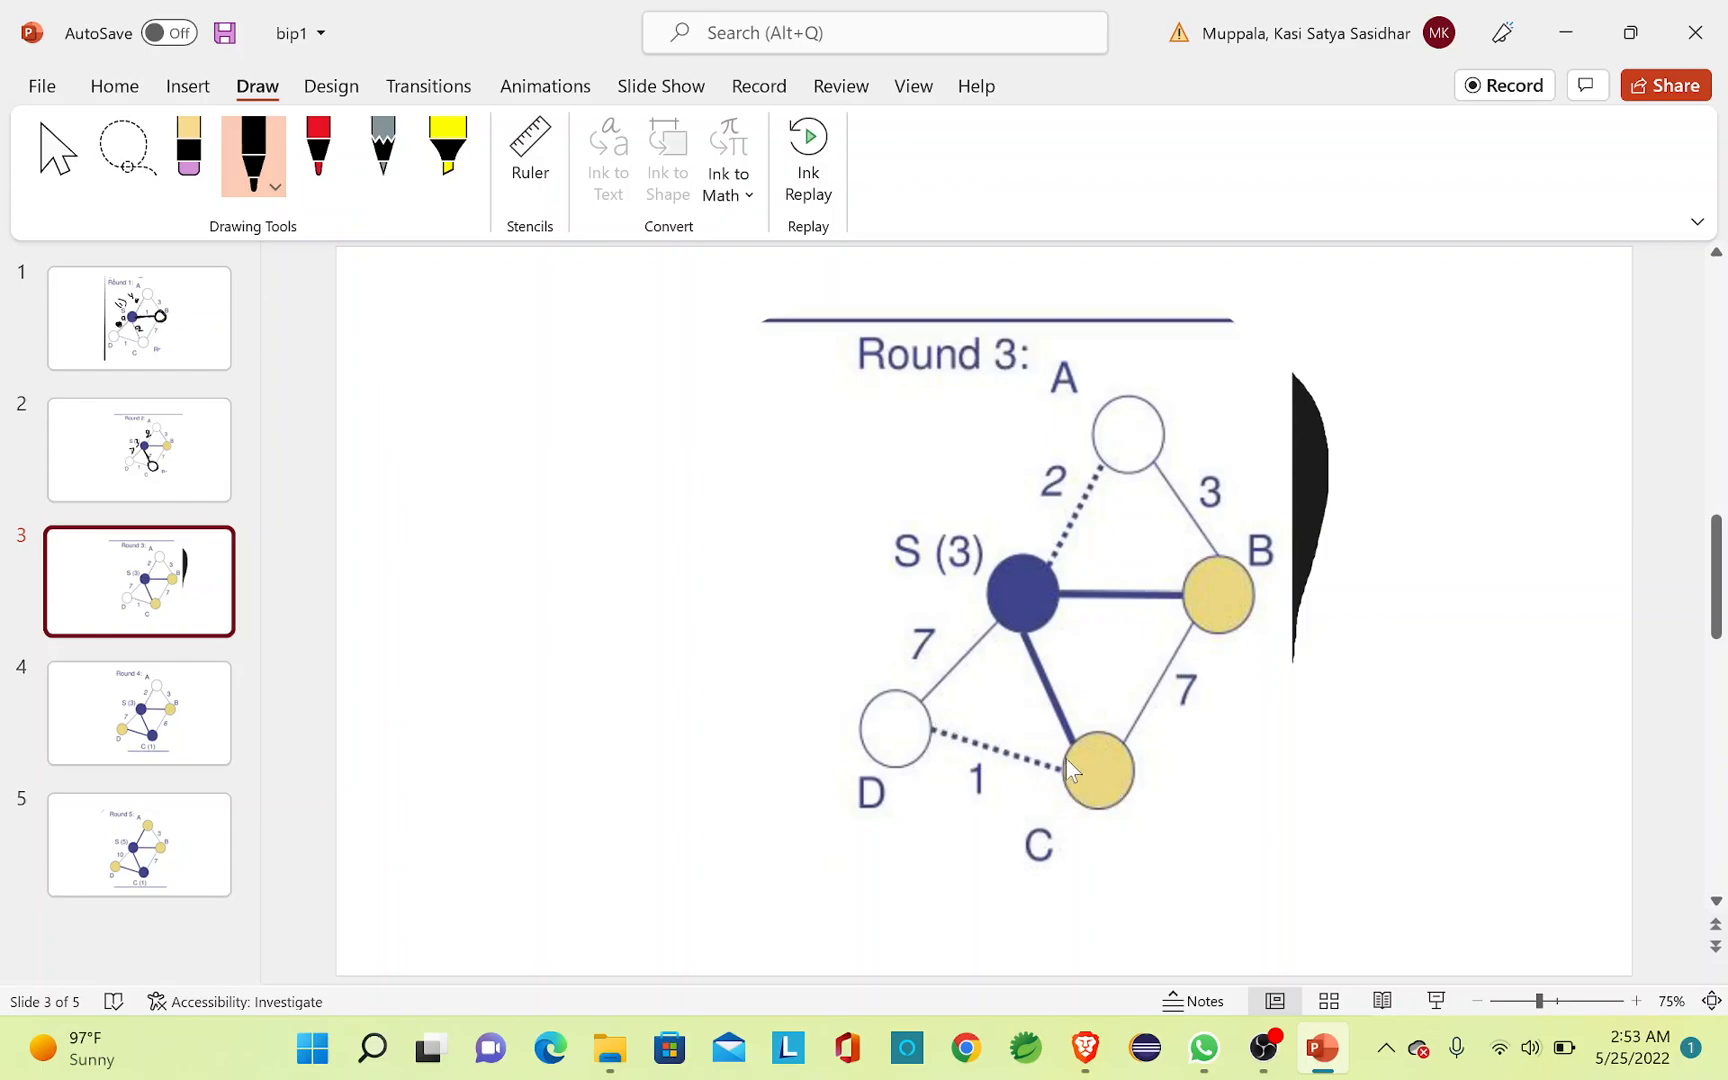
pyautogui.moveTo(937, 742)
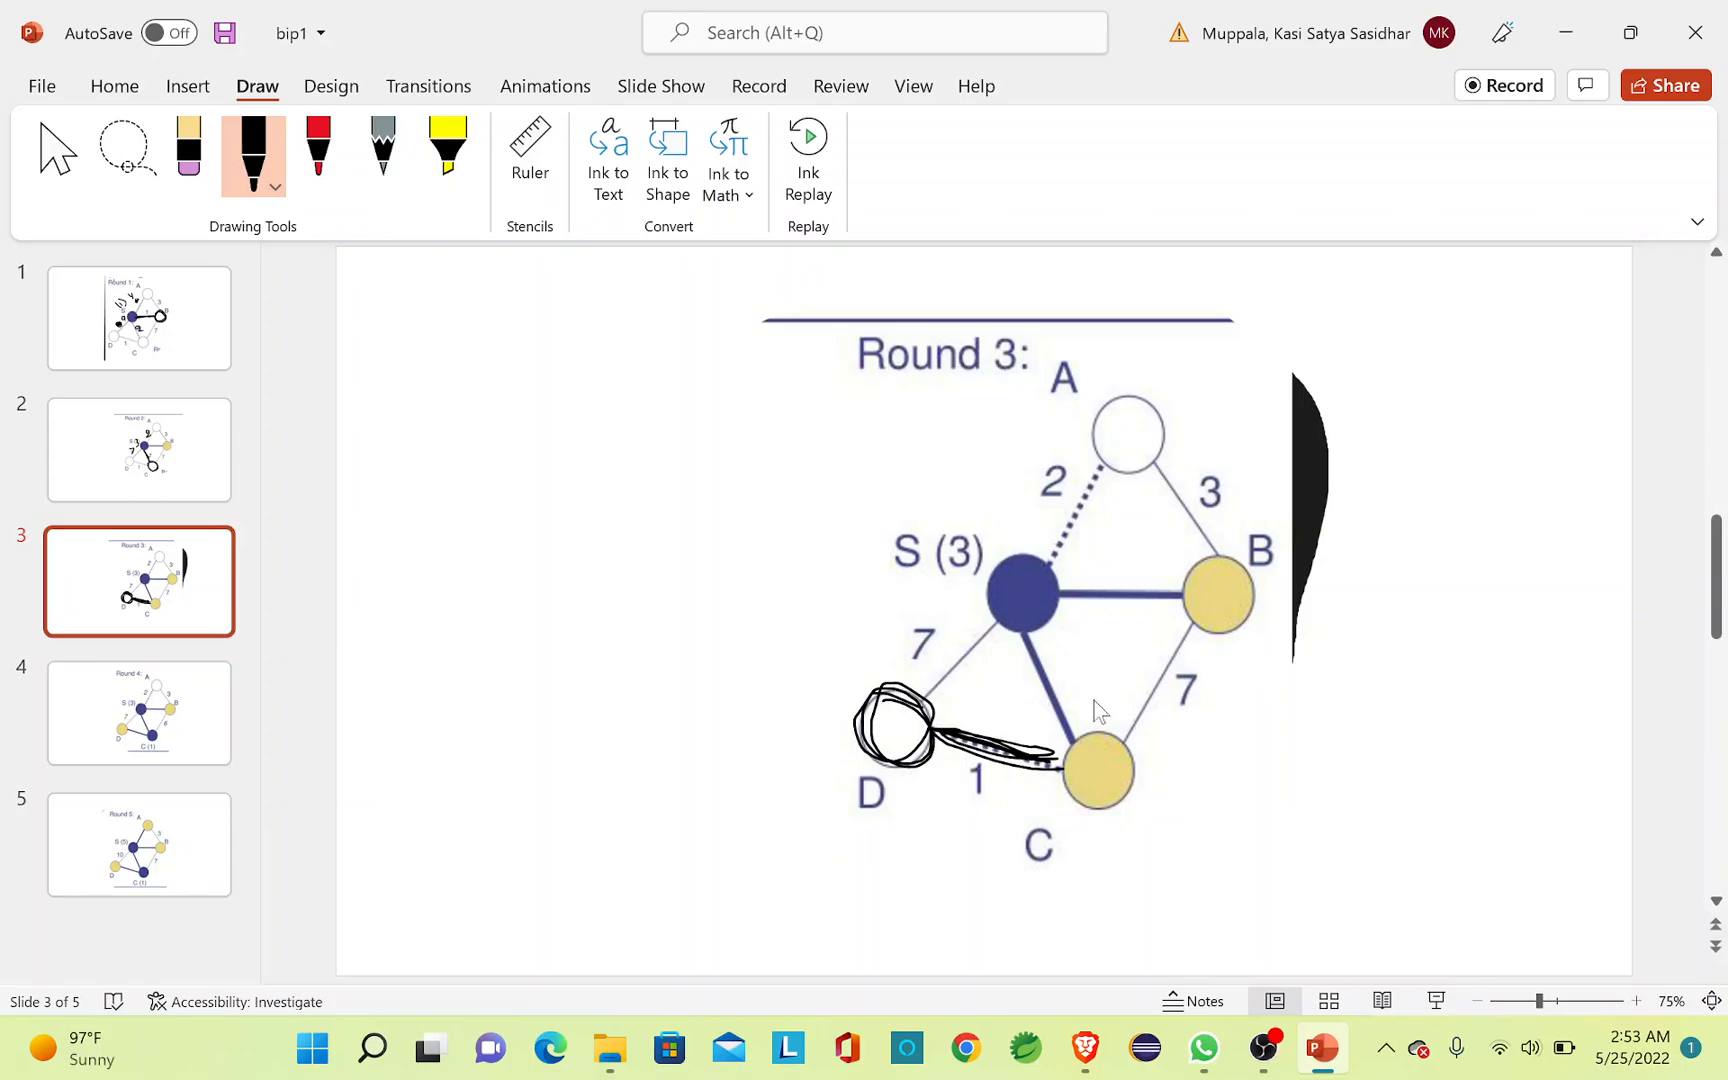
pyautogui.moveTo(1152, 705)
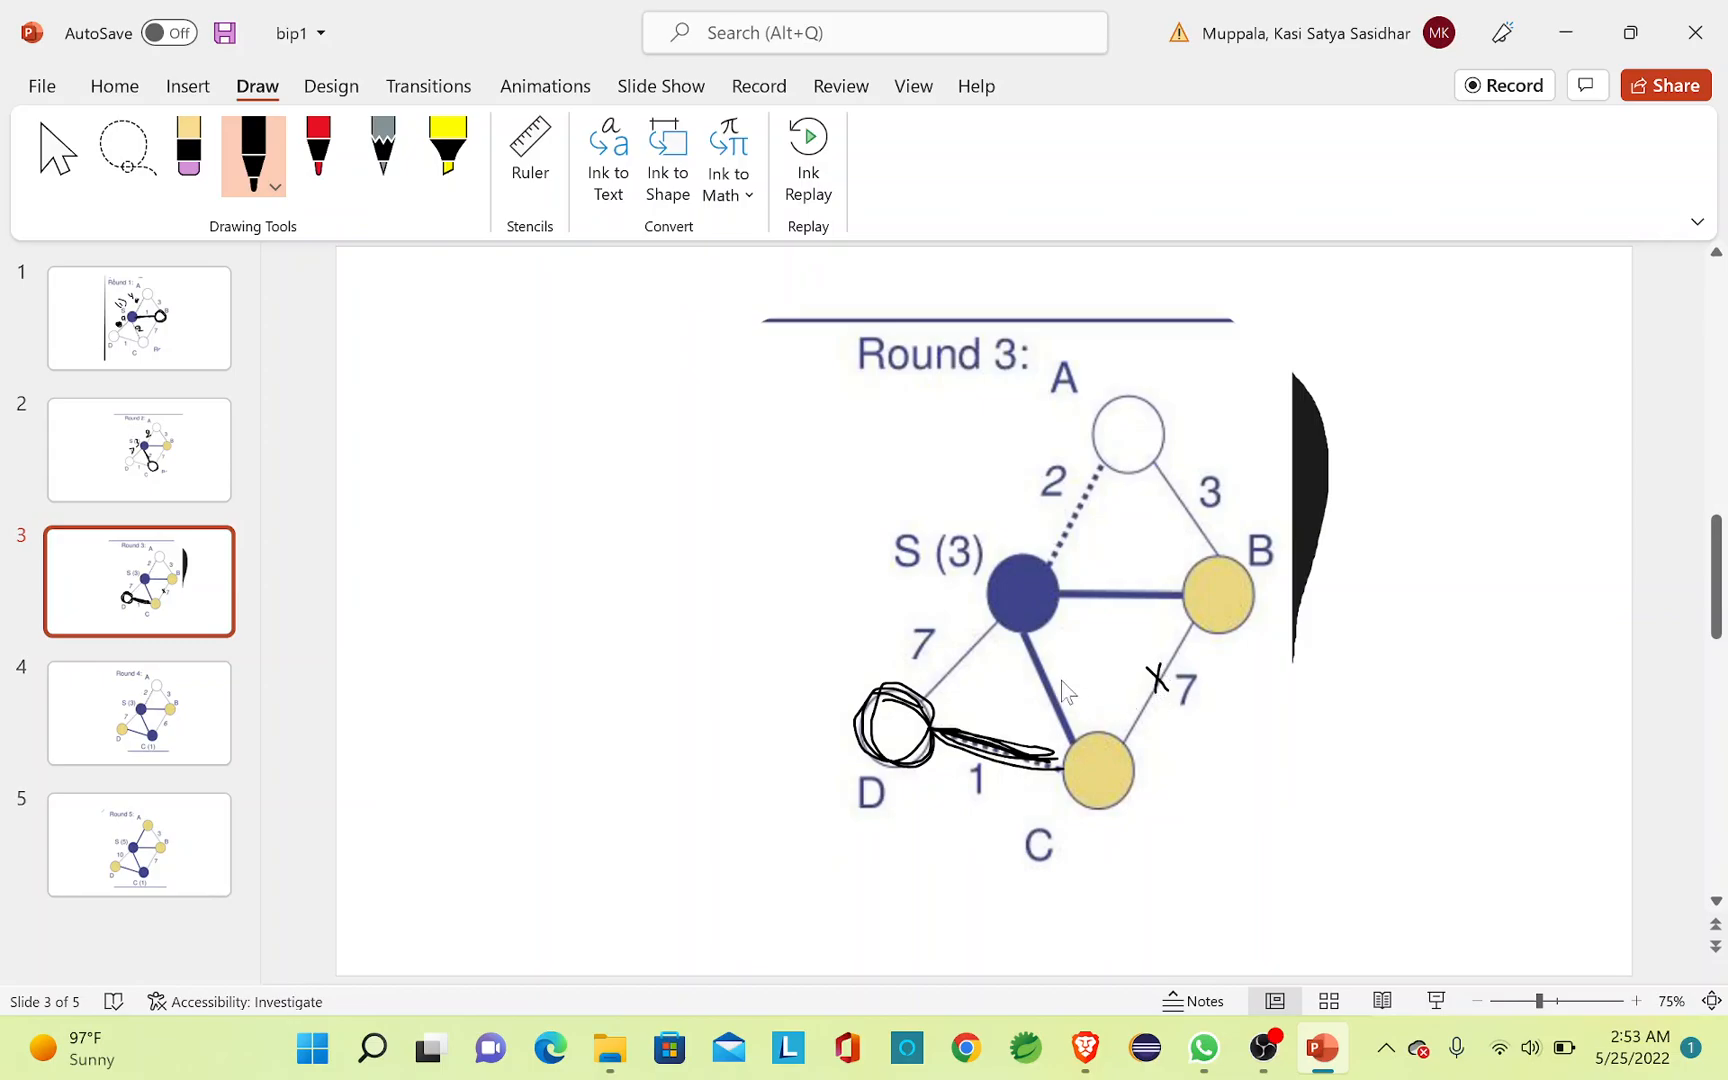
pyautogui.moveTo(1030, 628)
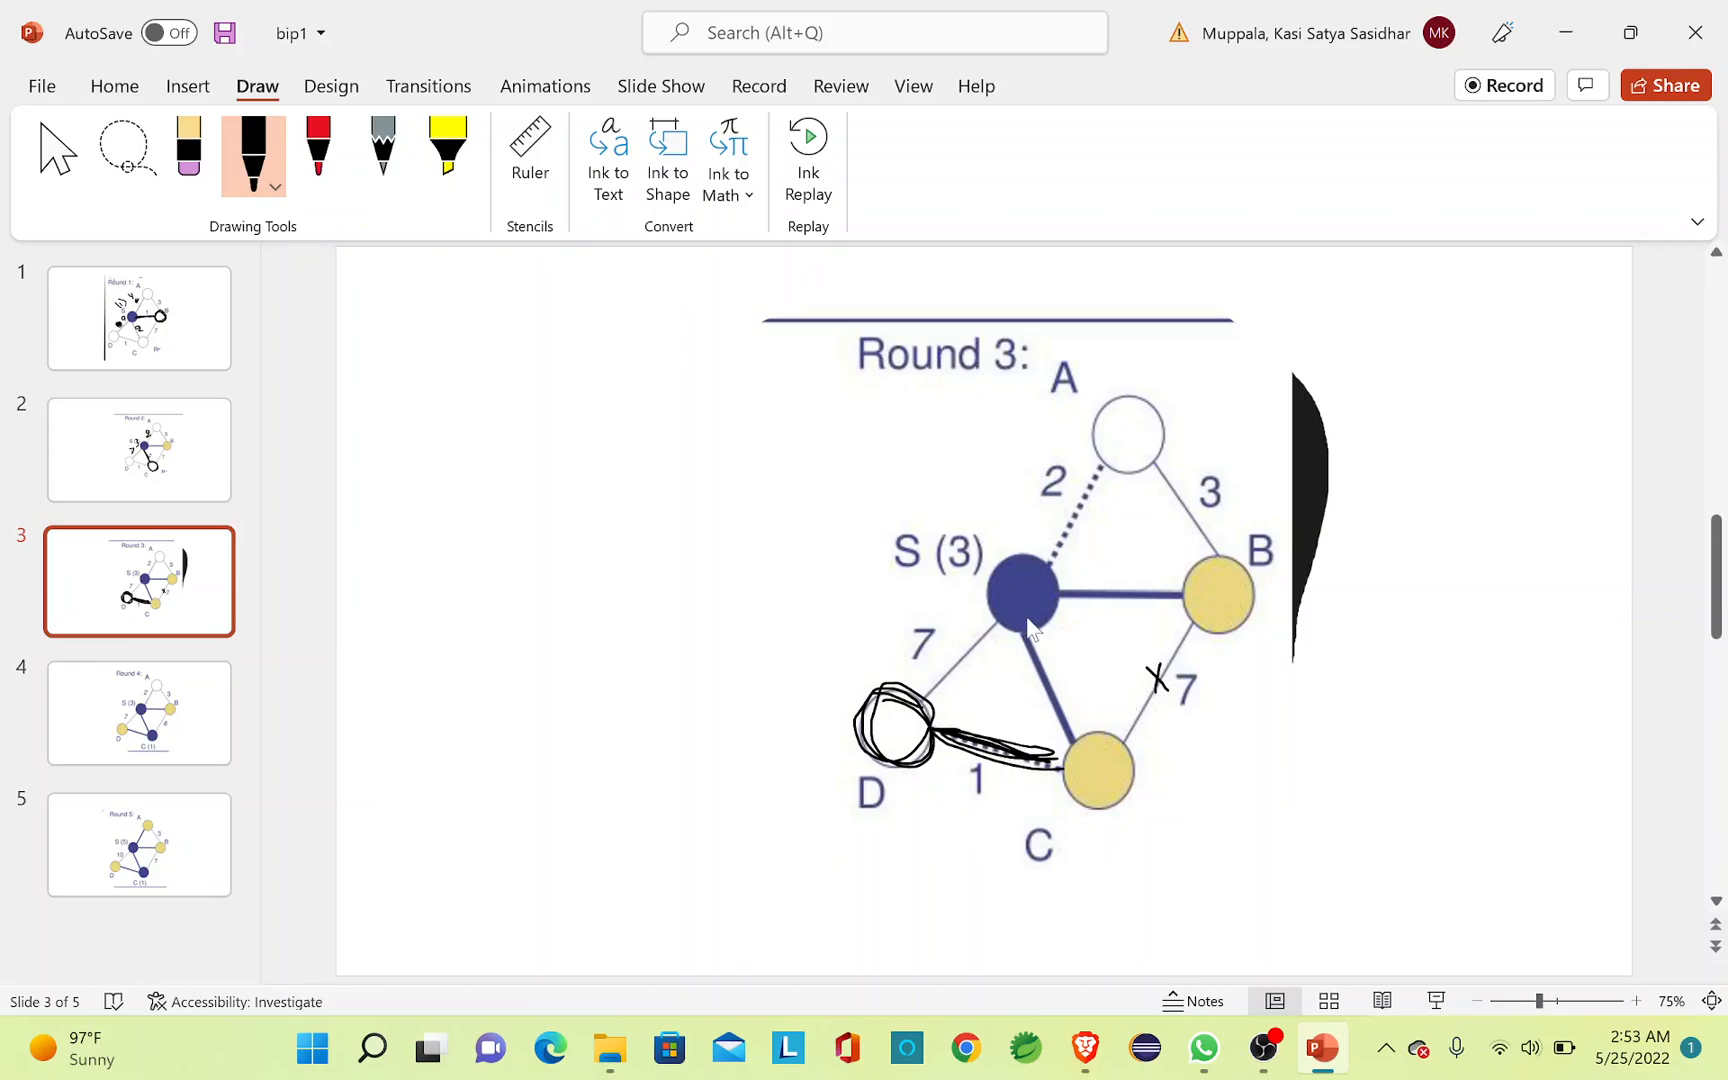
pyautogui.moveTo(1130, 691)
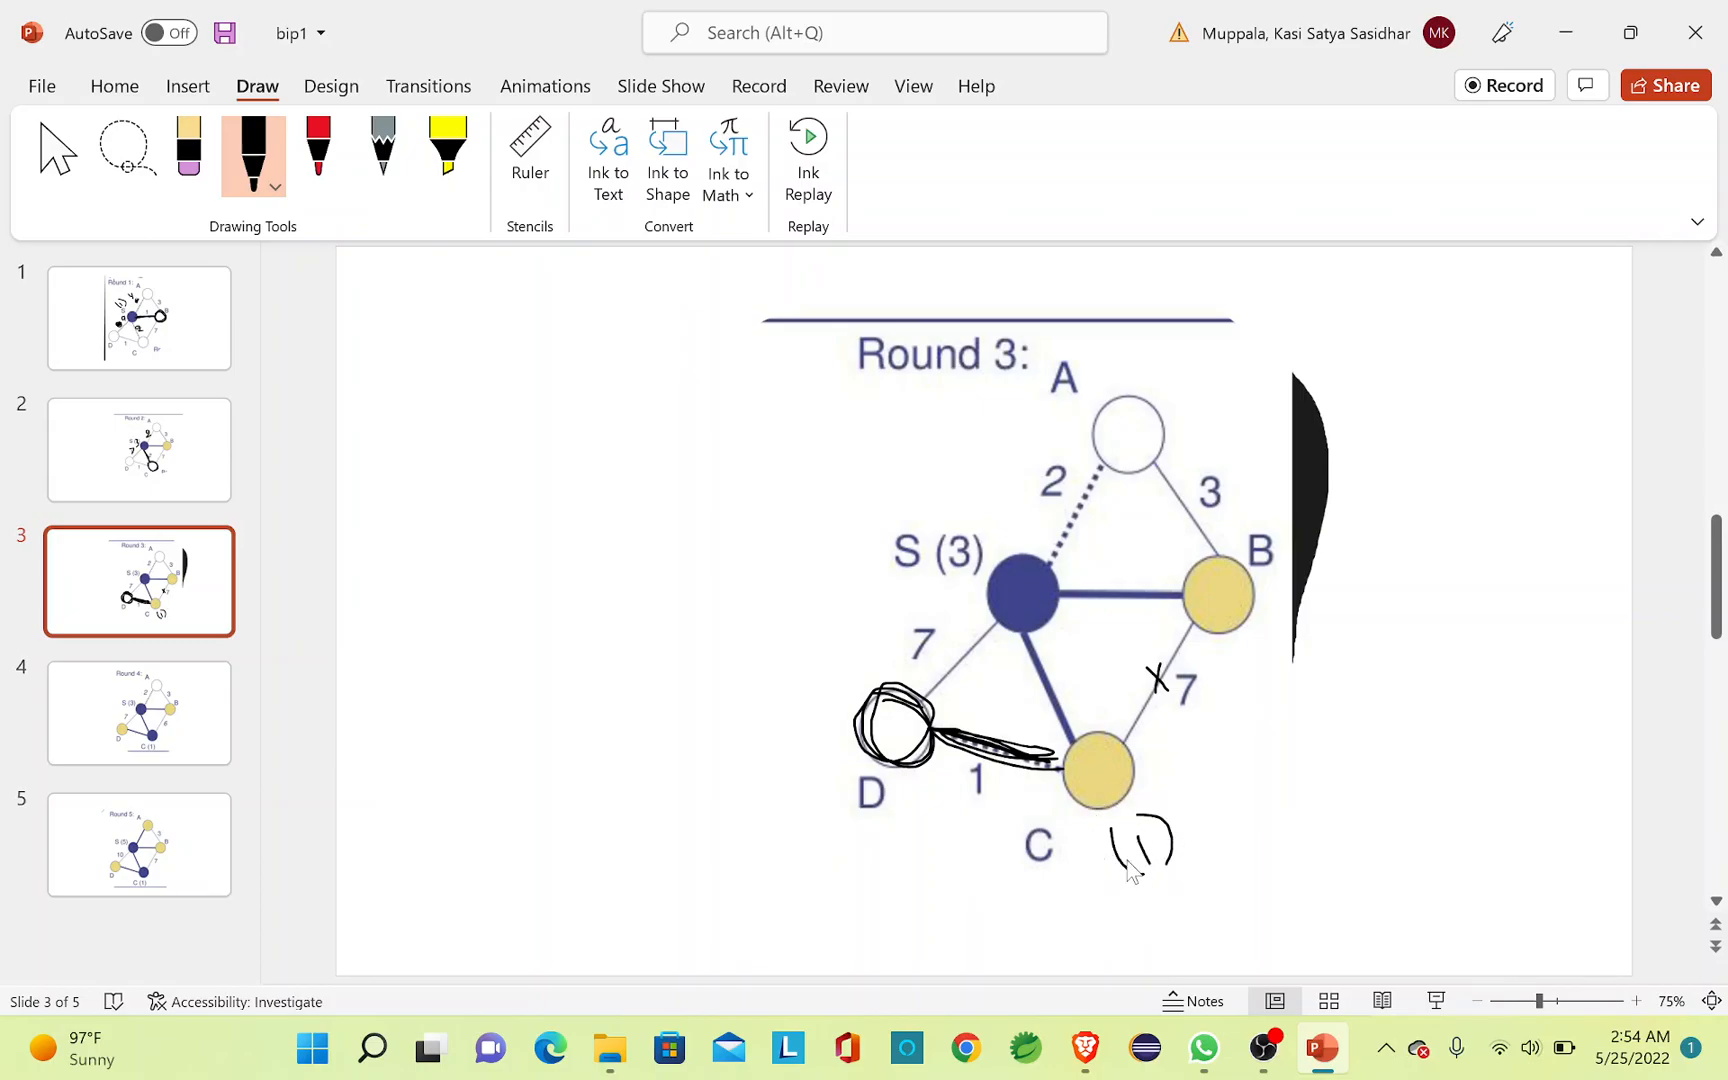
pyautogui.moveTo(1149, 885)
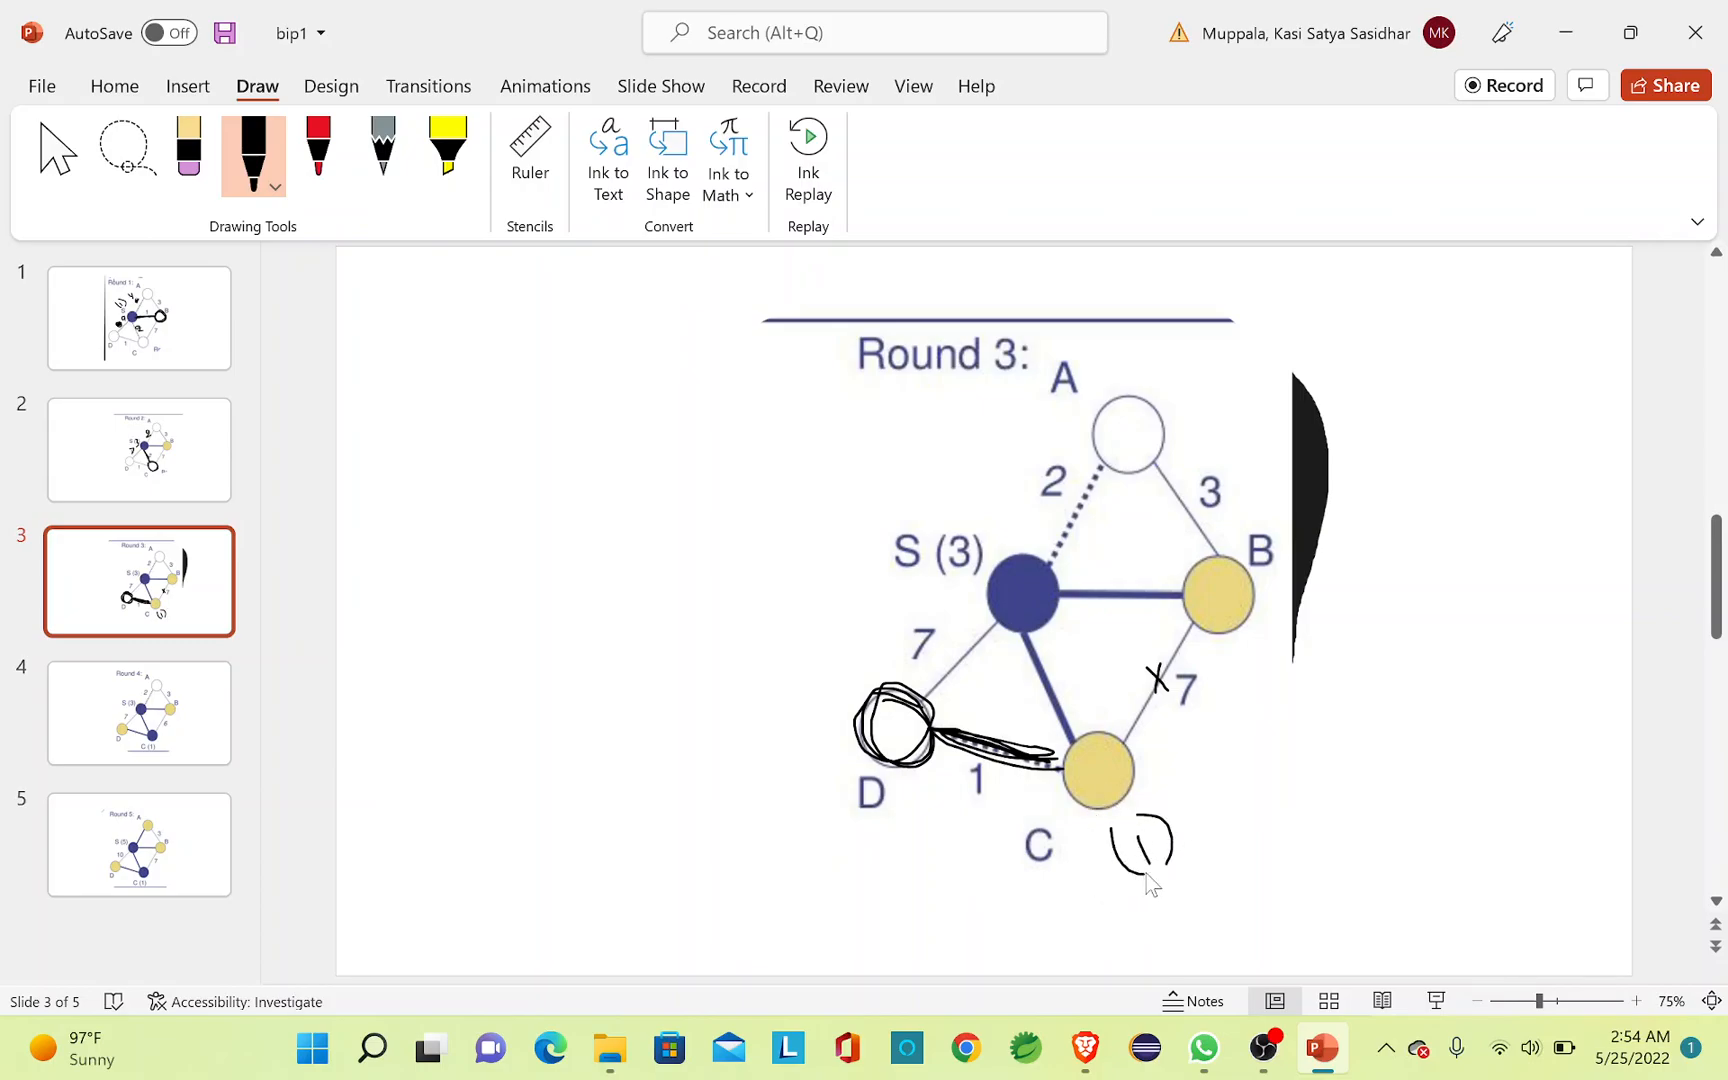
pyautogui.moveTo(985, 799)
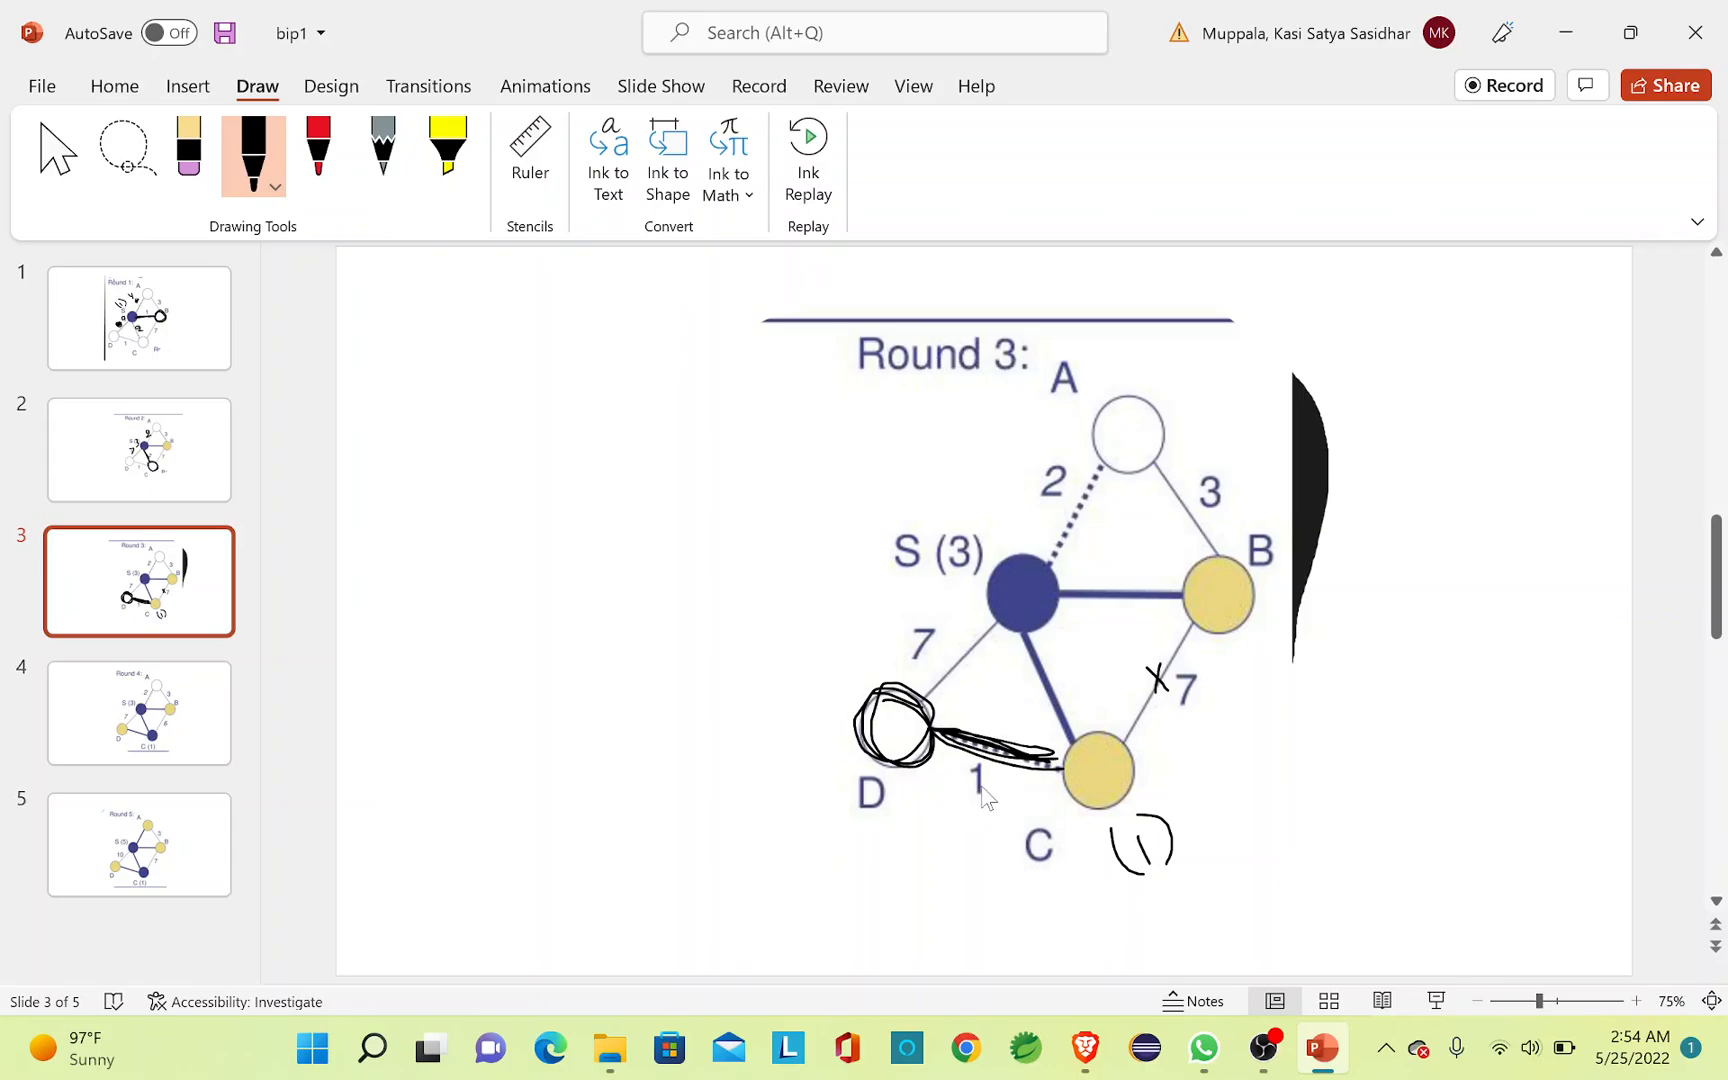
# Bring up the Round 4 graph slide from the slide pane.
pyautogui.click(139, 713)
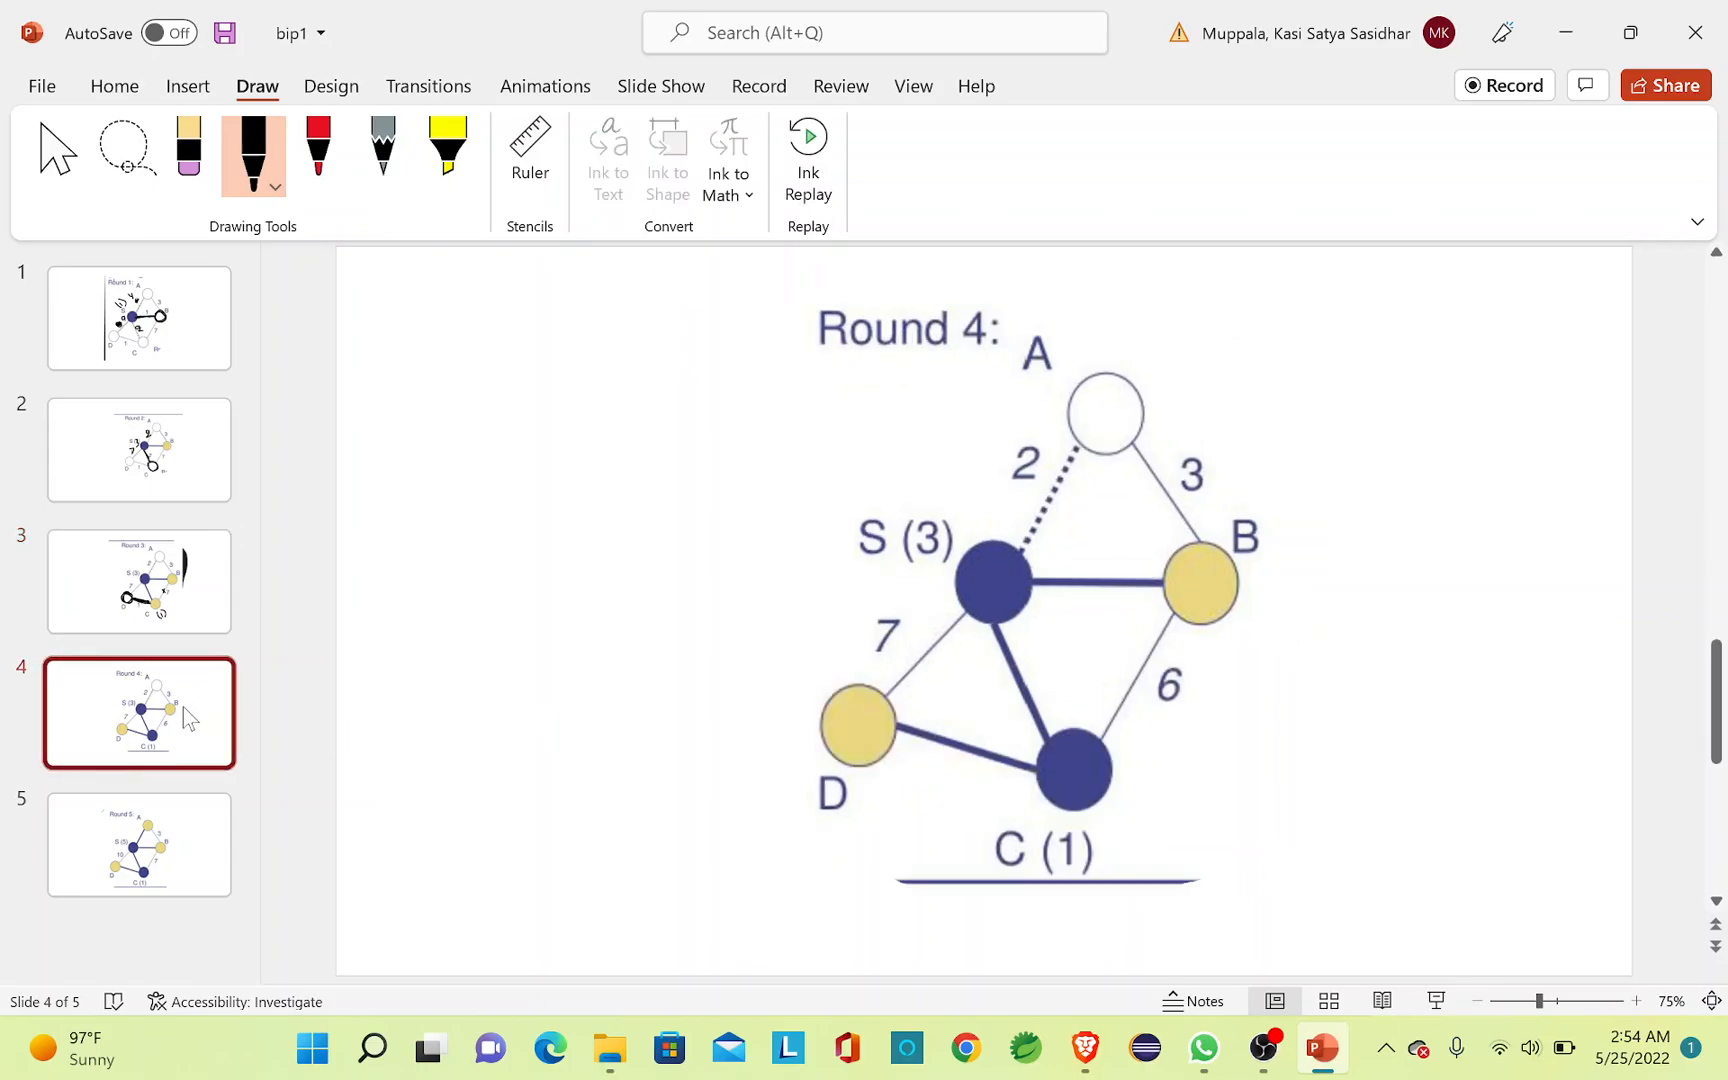
pyautogui.moveTo(1157, 551)
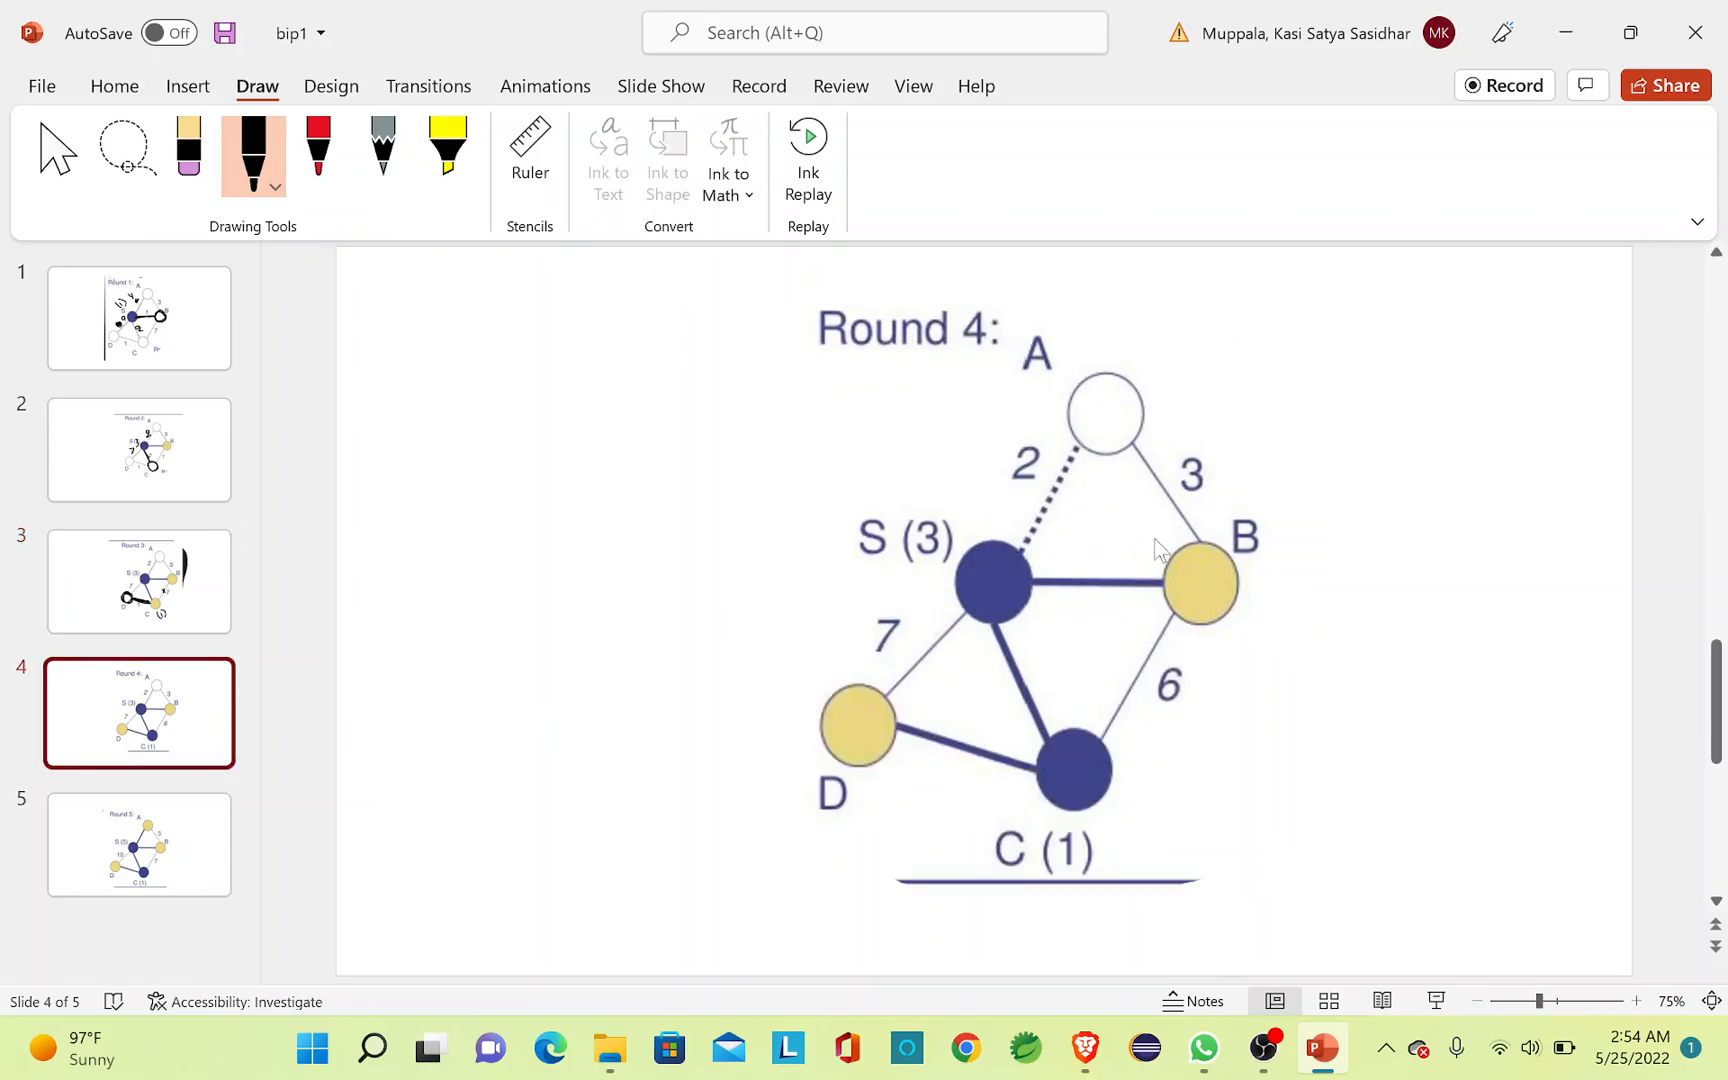
pyautogui.moveTo(1121, 584)
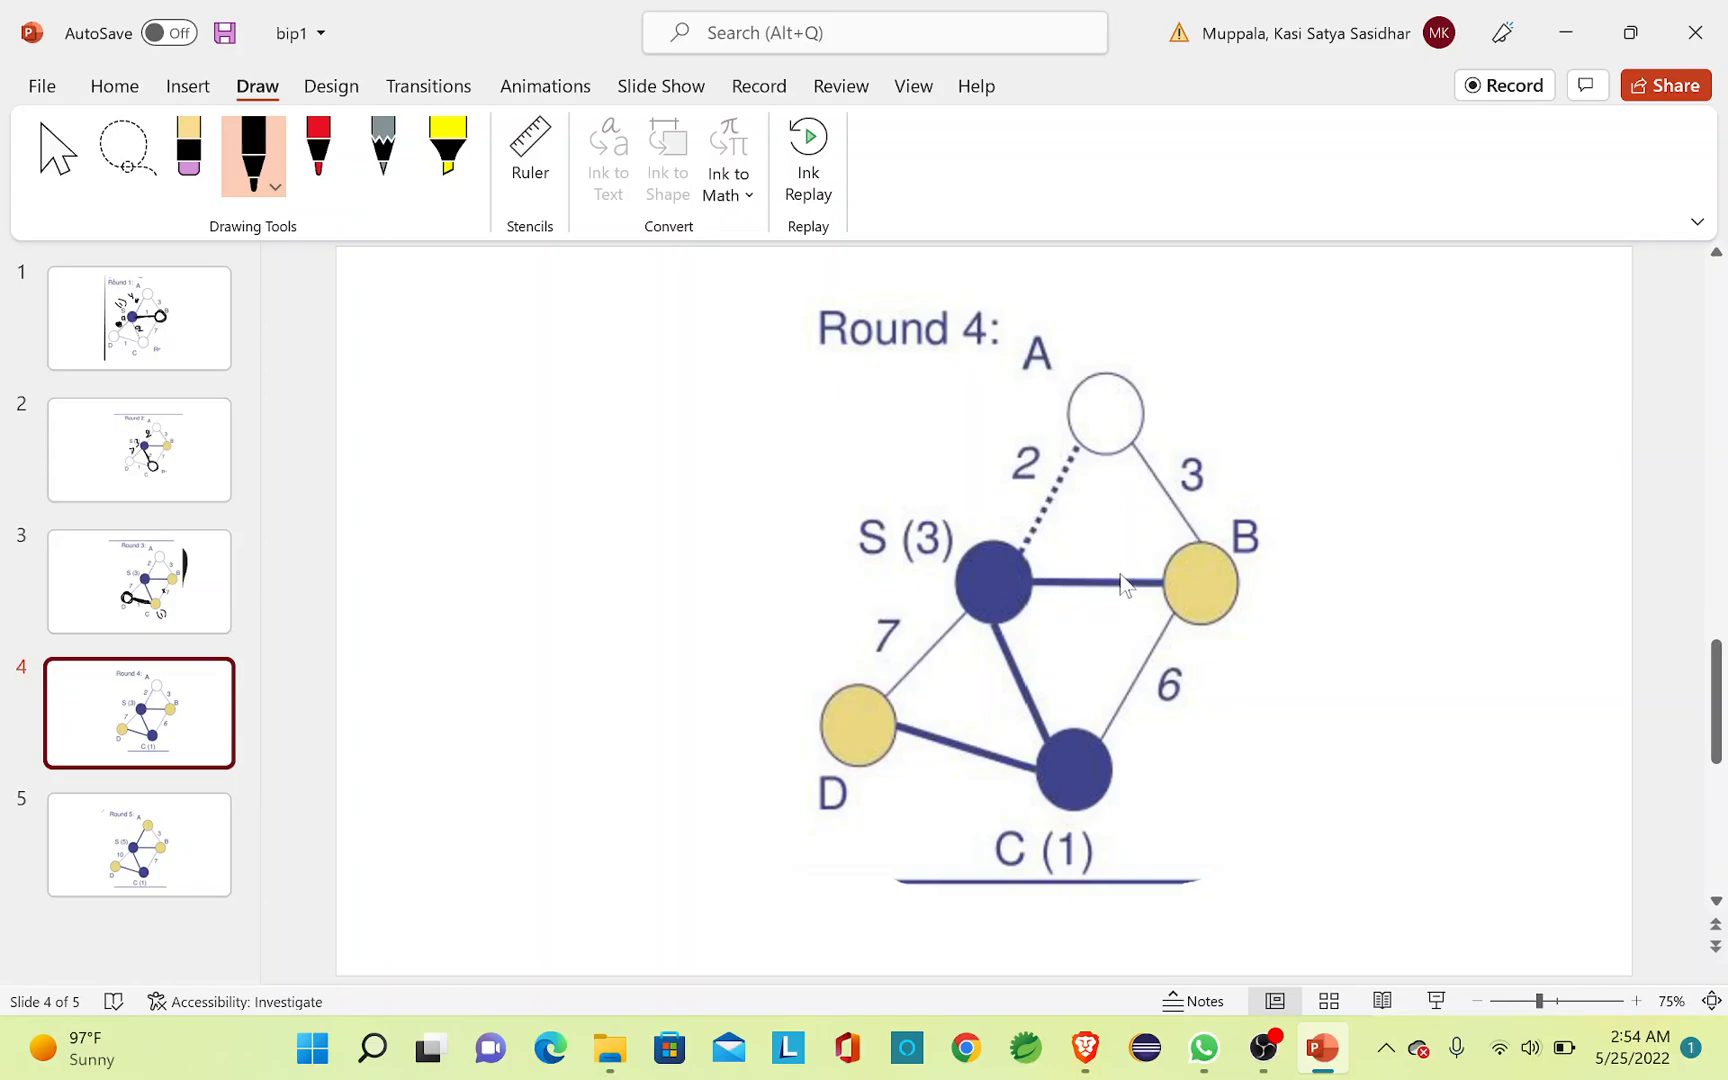
pyautogui.moveTo(1227, 504)
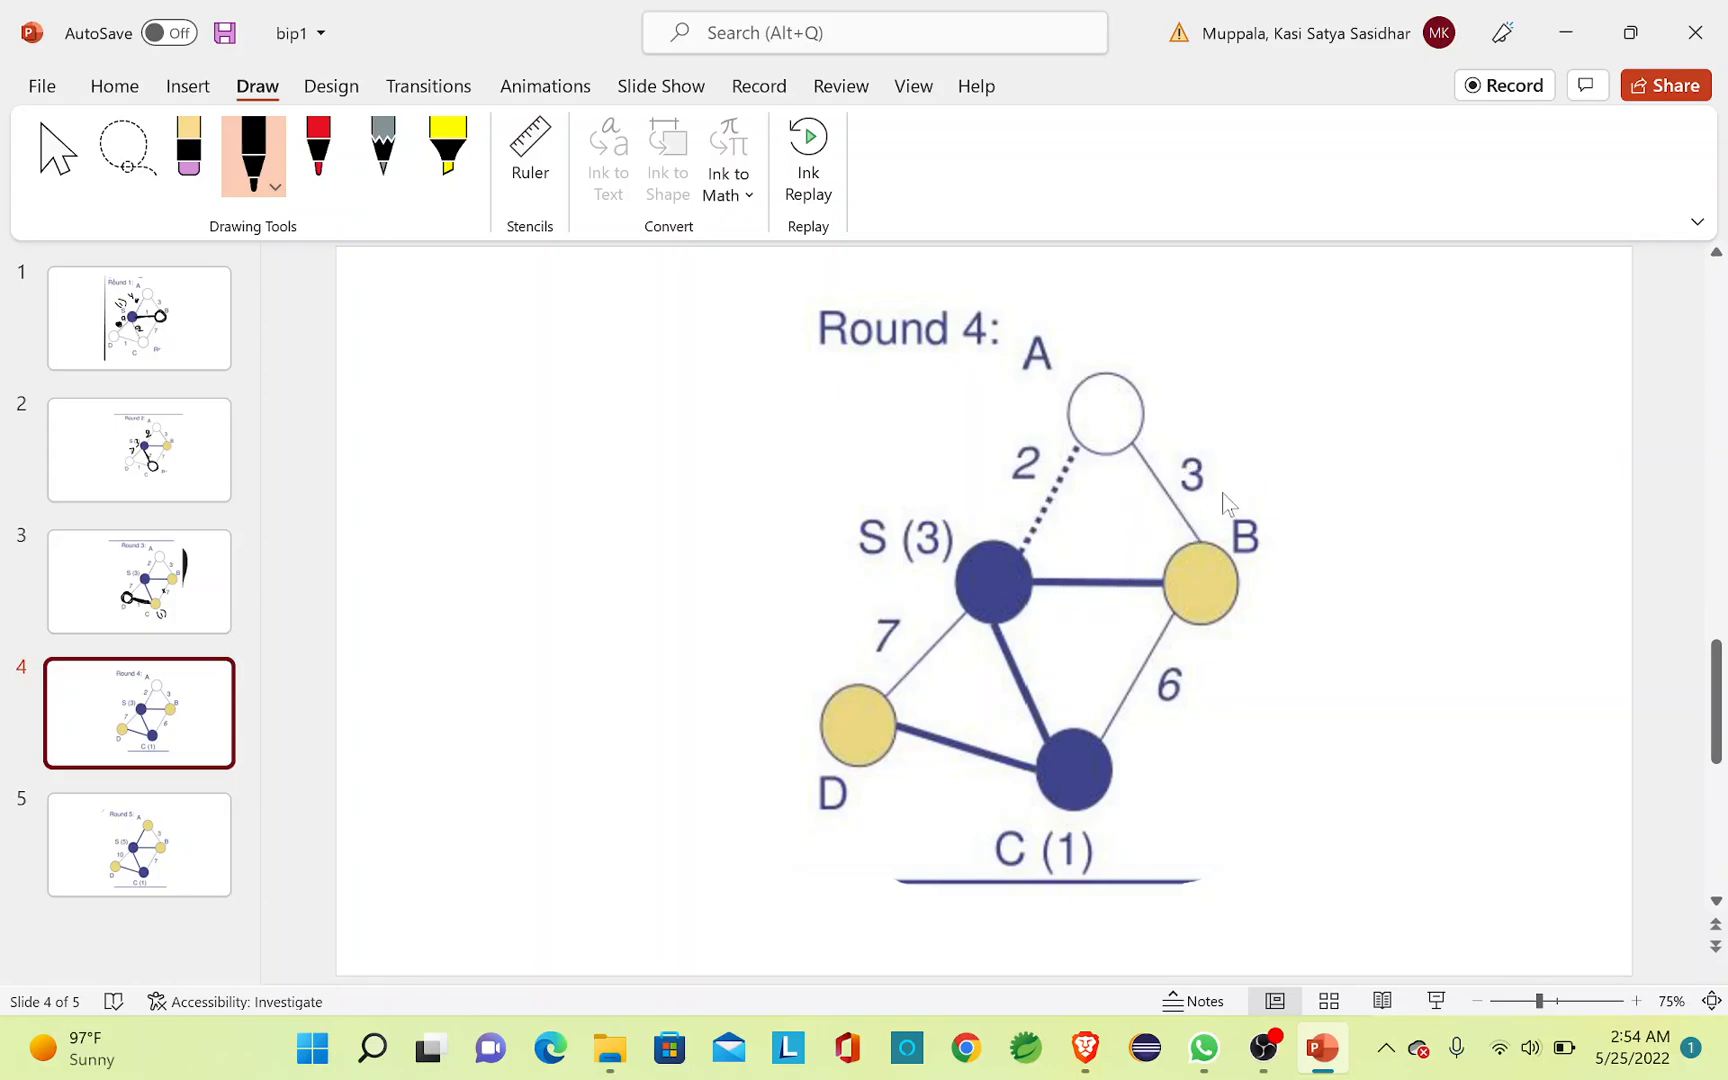
pyautogui.moveTo(1196, 557)
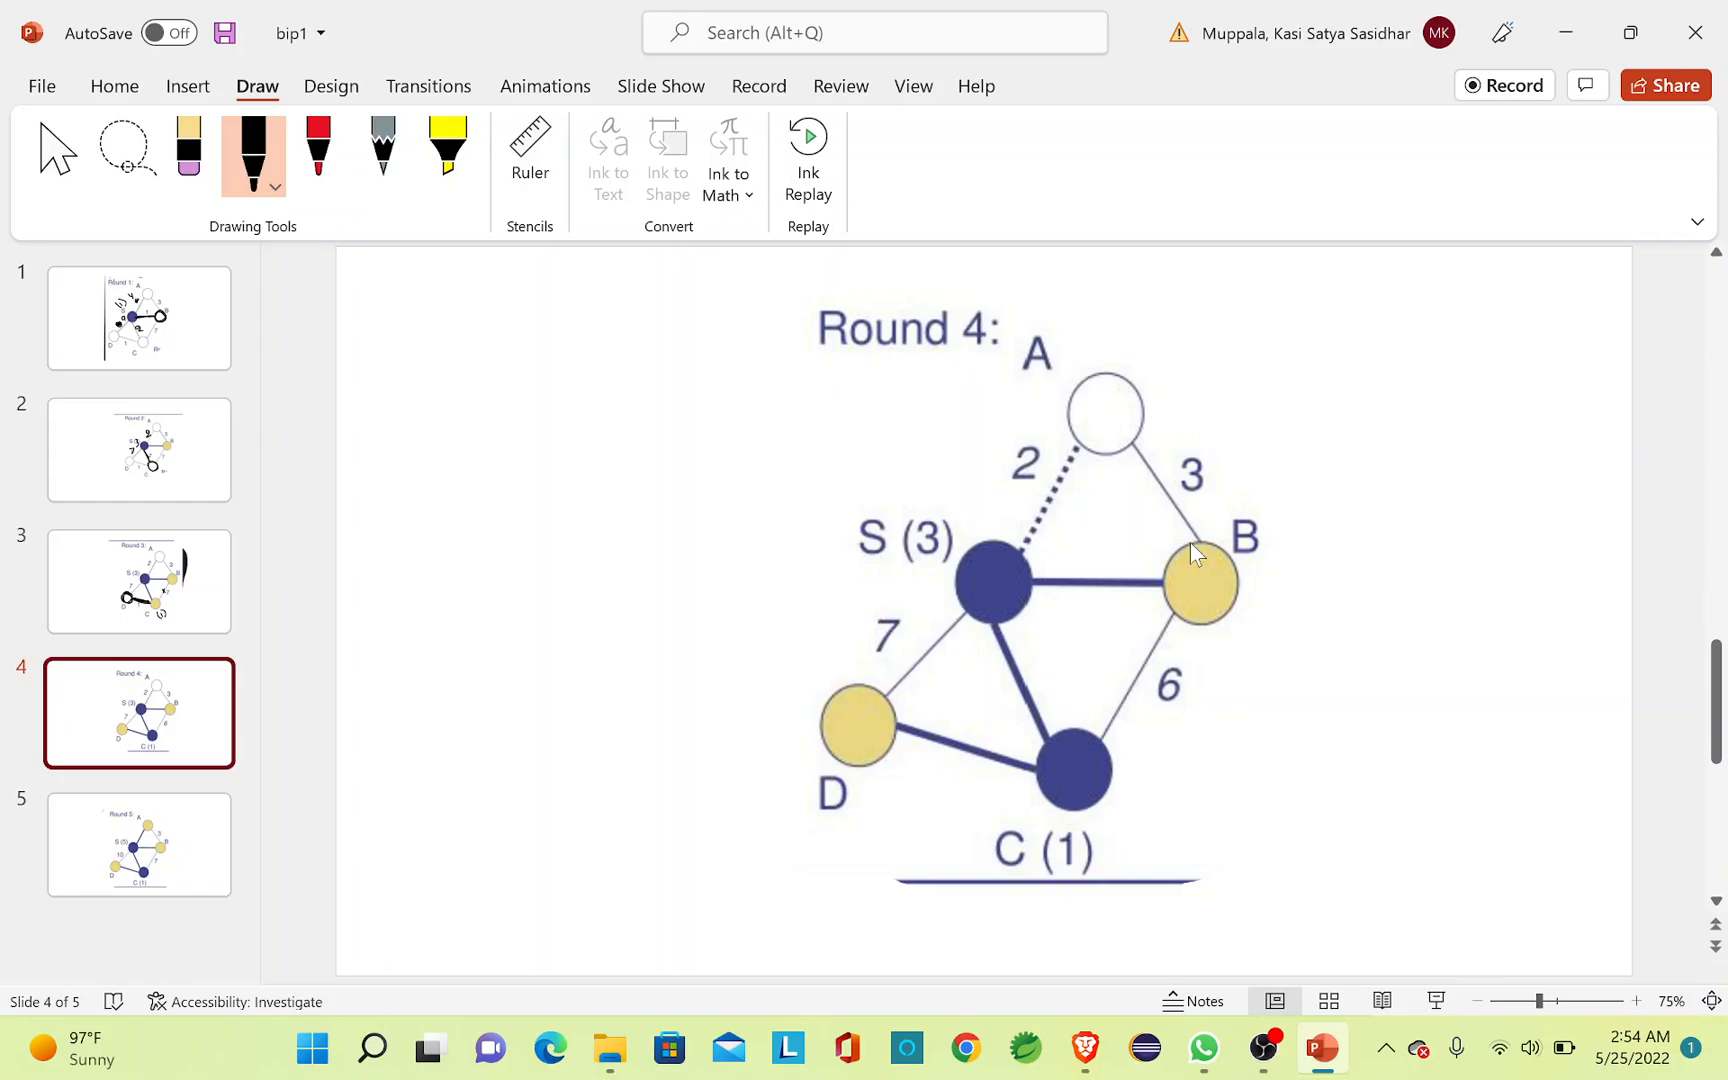
pyautogui.moveTo(1212, 551)
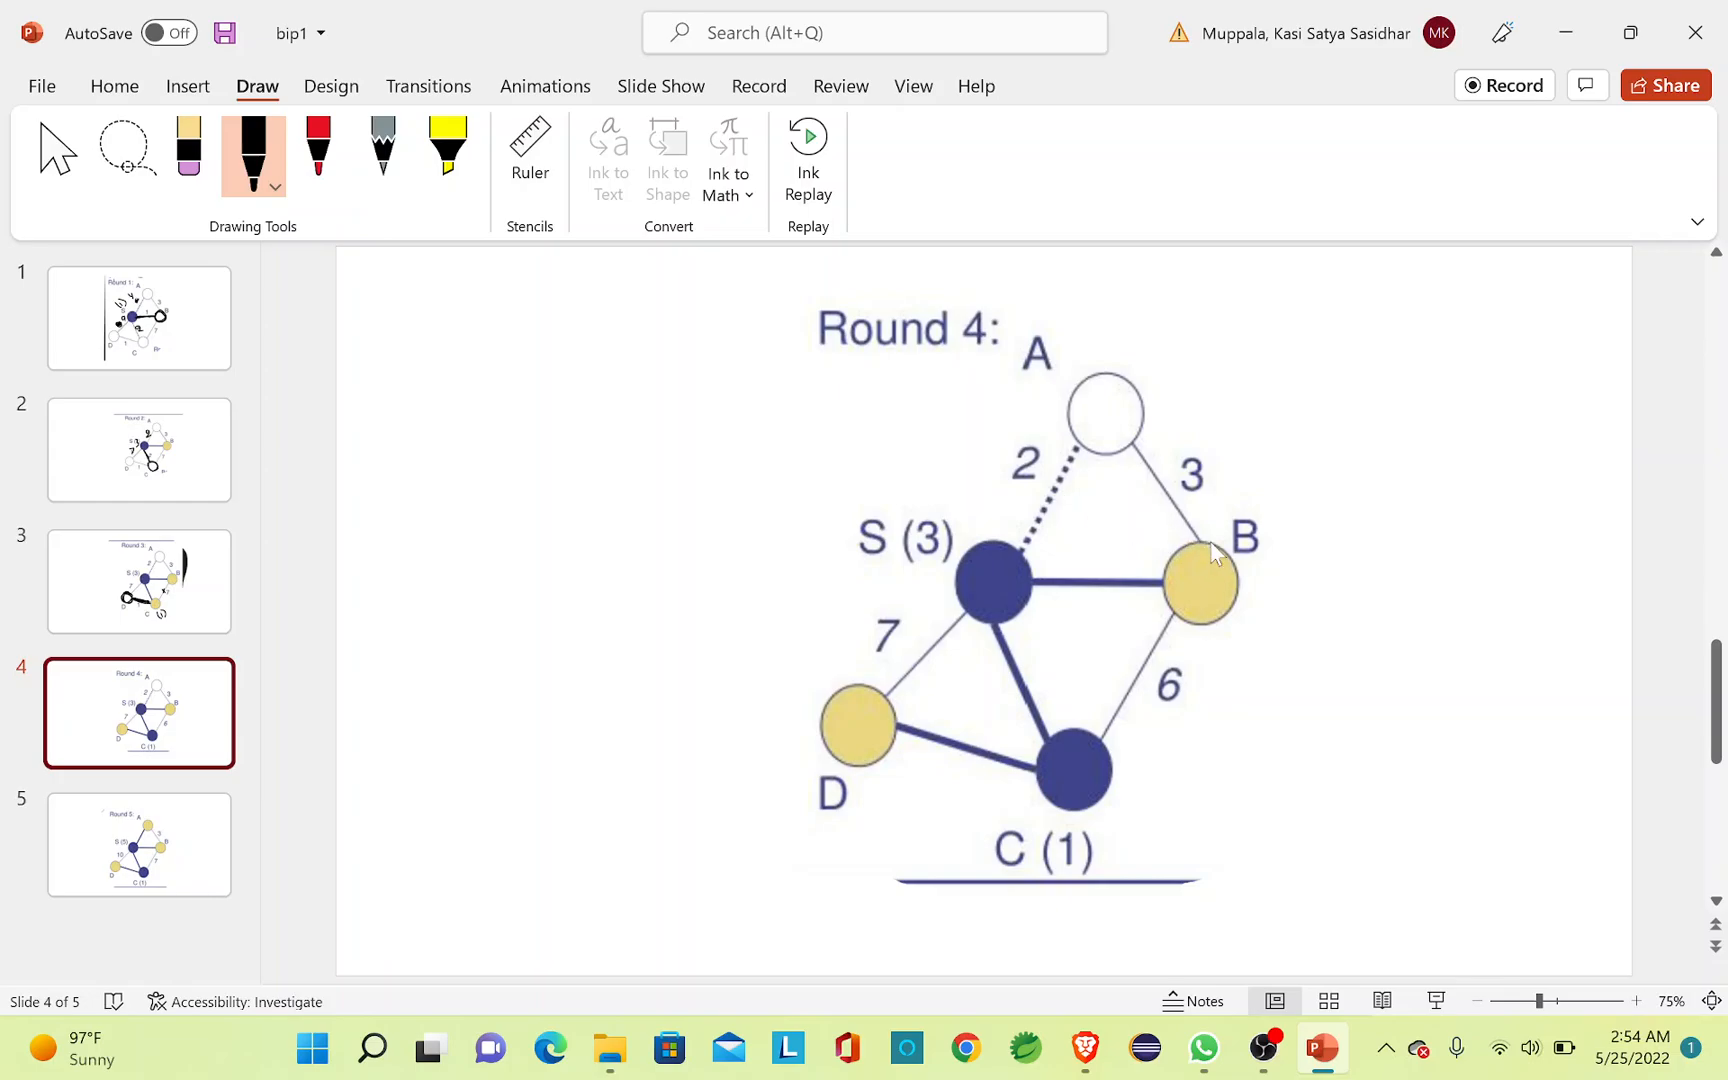
pyautogui.moveTo(1136, 460)
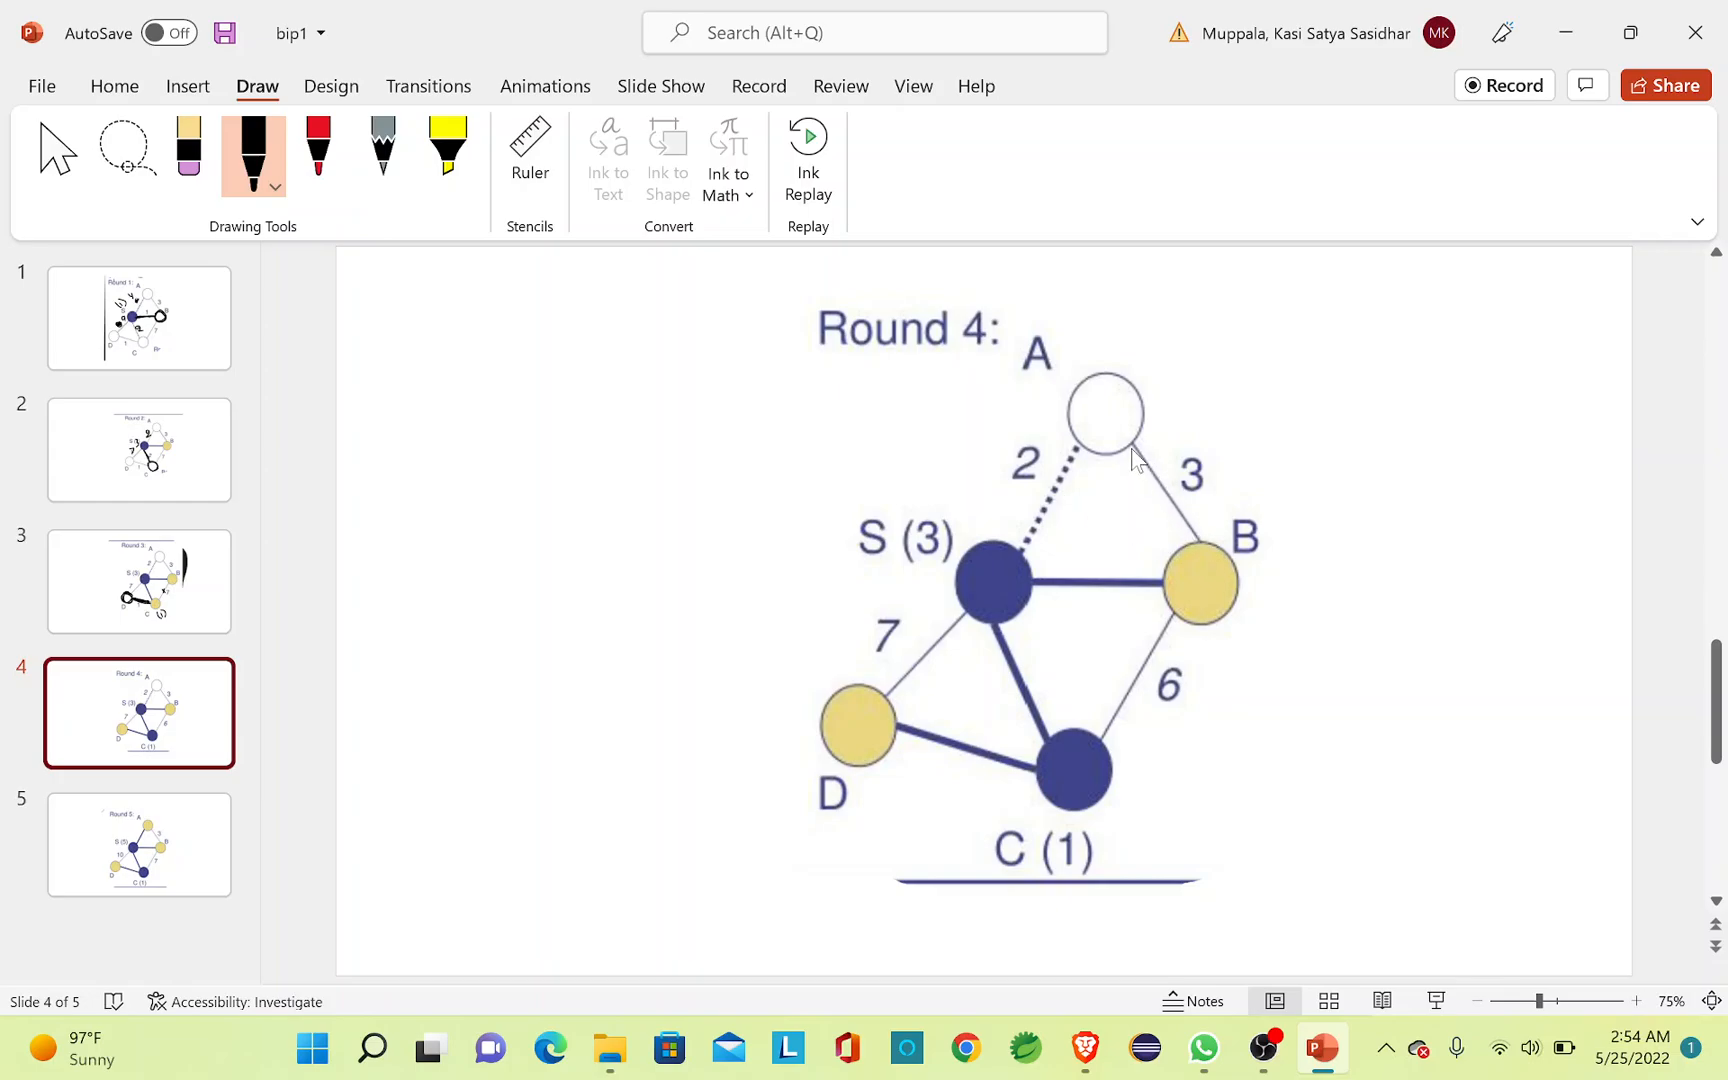
pyautogui.moveTo(1005, 565)
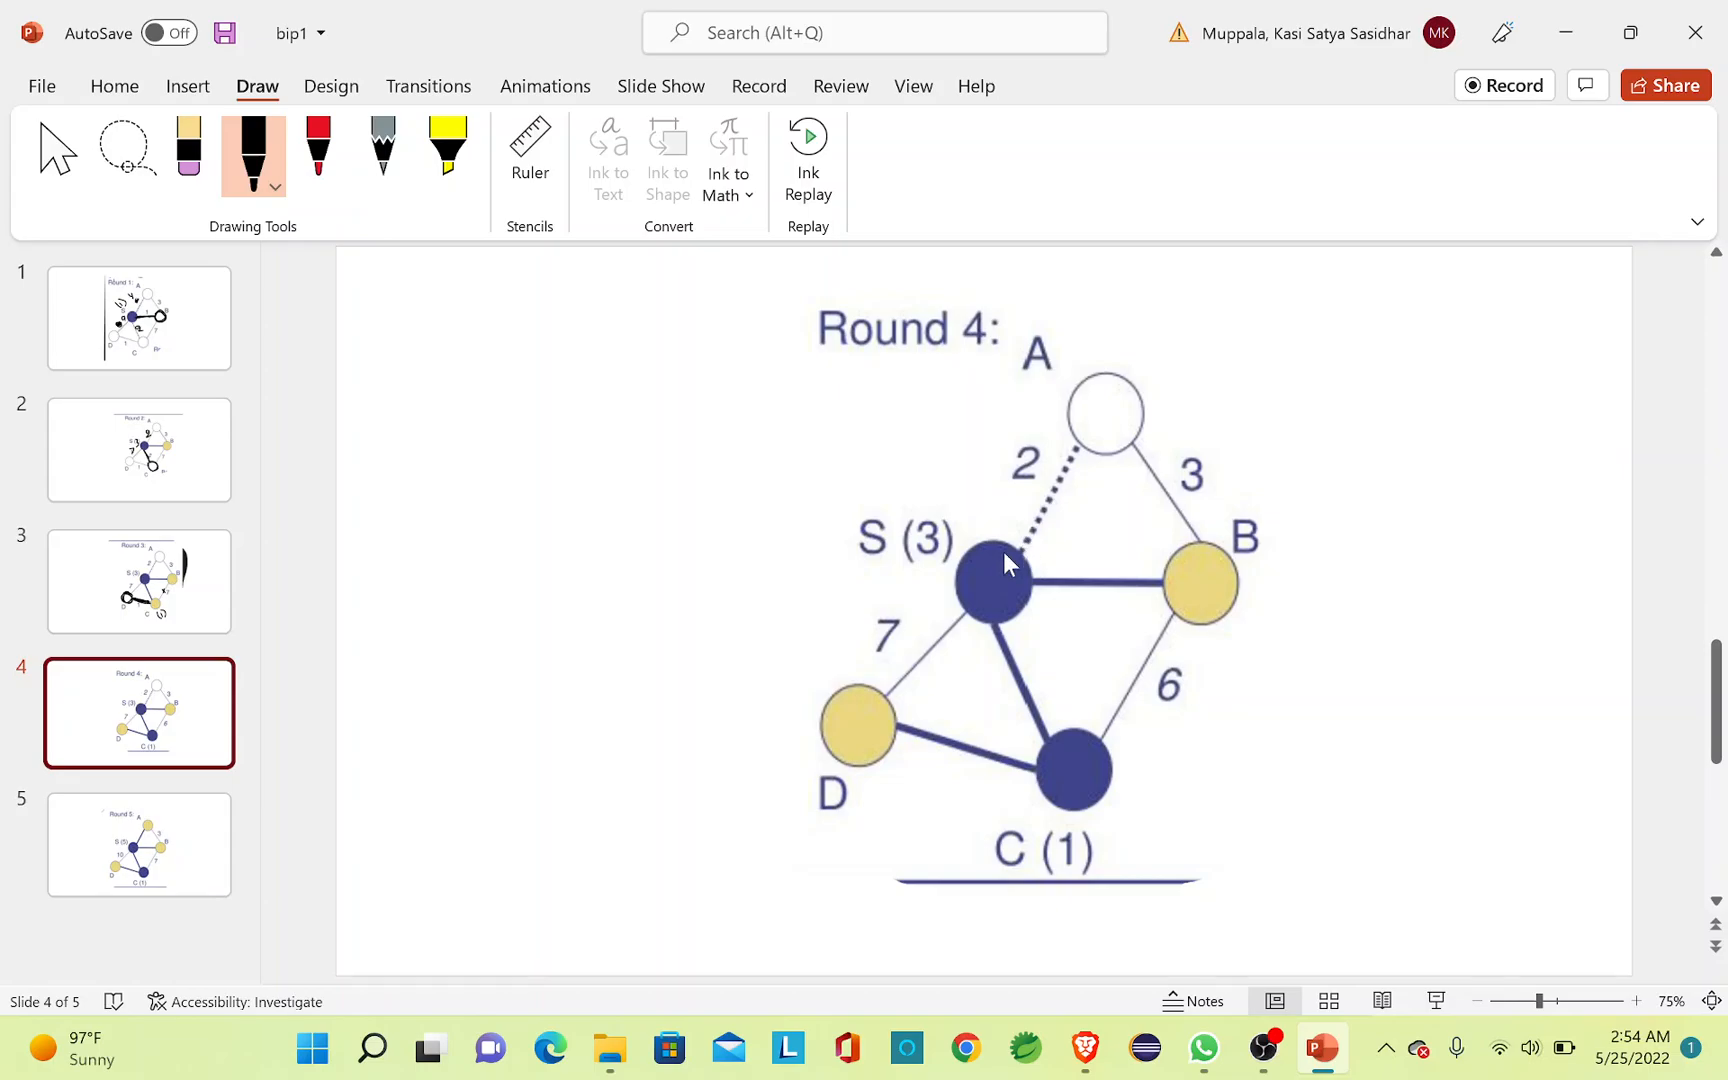
pyautogui.moveTo(1025, 551)
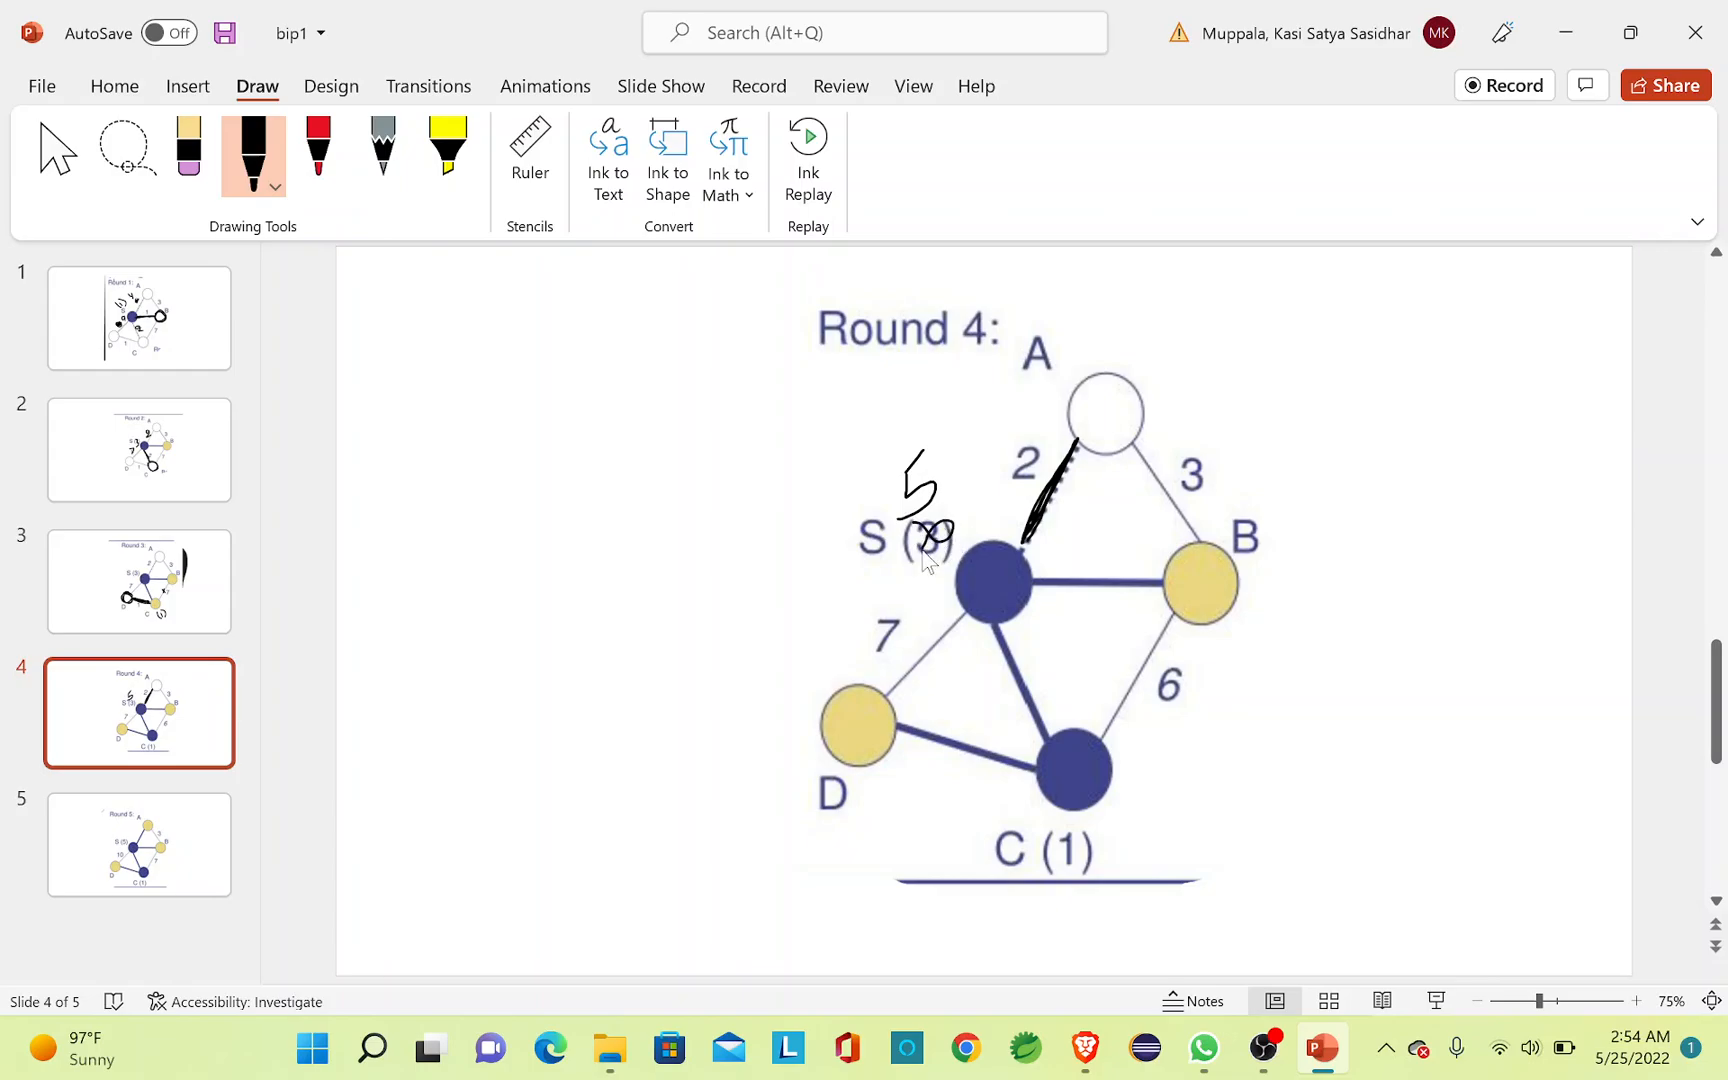
pyautogui.moveTo(1122, 391)
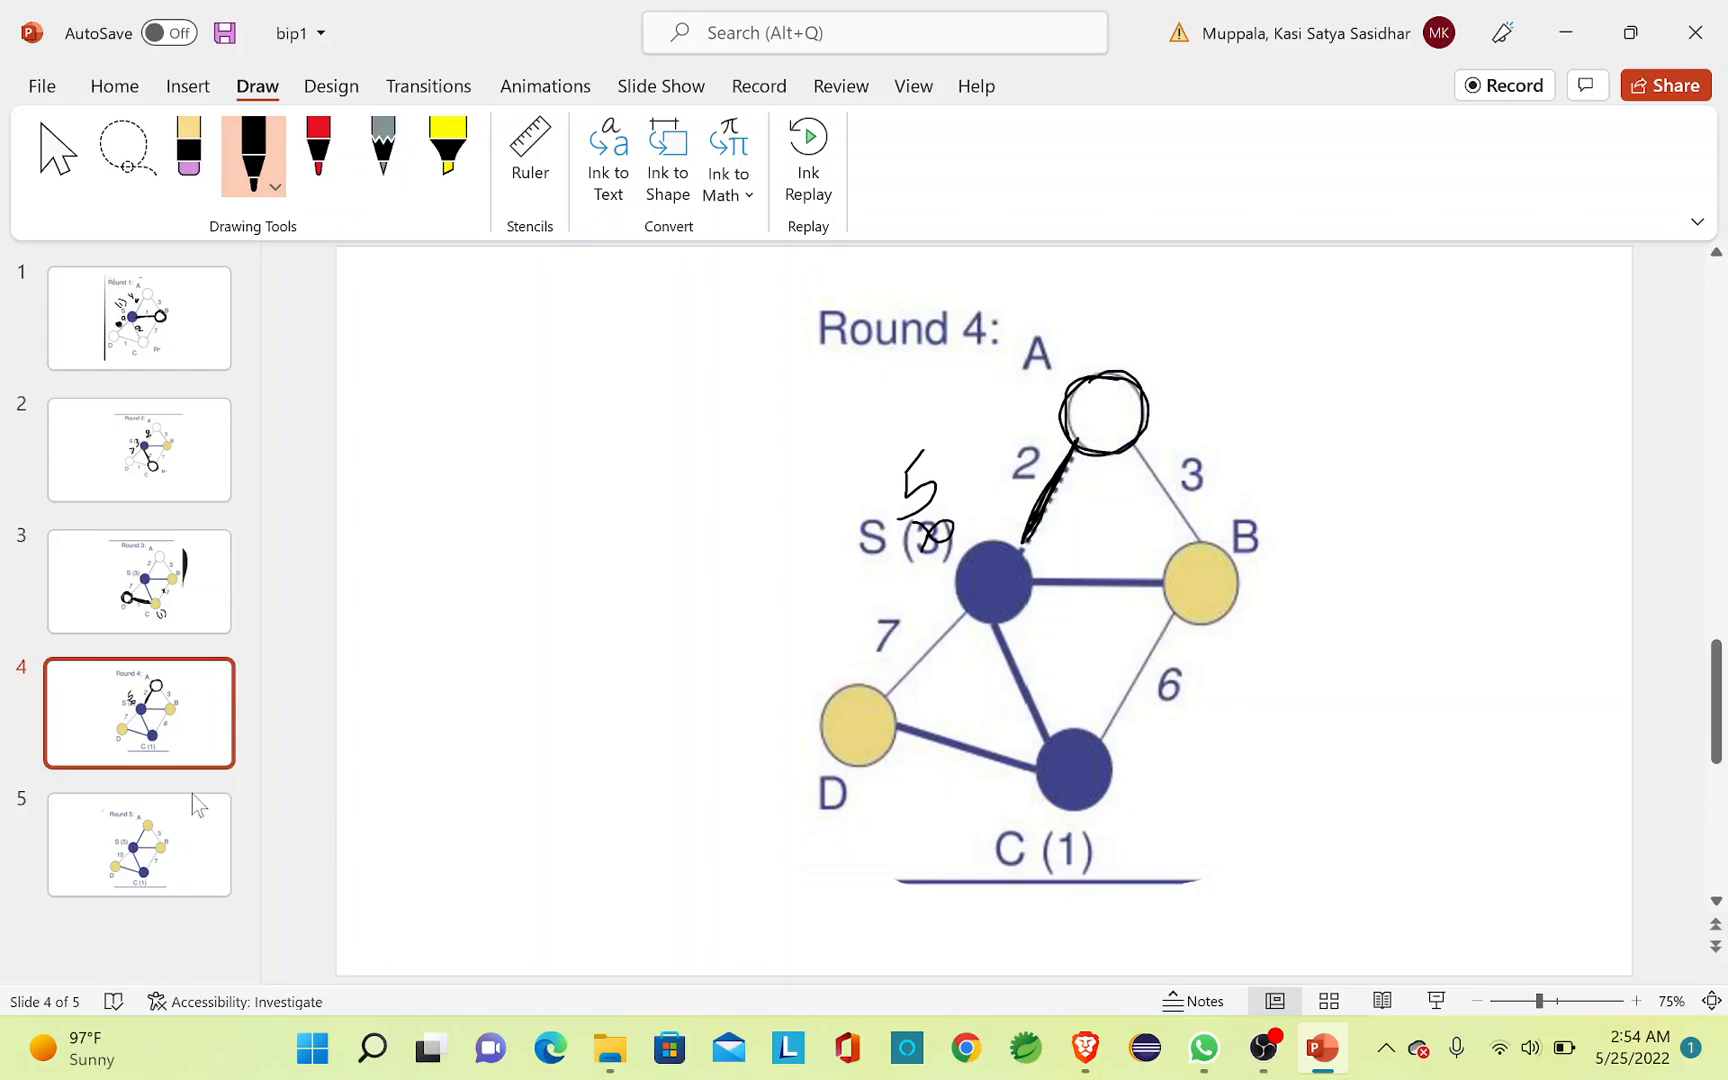
# Select the slide 5 thumbnail to show Round 5.
pyautogui.click(139, 844)
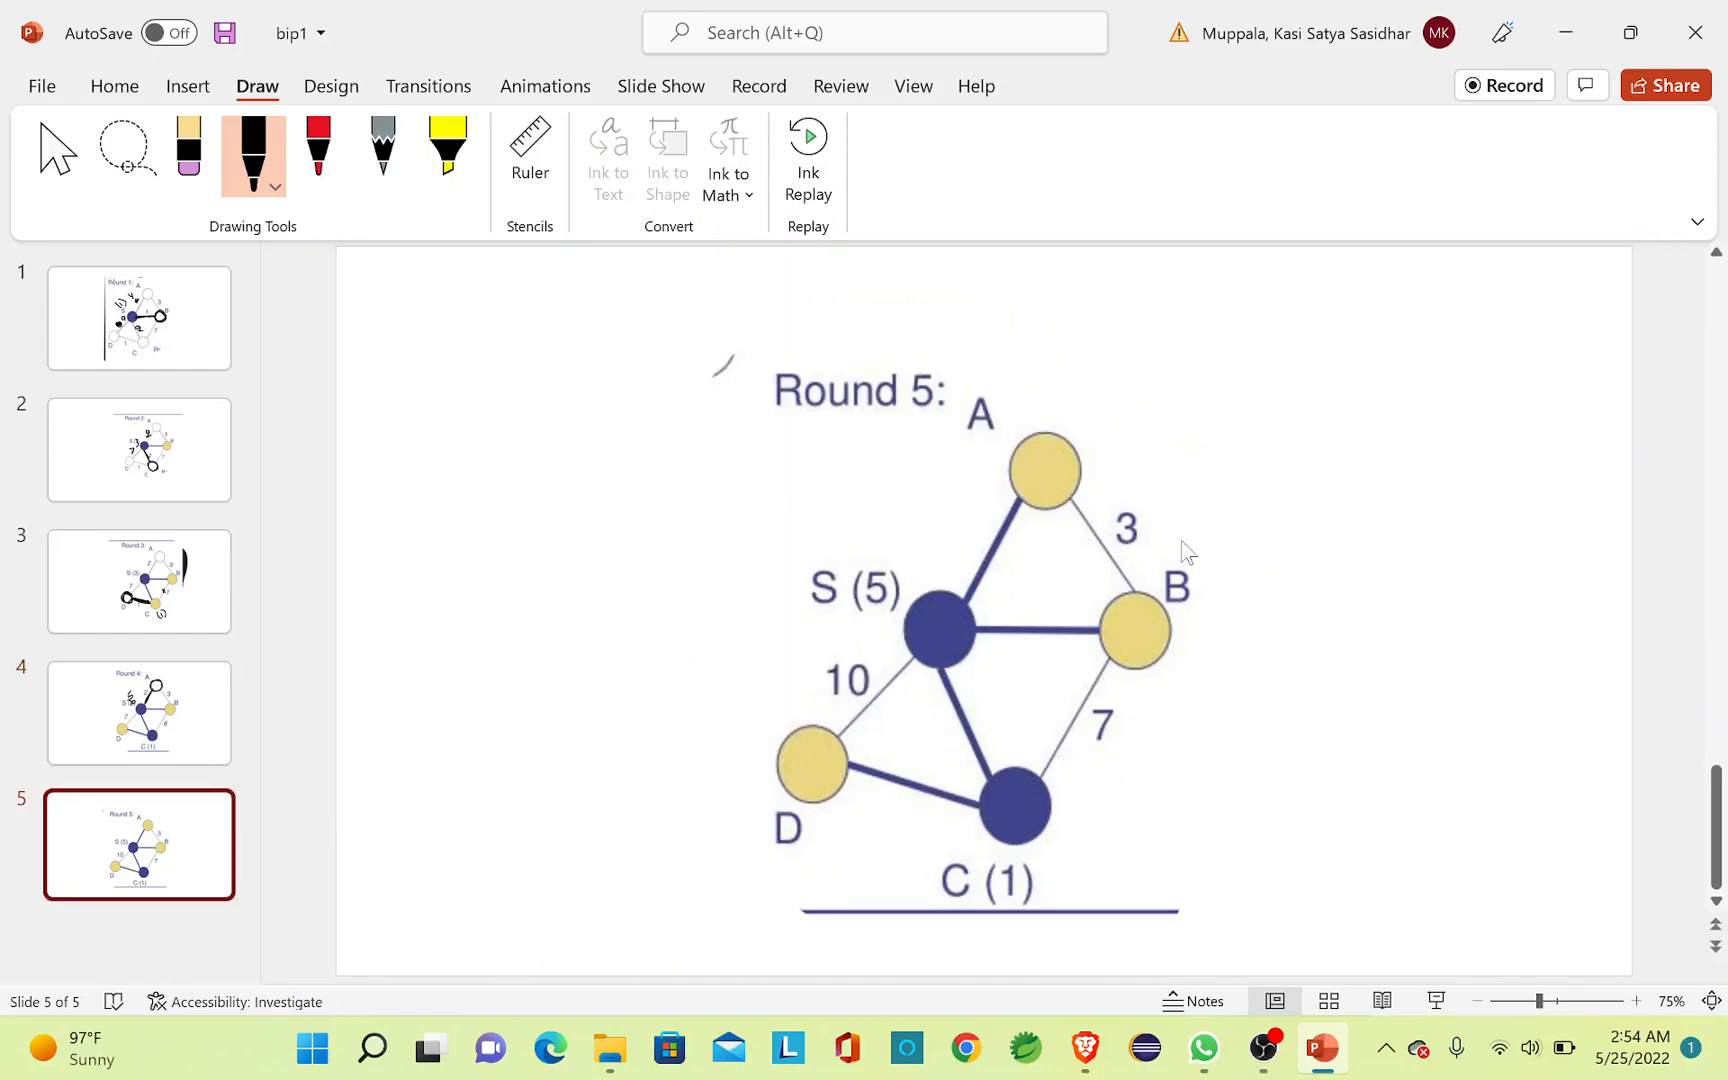
pyautogui.moveTo(1320, 505)
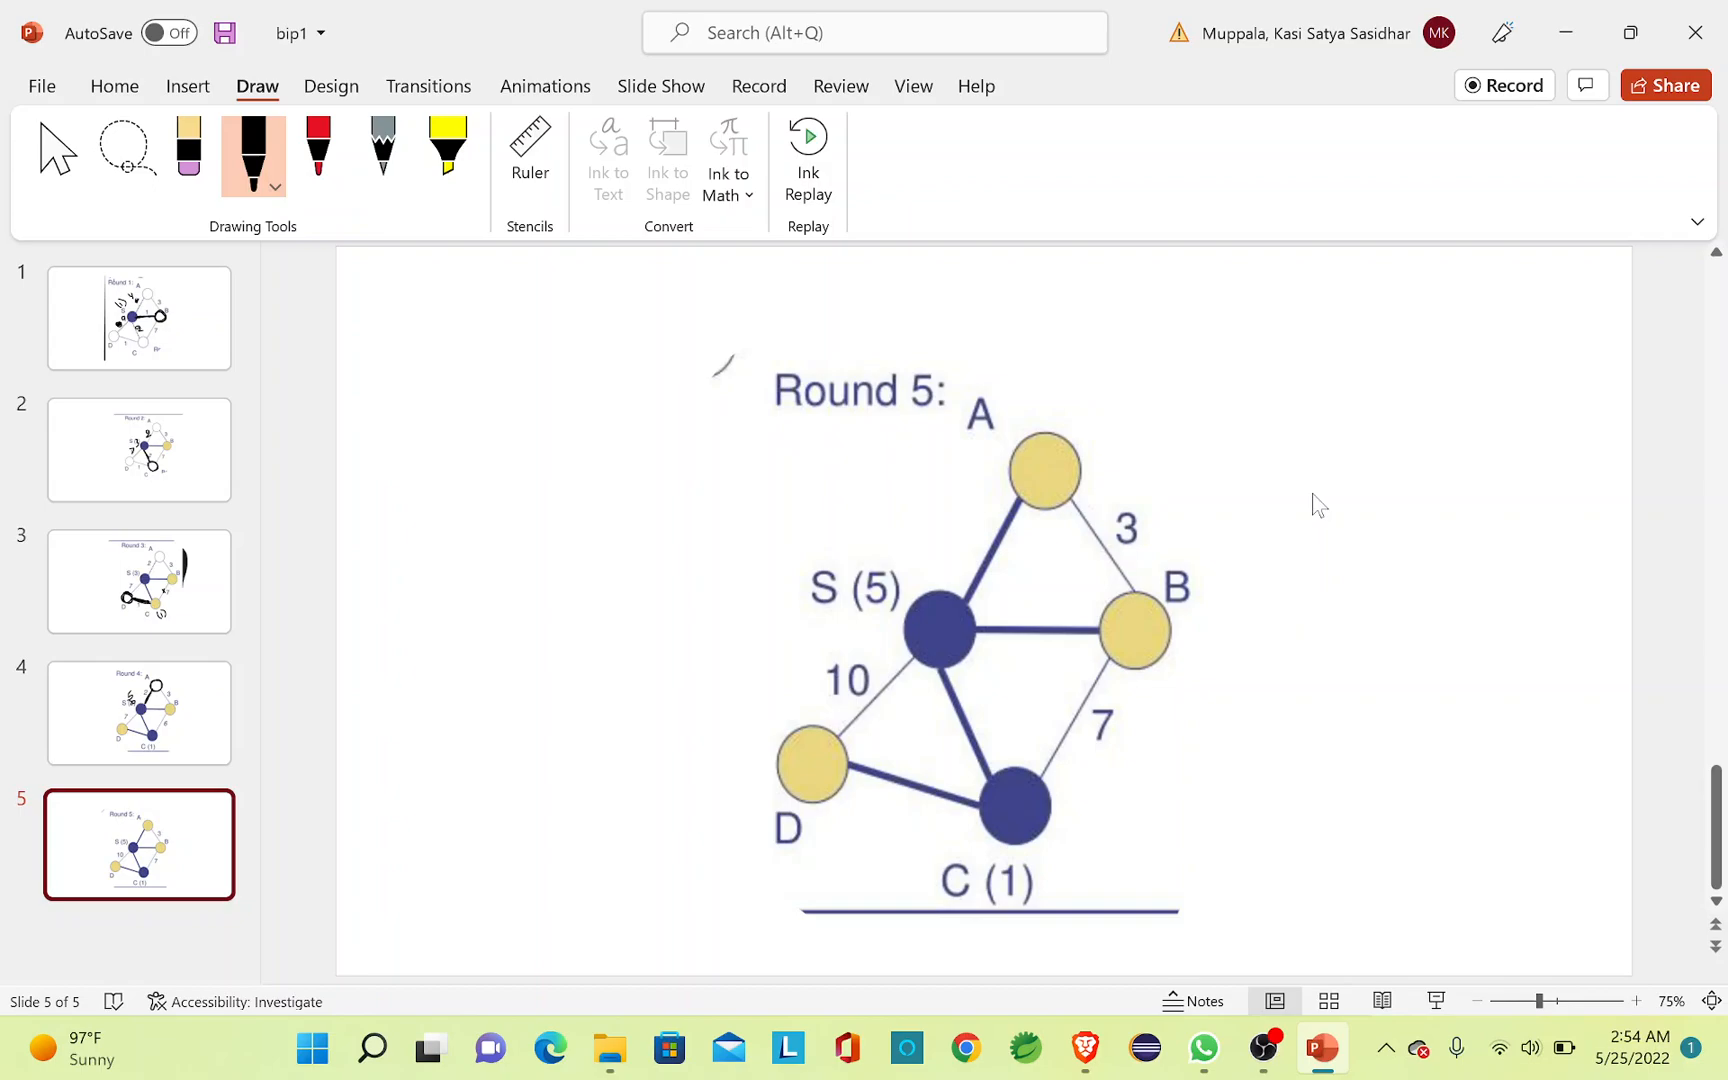
pyautogui.moveTo(981, 667)
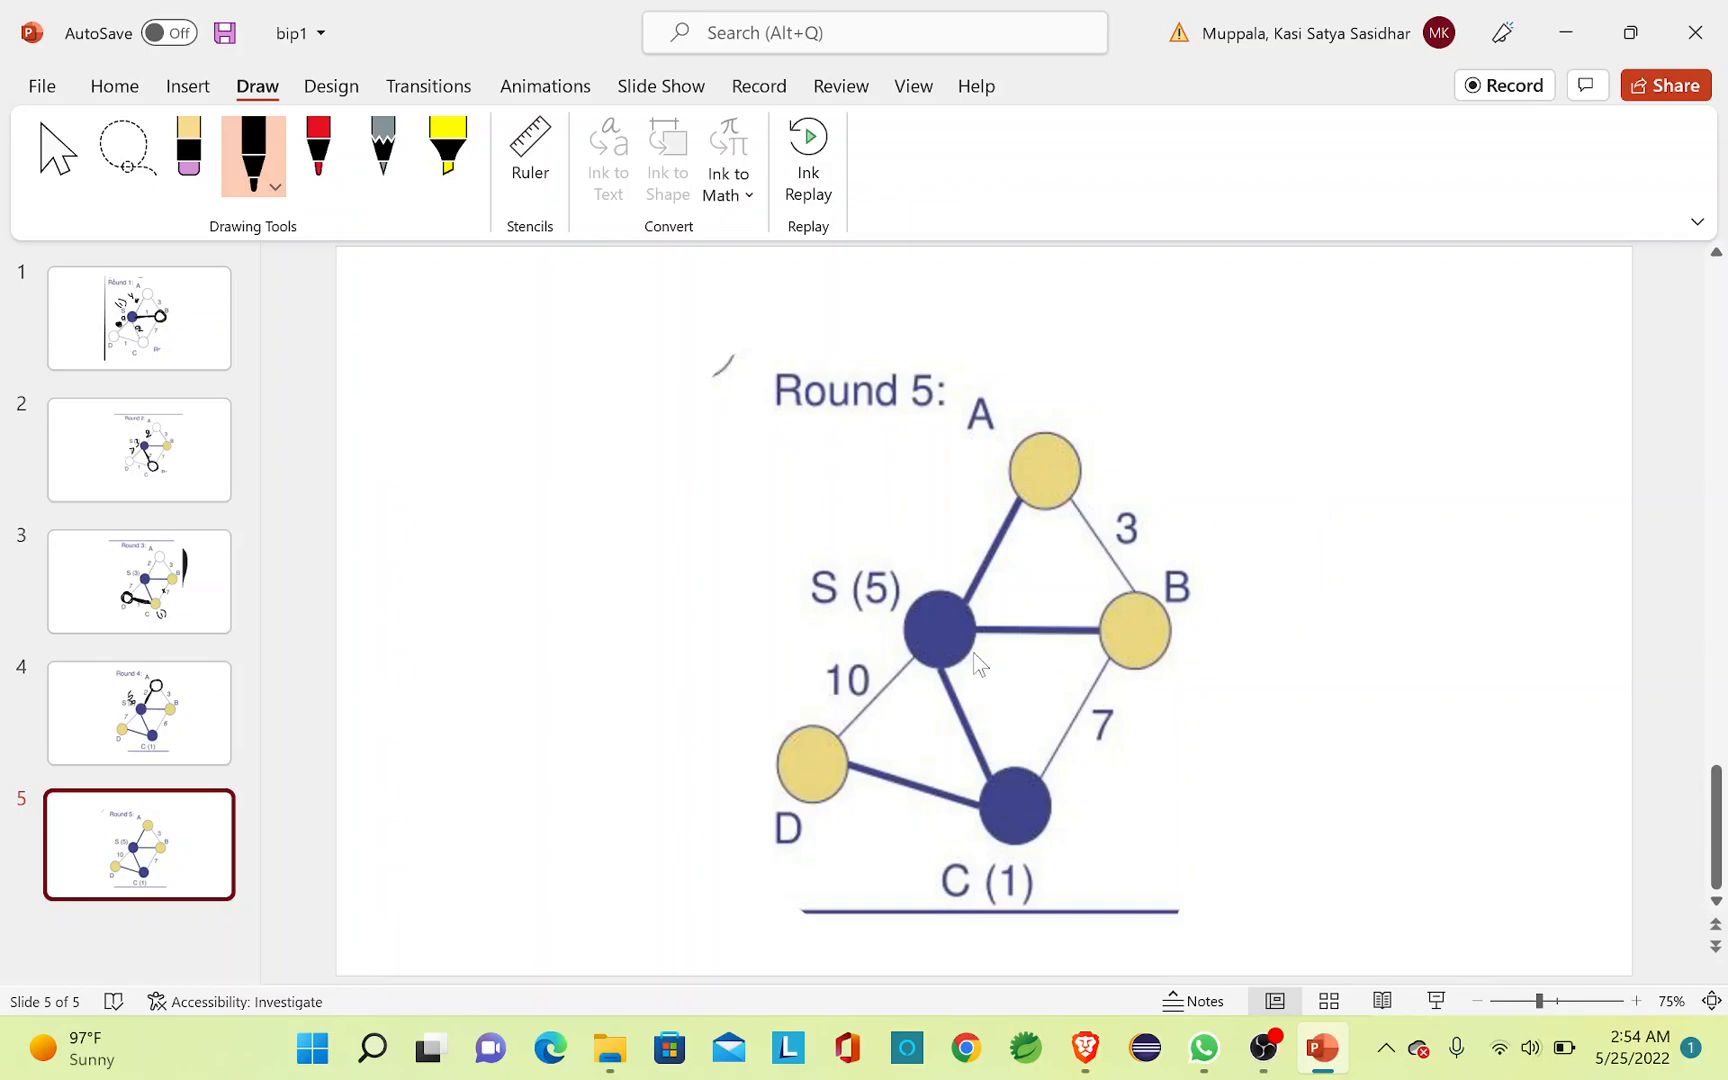
pyautogui.moveTo(1322, 619)
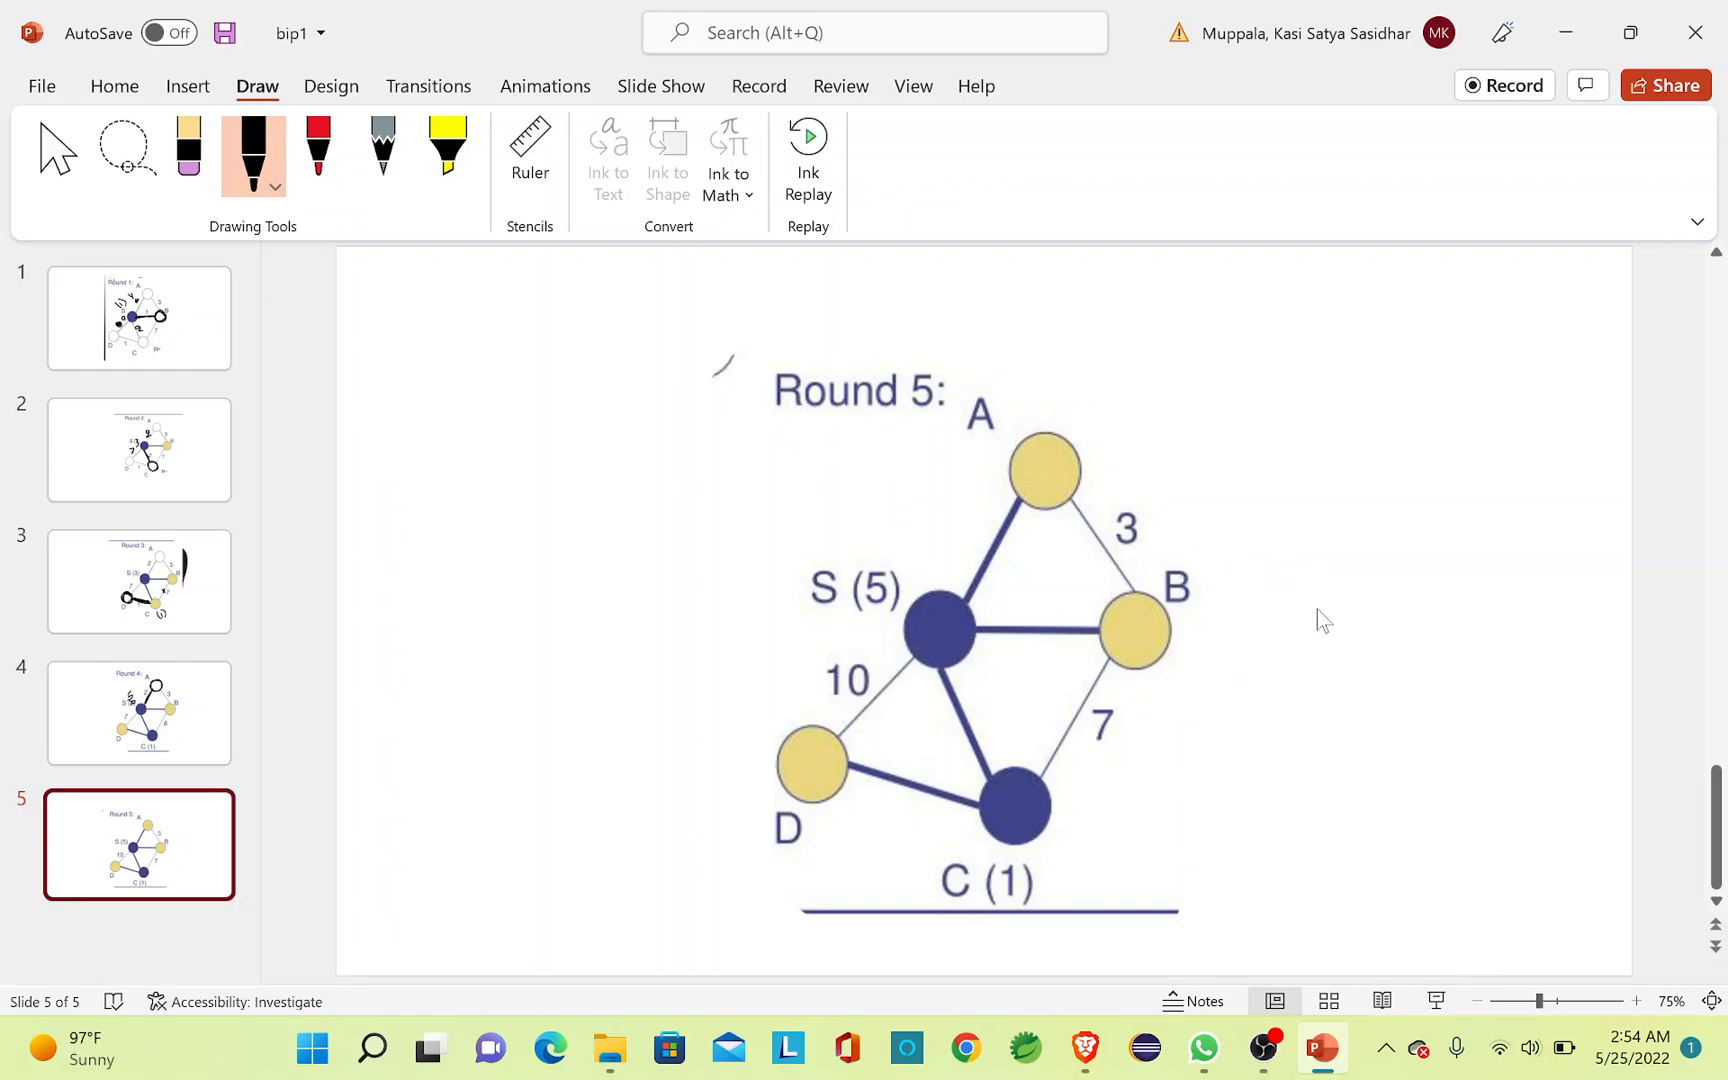
pyautogui.moveTo(1343, 595)
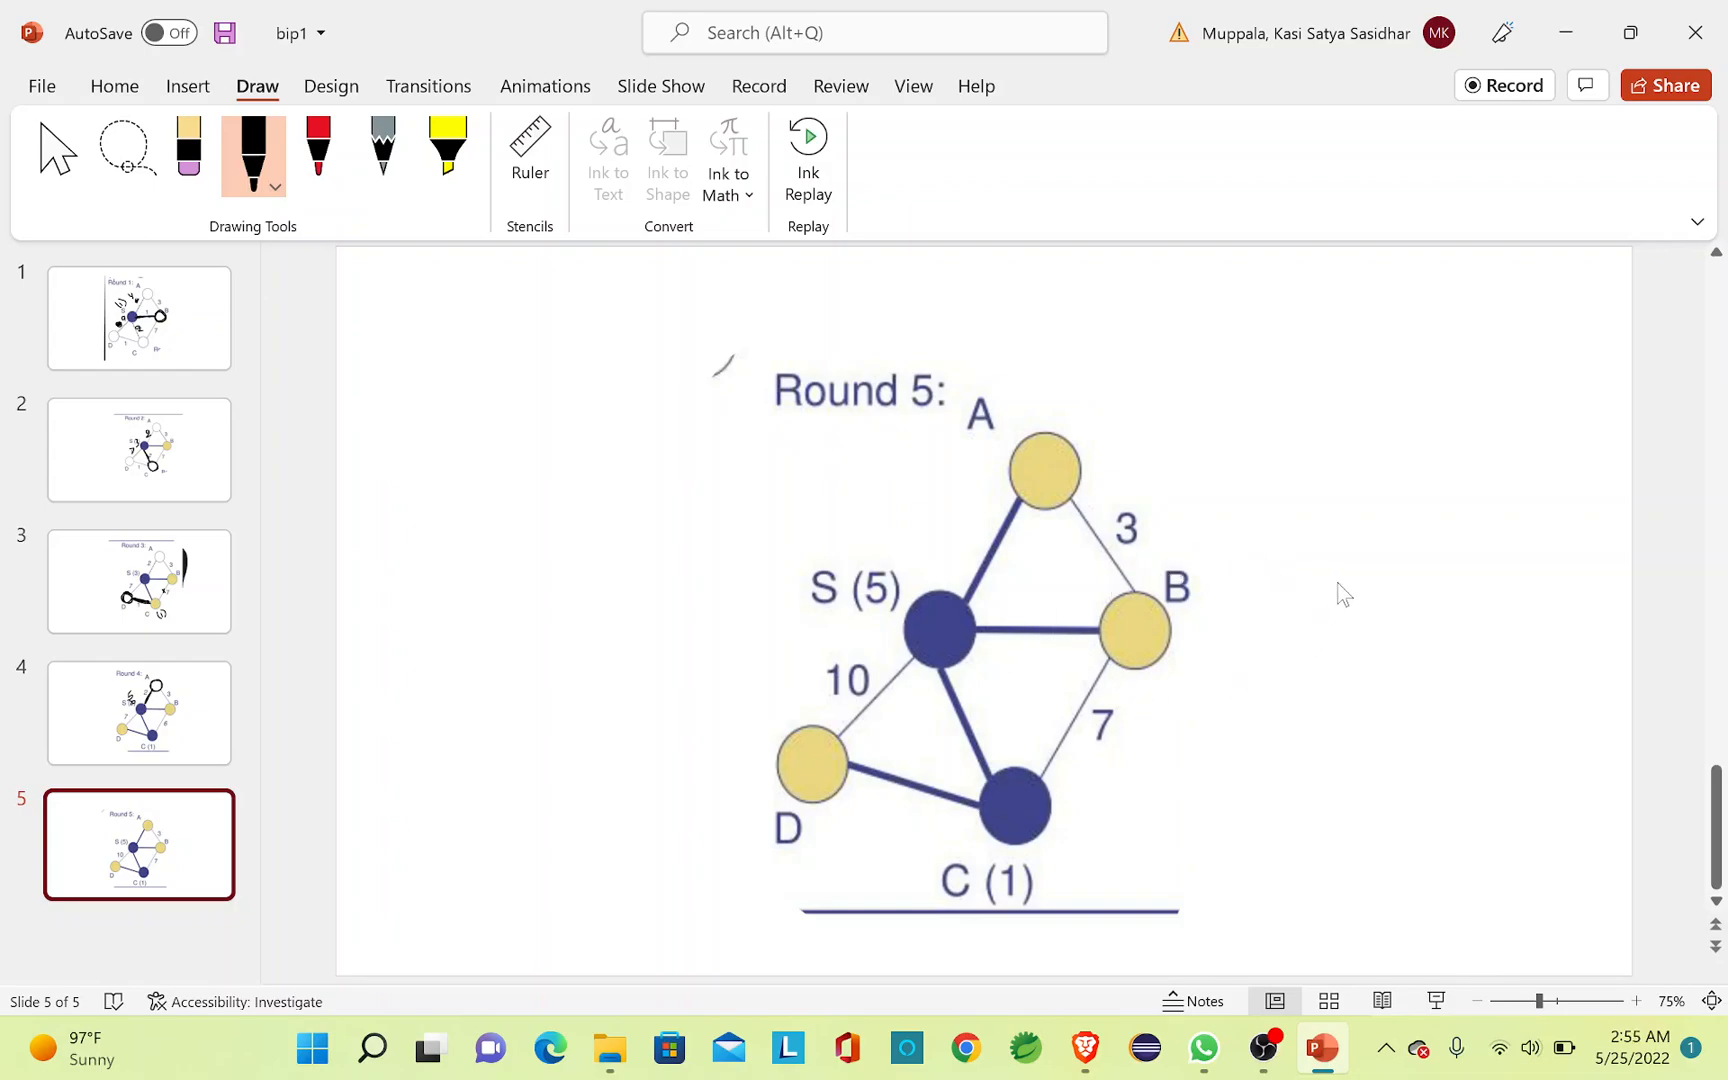
pyautogui.moveTo(995, 606)
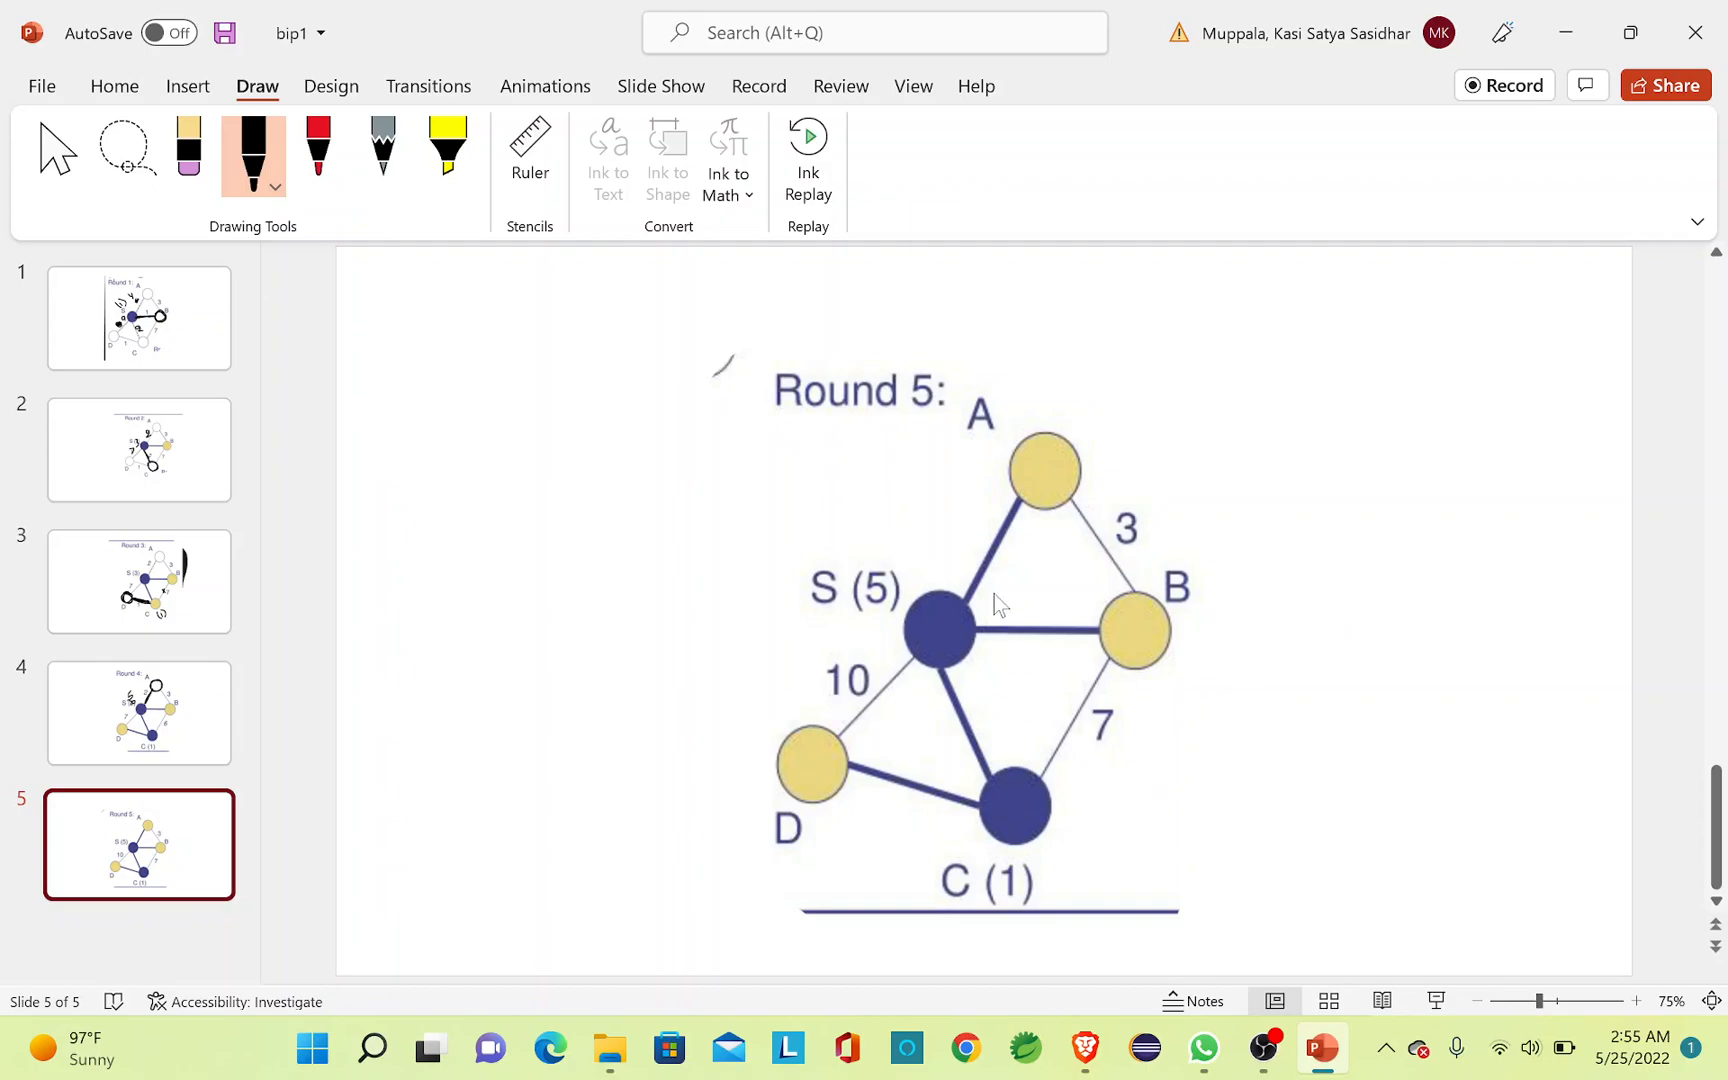
pyautogui.moveTo(915, 601)
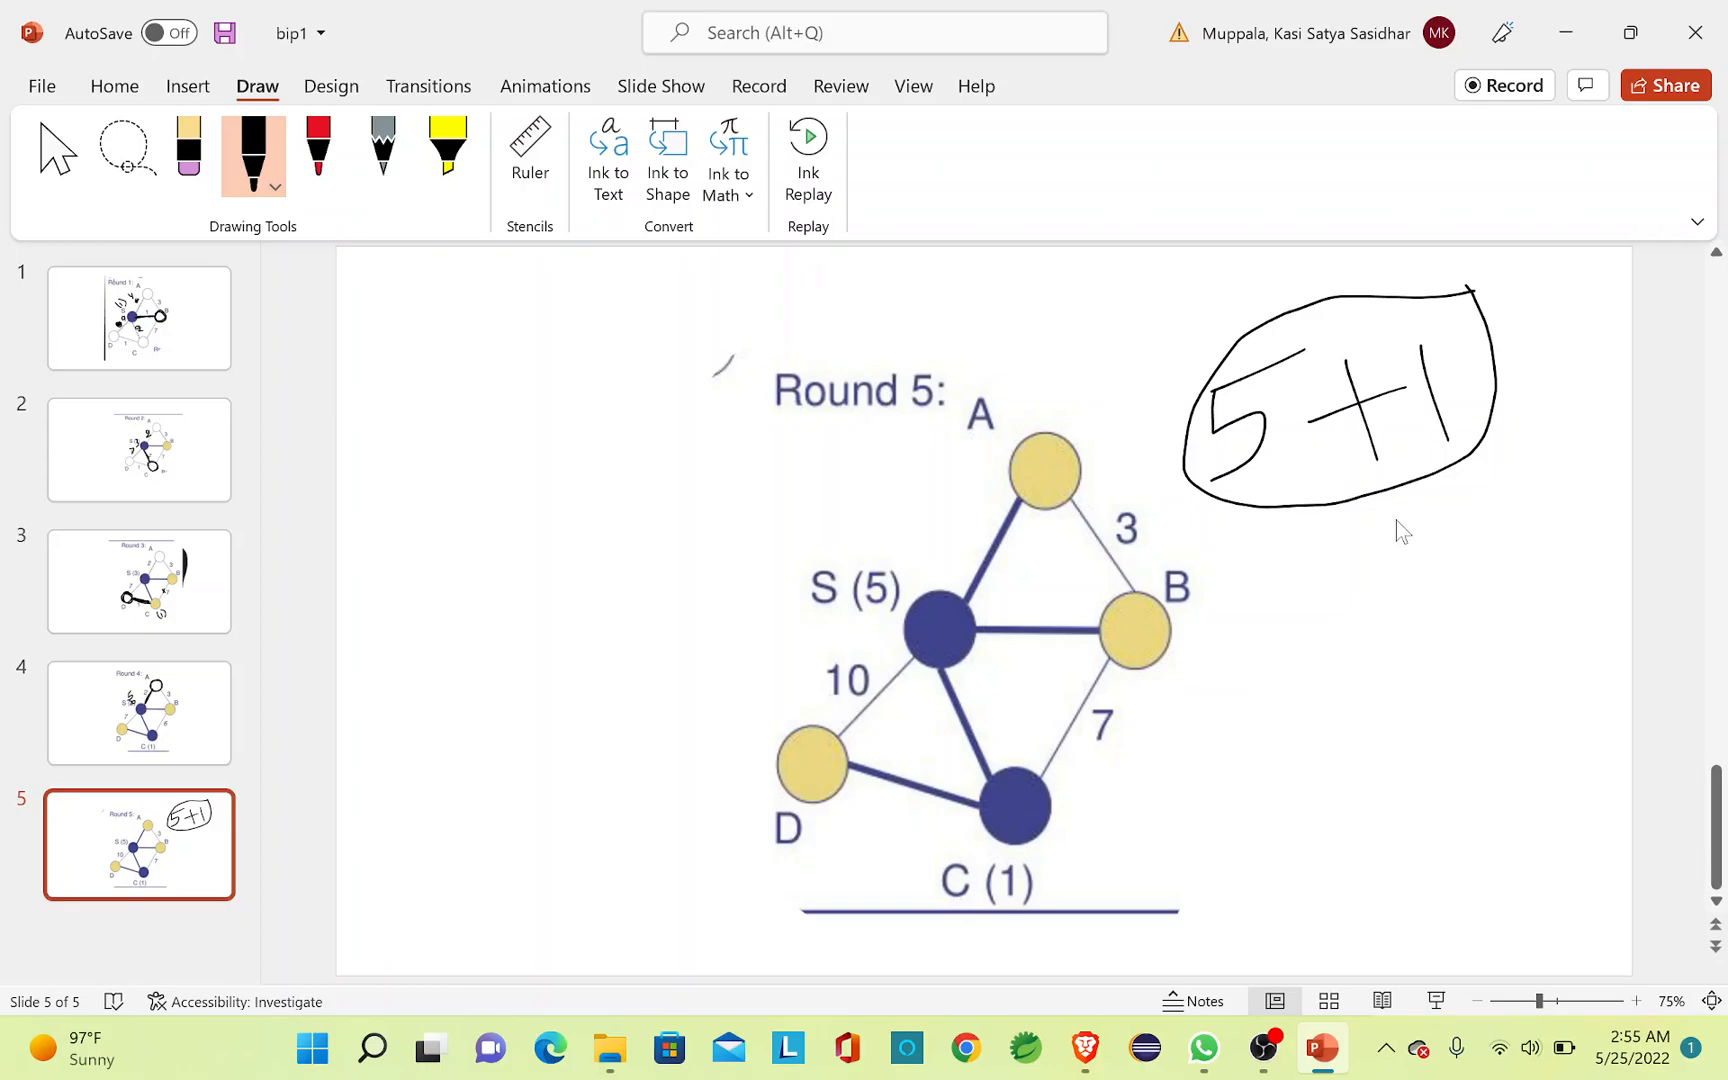
pyautogui.moveTo(1372, 678)
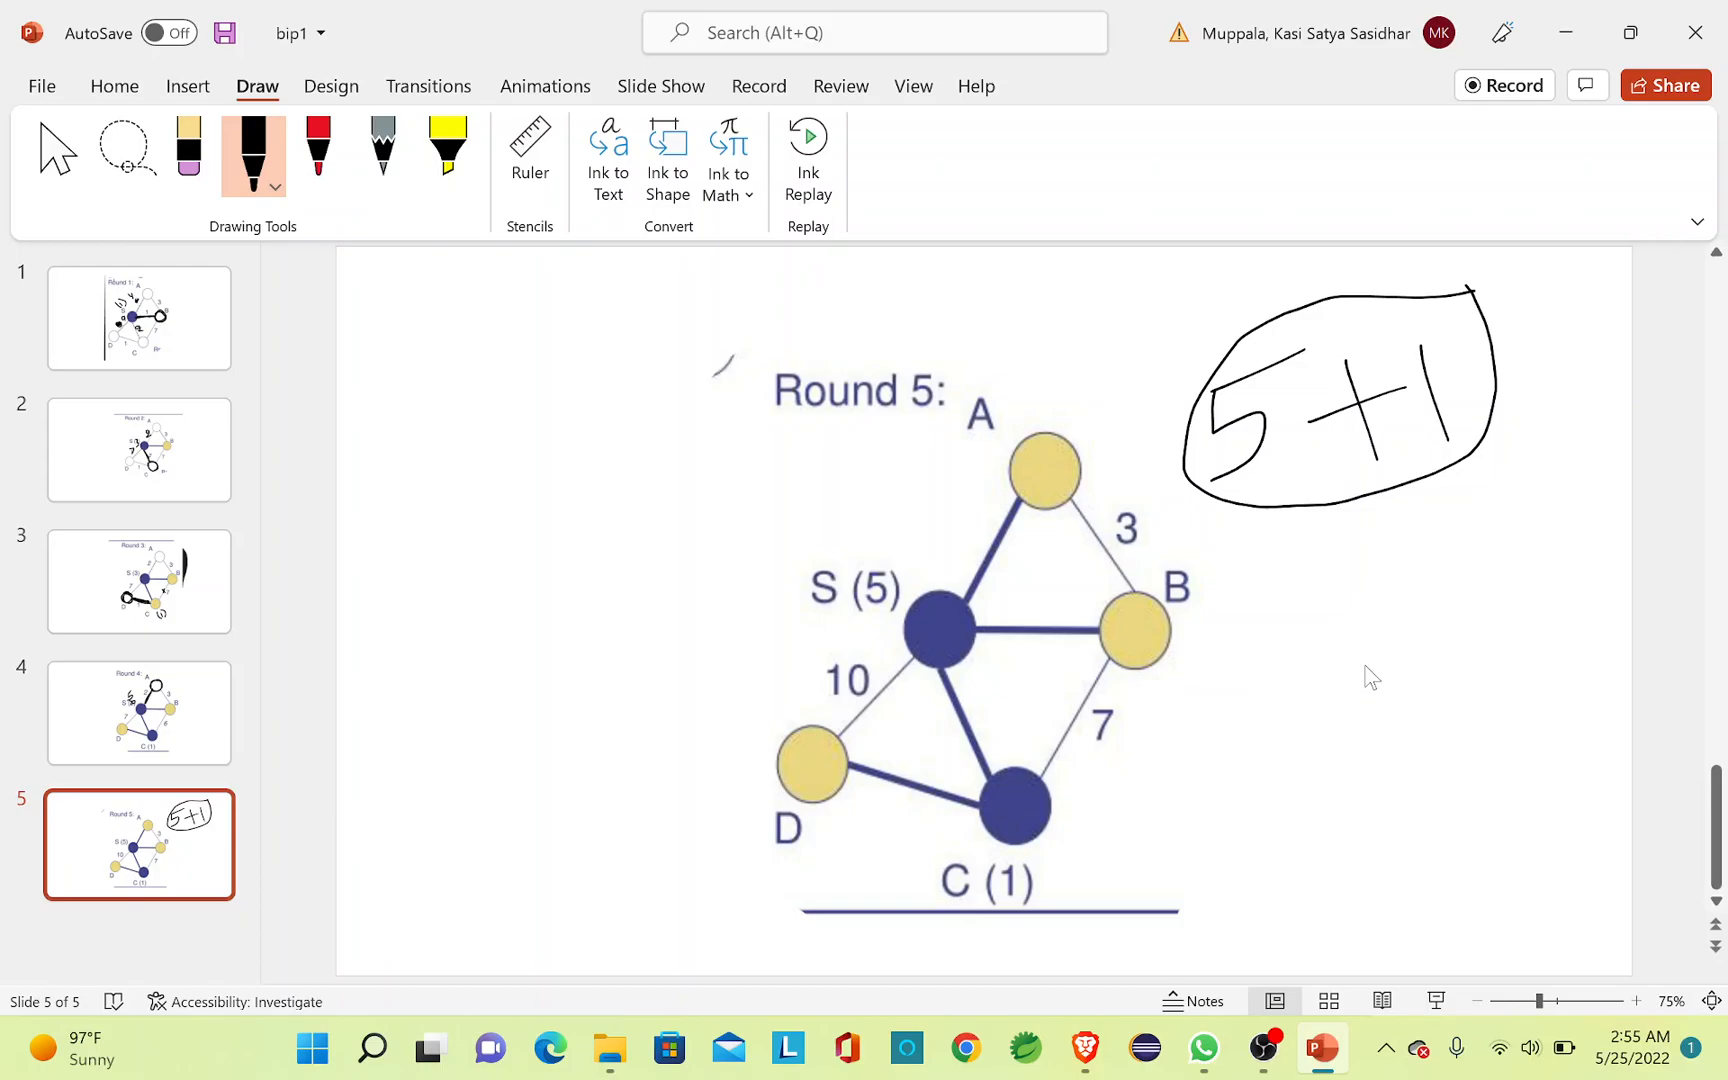
pyautogui.moveTo(1318, 864)
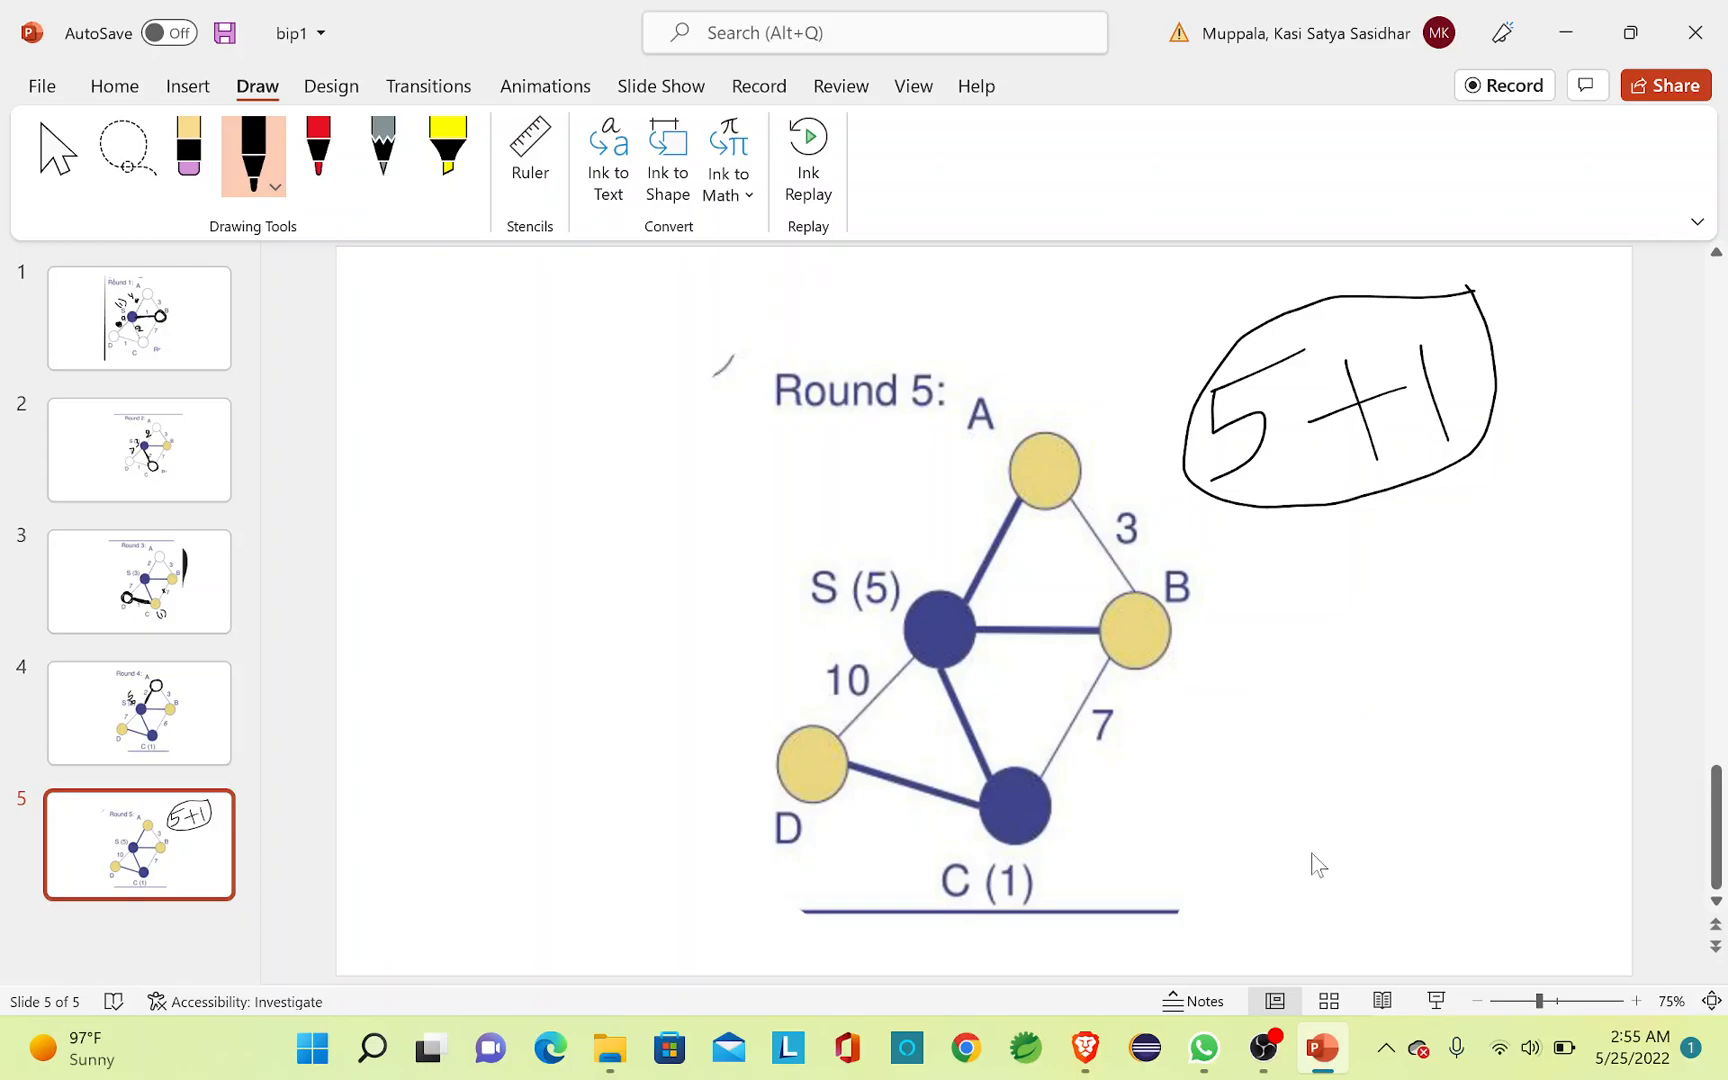